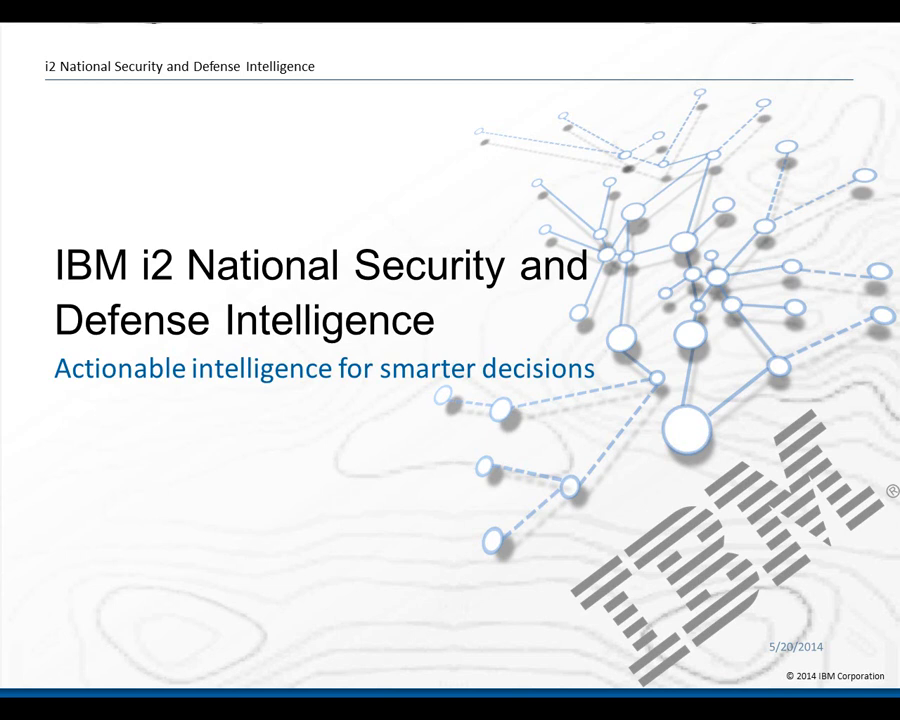
{"action": "mouse_move", "coordinate": [360, 114]}
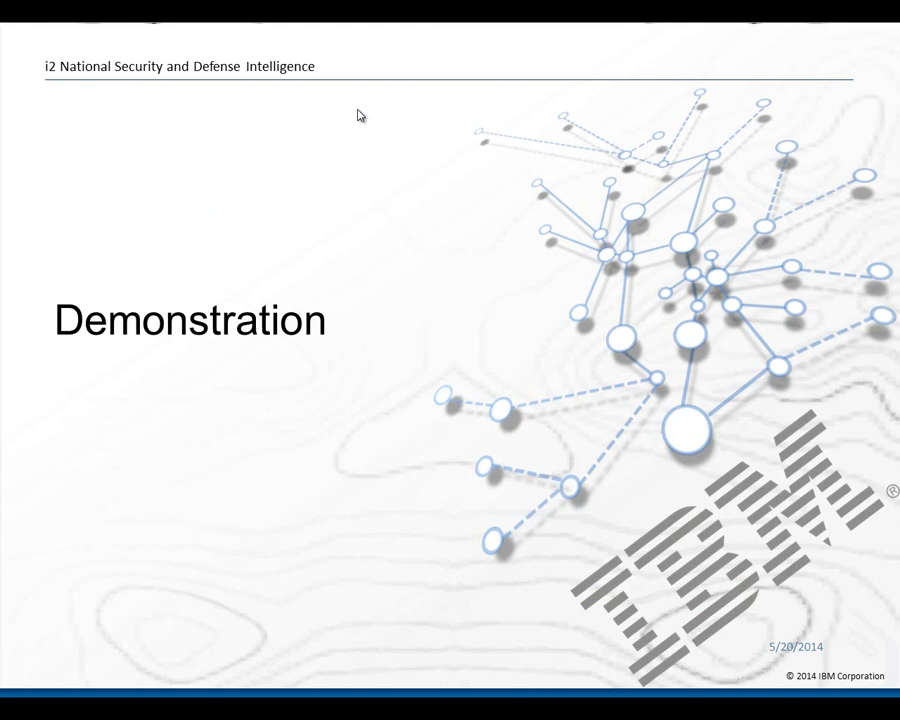
{"action": "mouse_move", "coordinate": [350, 18]}
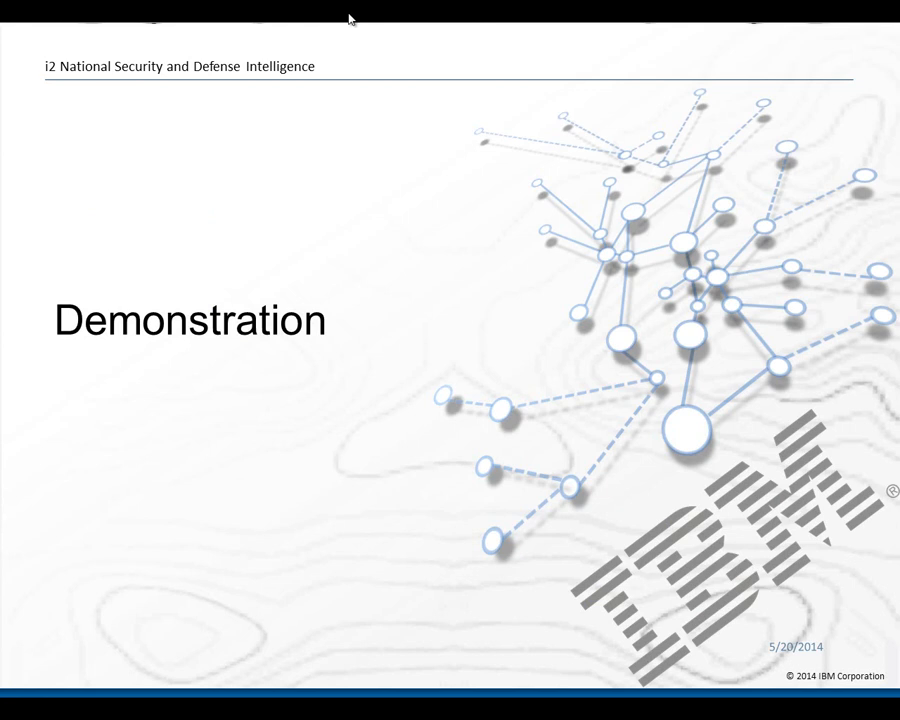
{"action": "mouse_move", "coordinate": [608, 188]}
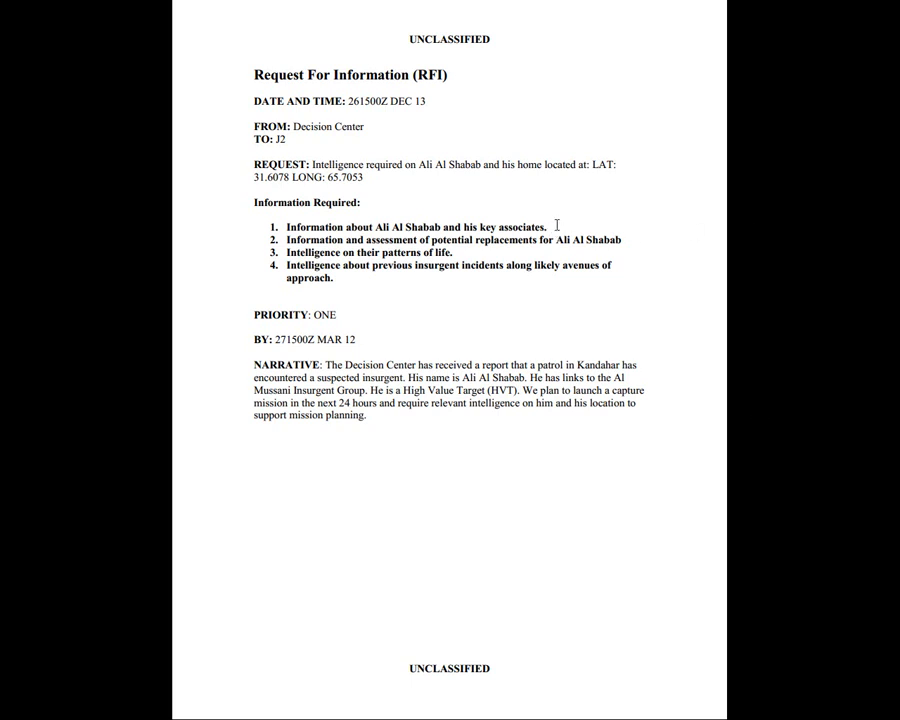
{"action": "mouse_move", "coordinate": [630, 242]}
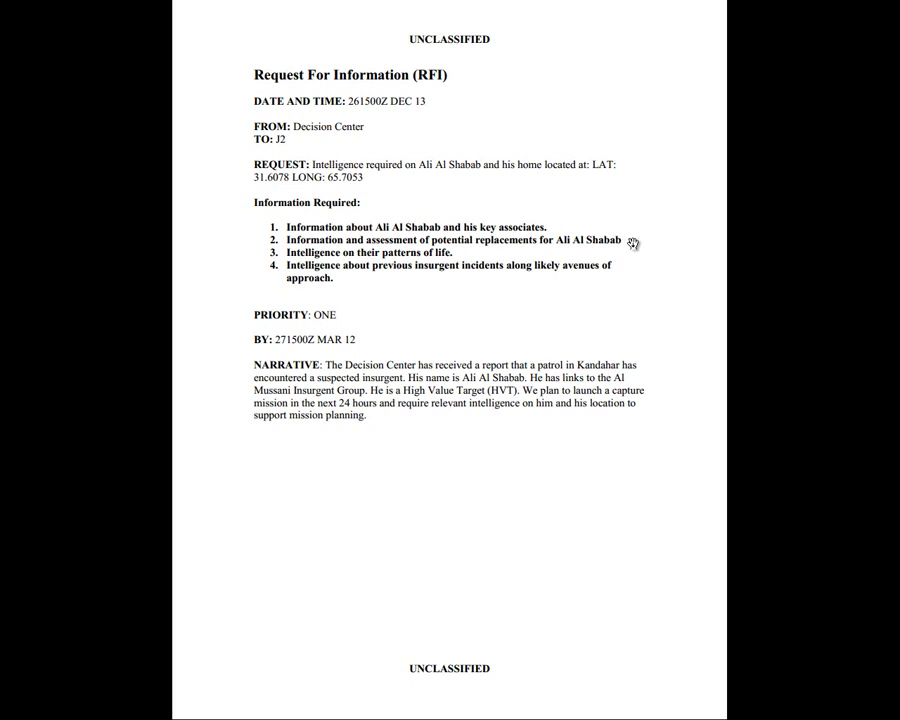
{"action": "mouse_move", "coordinate": [480, 252]}
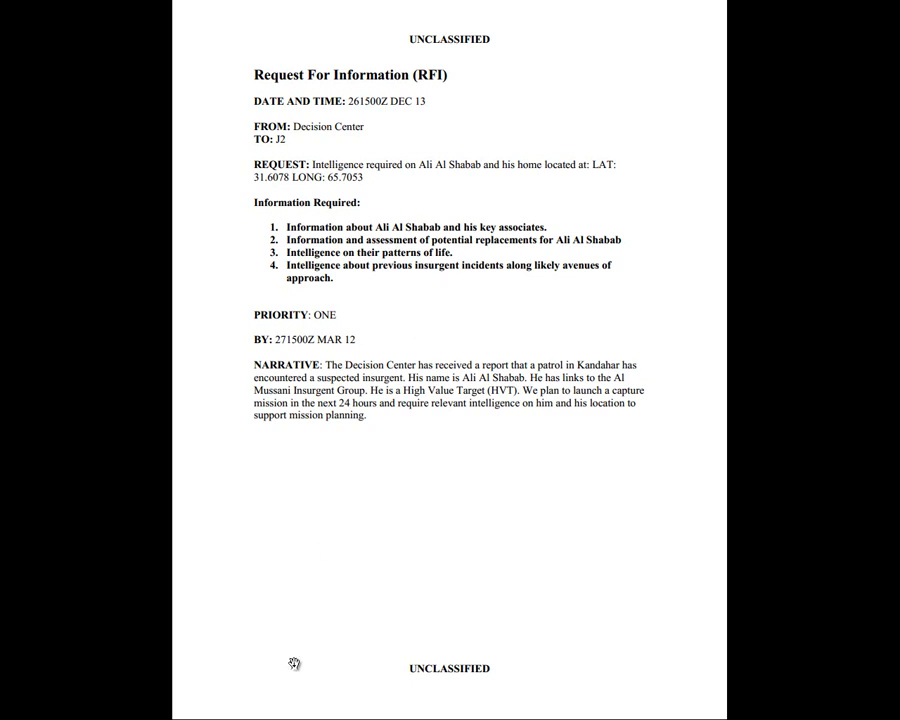
Step: Bring up the empty Analyst's Notebook chart and explore the Local Analysis Repository portal
{"action": "left_click", "coordinate": [16, 706]}
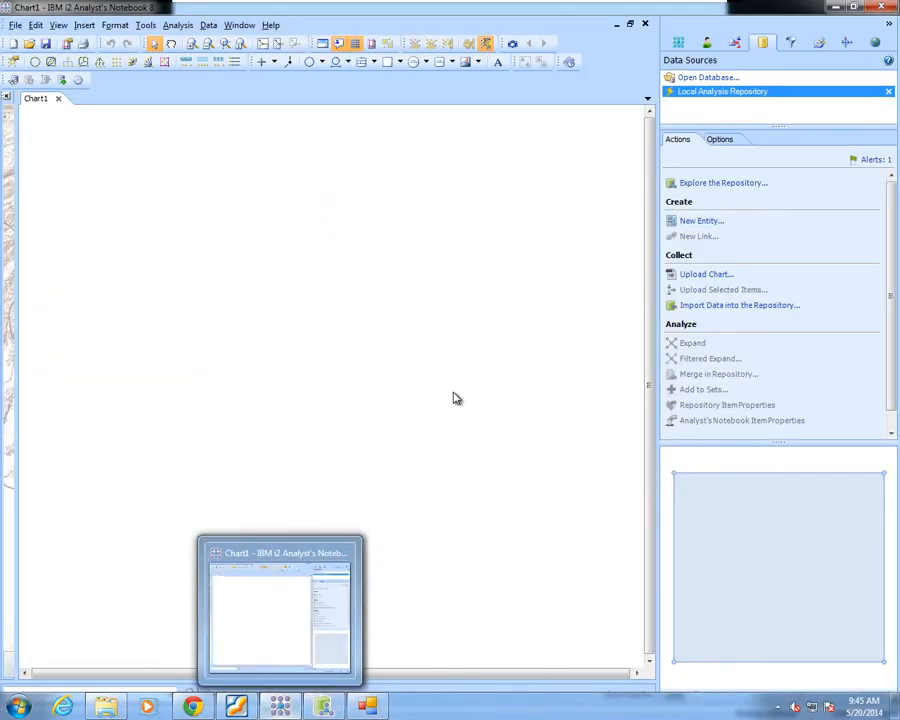
{"action": "mouse_move", "coordinate": [518, 320]}
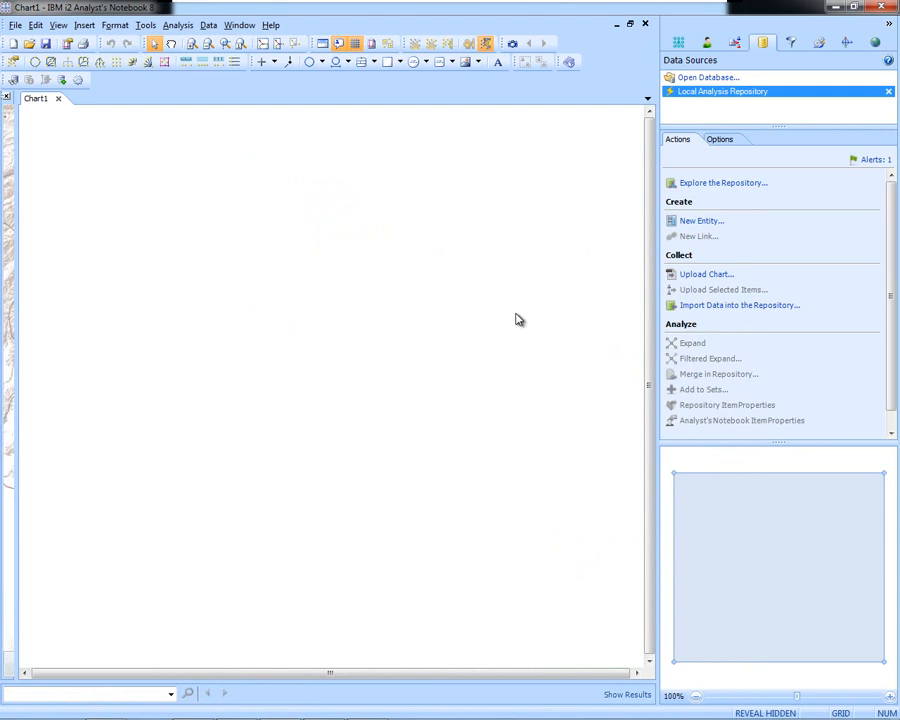
{"action": "mouse_move", "coordinate": [624, 262]}
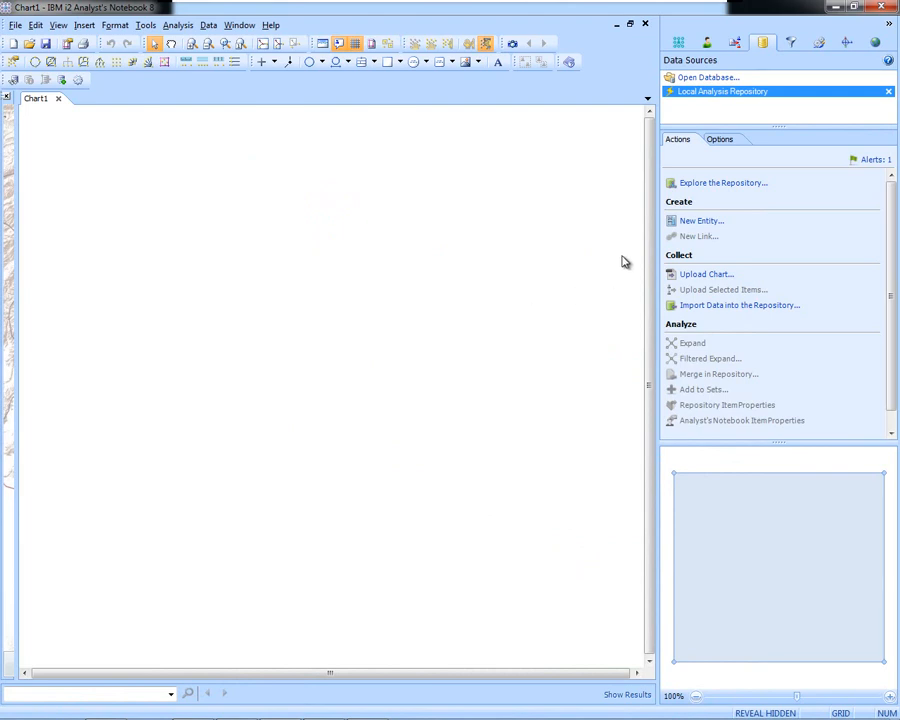
{"action": "left_click", "coordinate": [724, 182]}
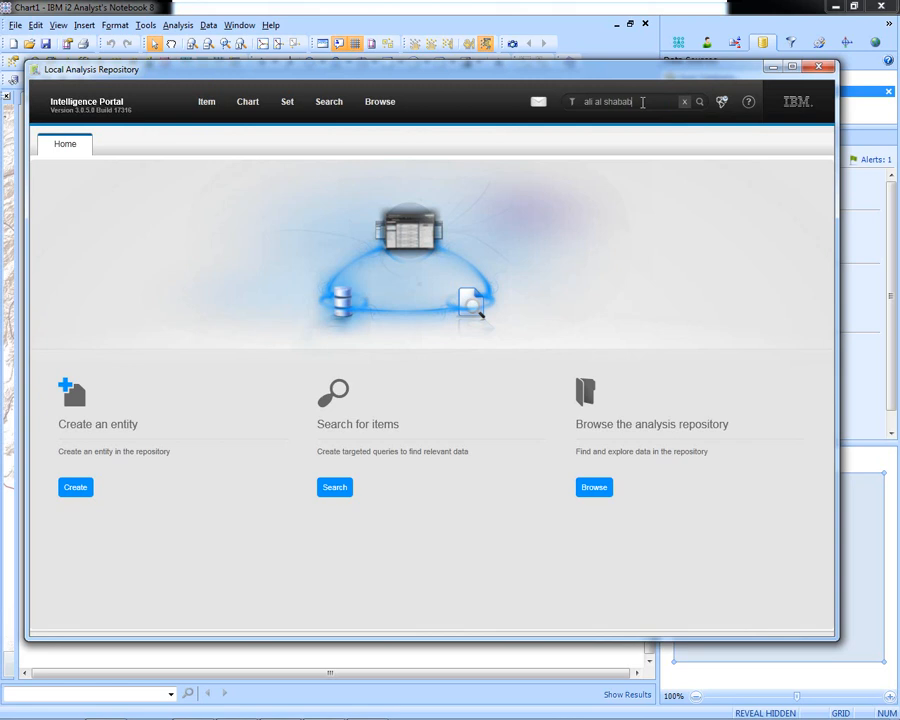
{"action": "left_click", "coordinate": [700, 100]}
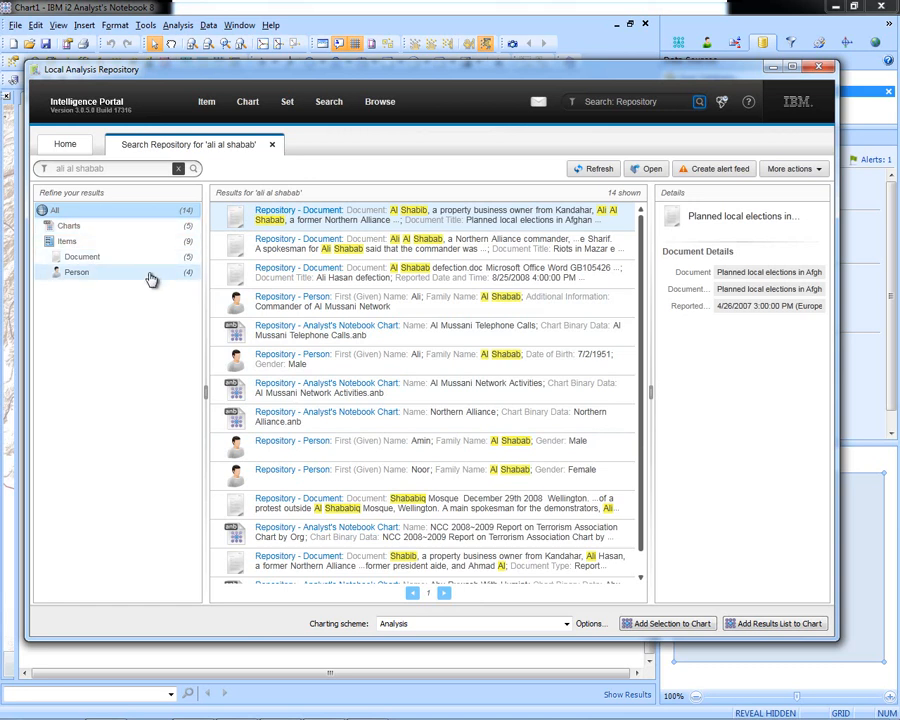
{"action": "left_click", "coordinate": [76, 272]}
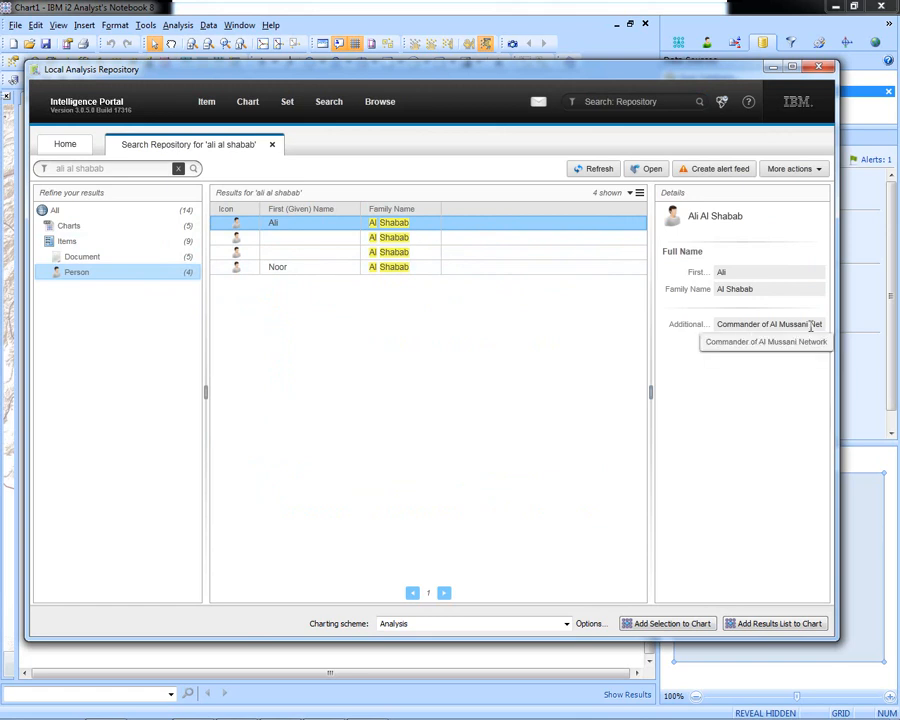
{"action": "mouse_move", "coordinate": [800, 324]}
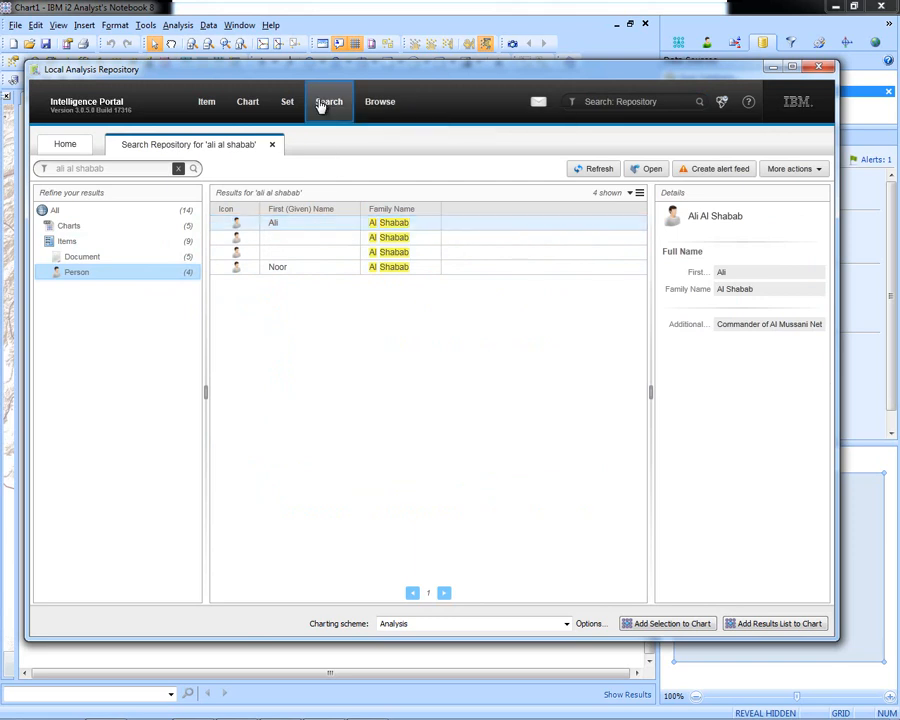
Step: Reload the recent Common Neighbors visual query and edit Person 1's conditions
{"action": "left_click", "coordinate": [328, 100]}
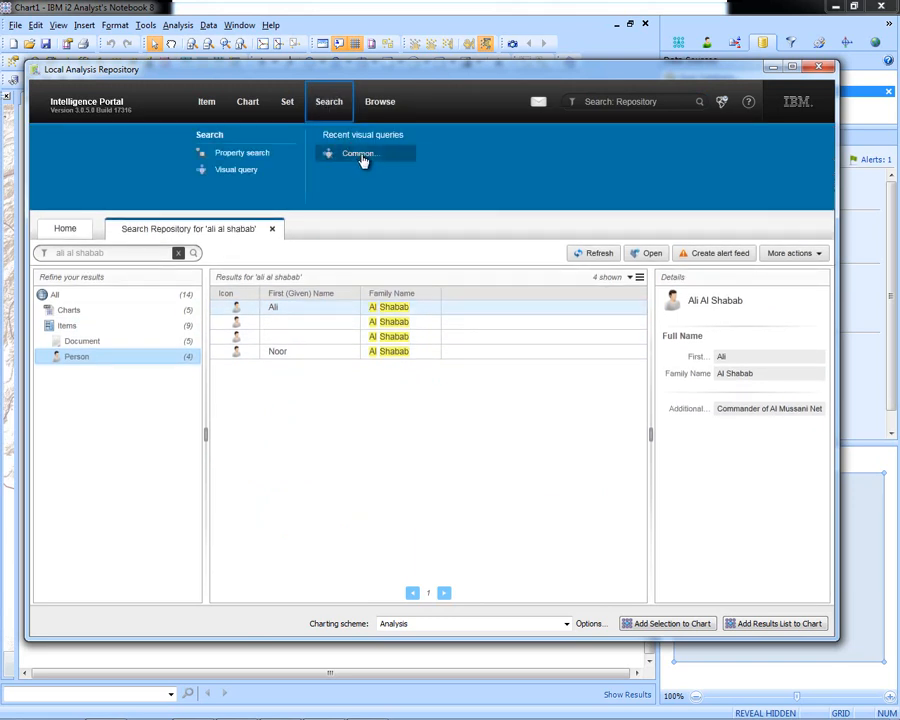
{"action": "left_click", "coordinate": [358, 152]}
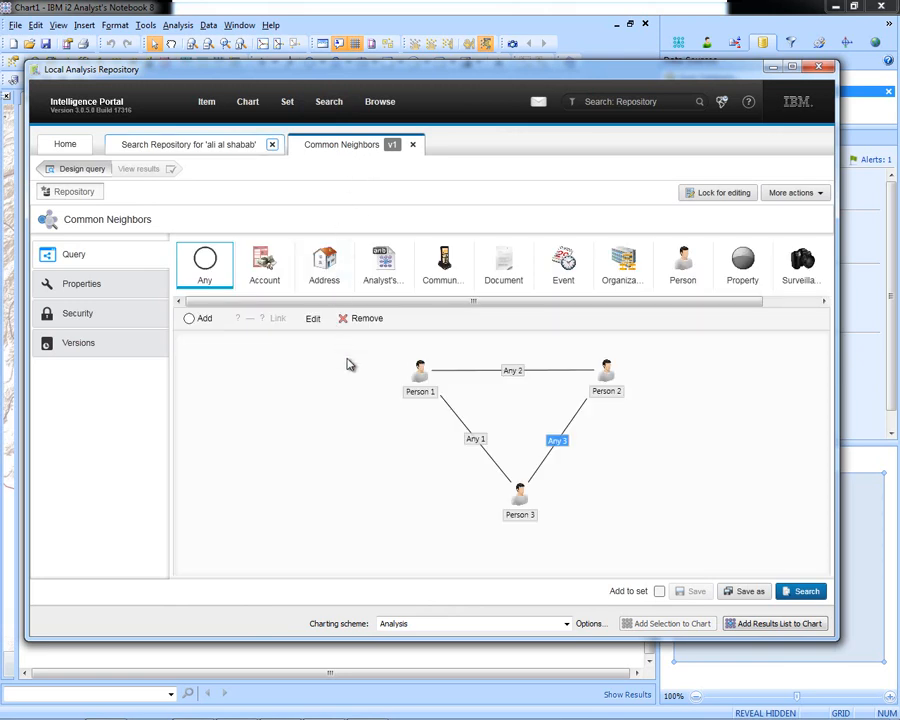
{"action": "mouse_move", "coordinate": [512, 424]}
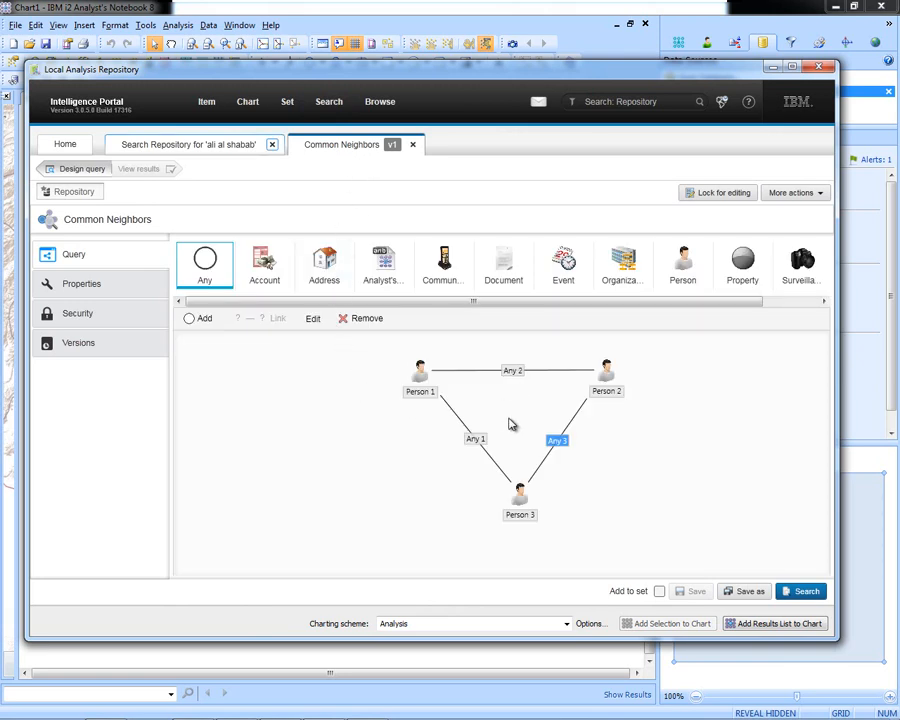
{"action": "mouse_move", "coordinate": [568, 504]}
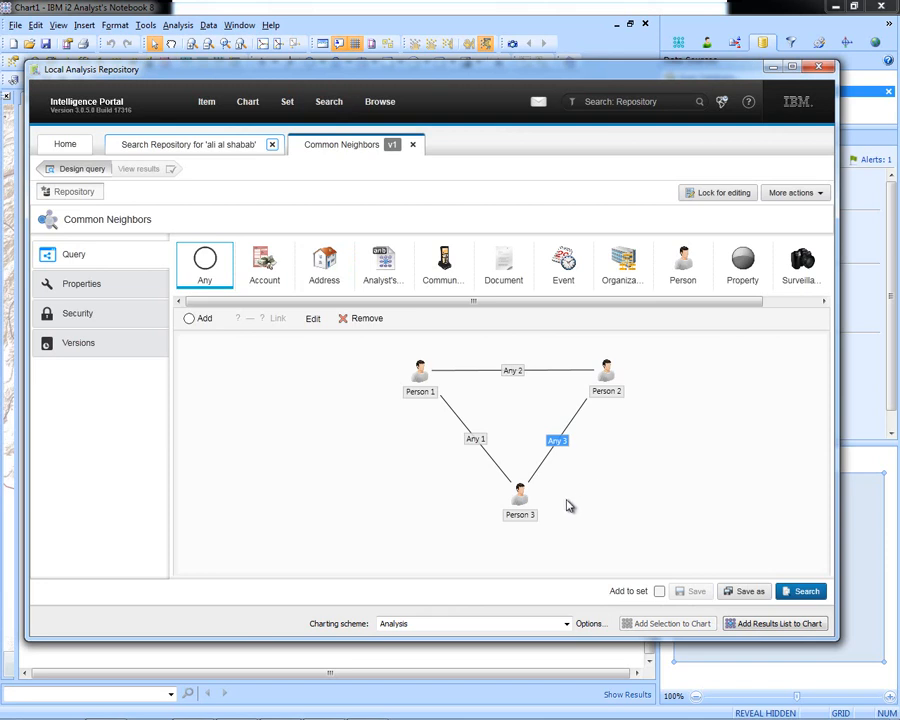
{"action": "left_click", "coordinate": [420, 376]}
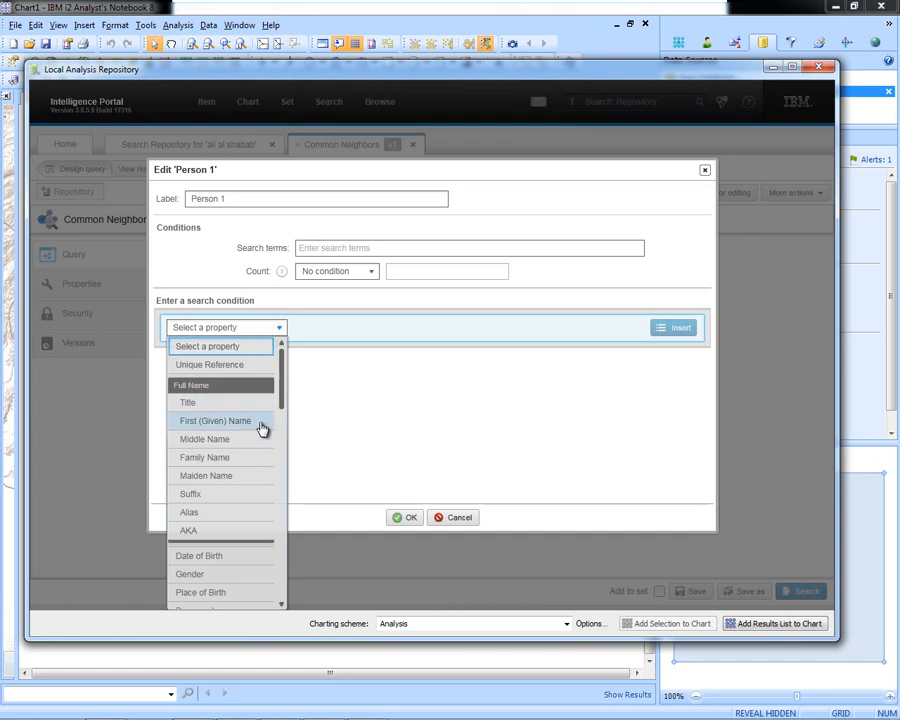
{"action": "left_click", "coordinate": [212, 420]}
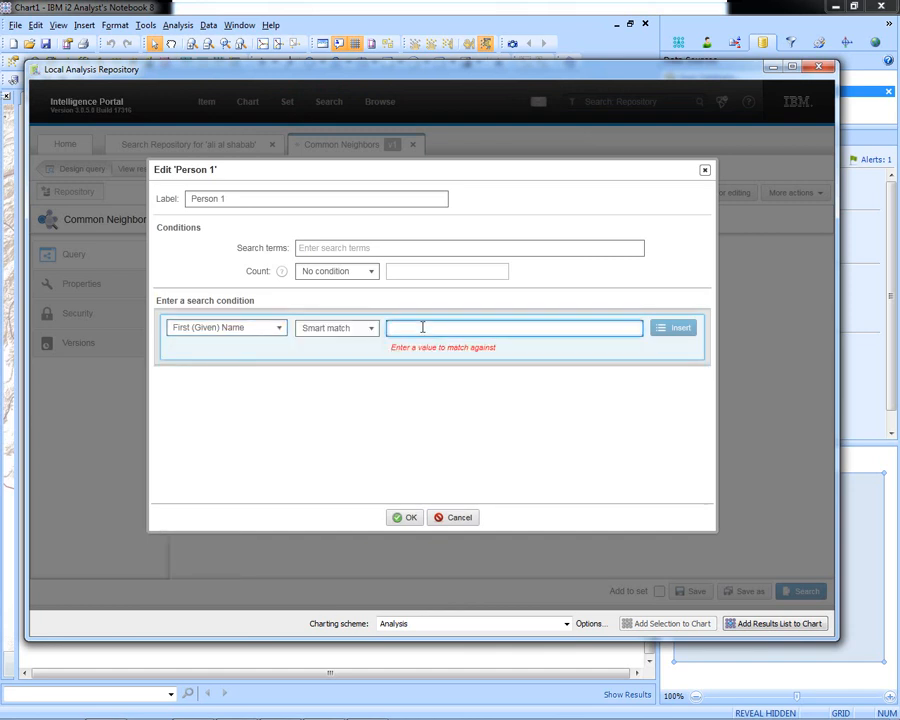
{"action": "left_click", "coordinate": [672, 328]}
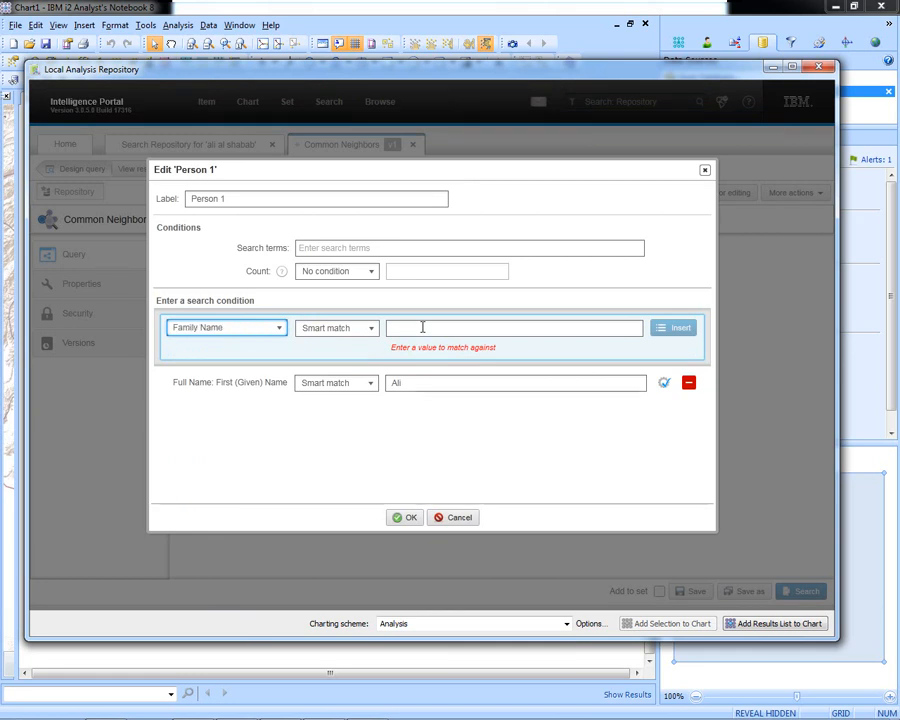
{"action": "type", "text": "al shabab"}
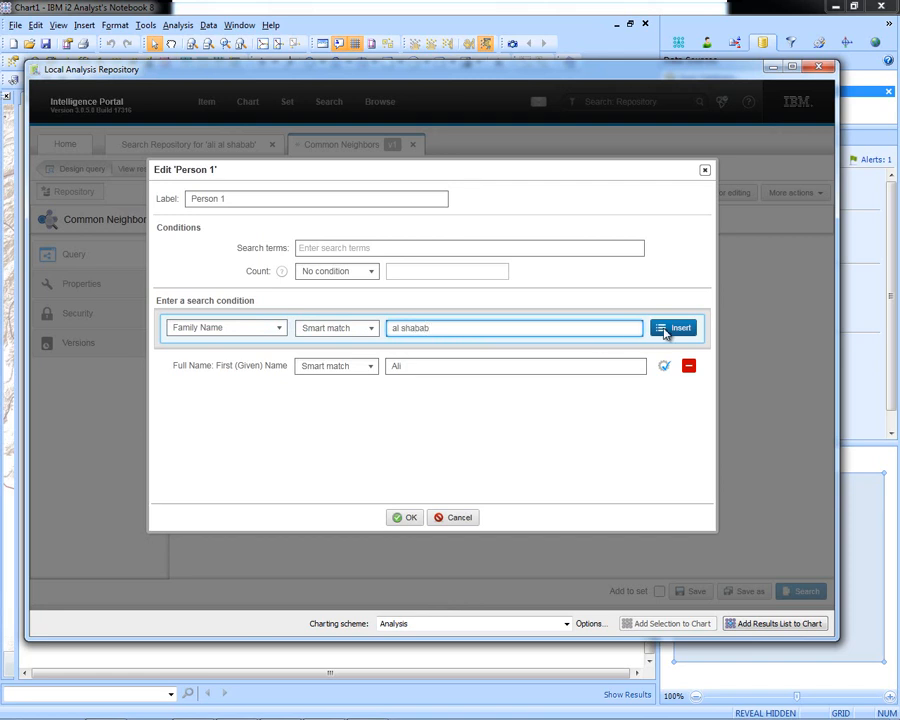
{"action": "left_click", "coordinate": [676, 328]}
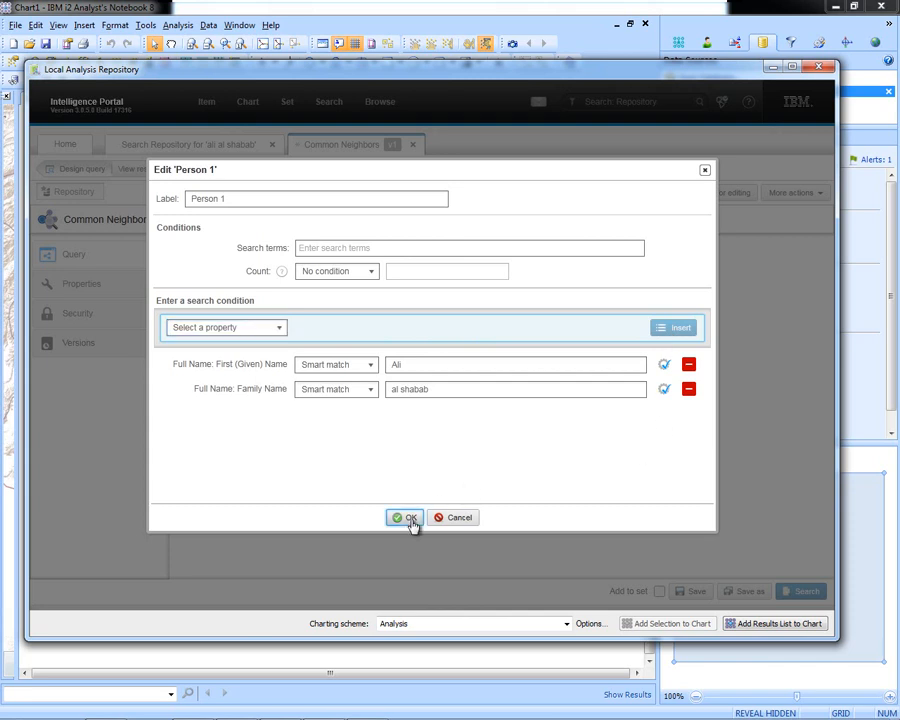
{"action": "left_click", "coordinate": [404, 516]}
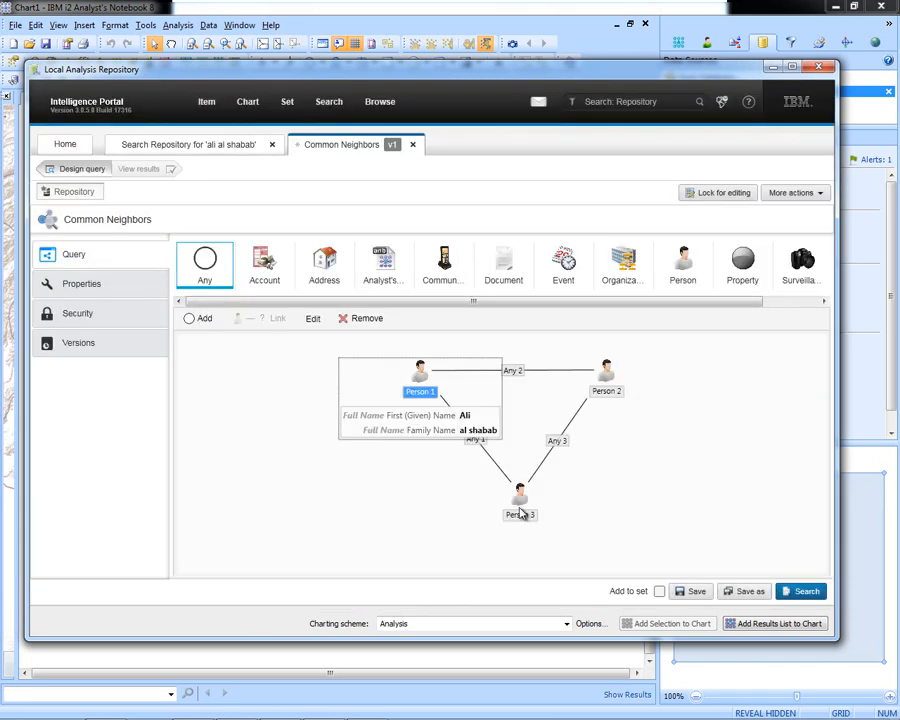
{"action": "left_click", "coordinate": [800, 592]}
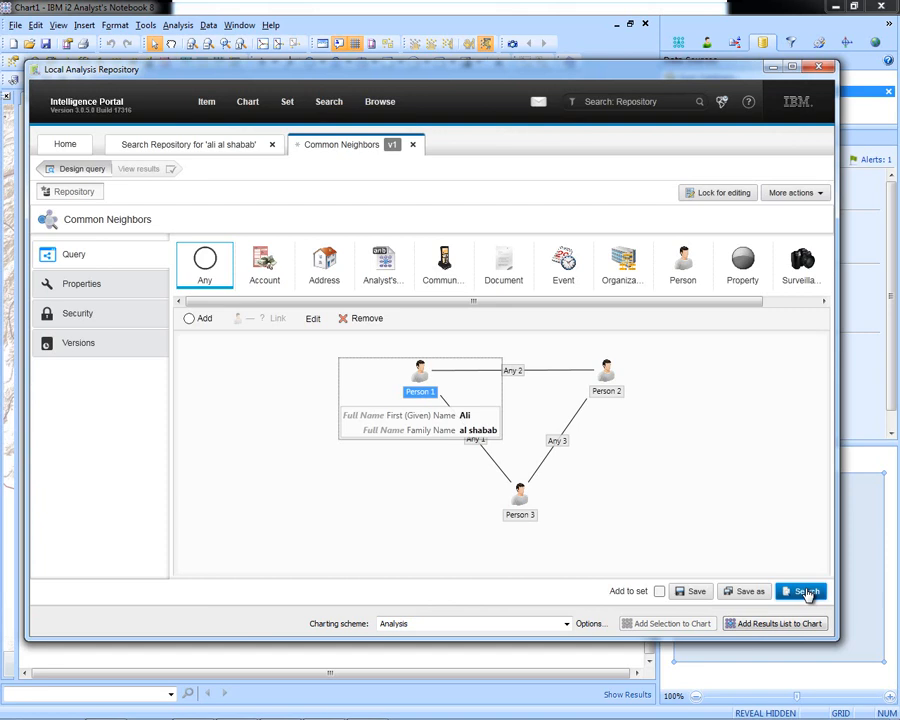
{"action": "left_click", "coordinate": [800, 592]}
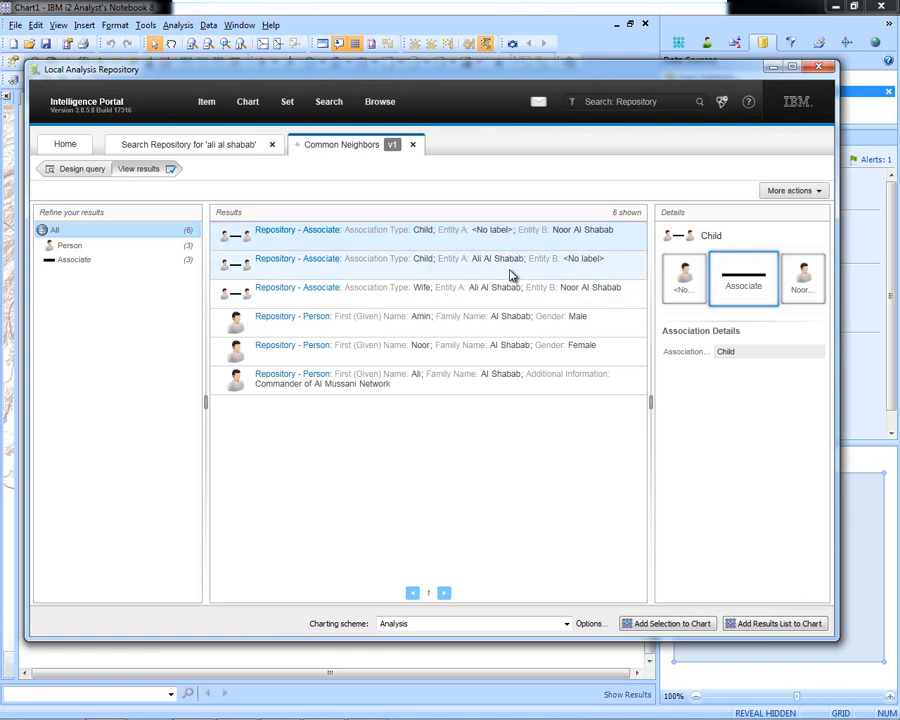
{"action": "left_click", "coordinate": [420, 380]}
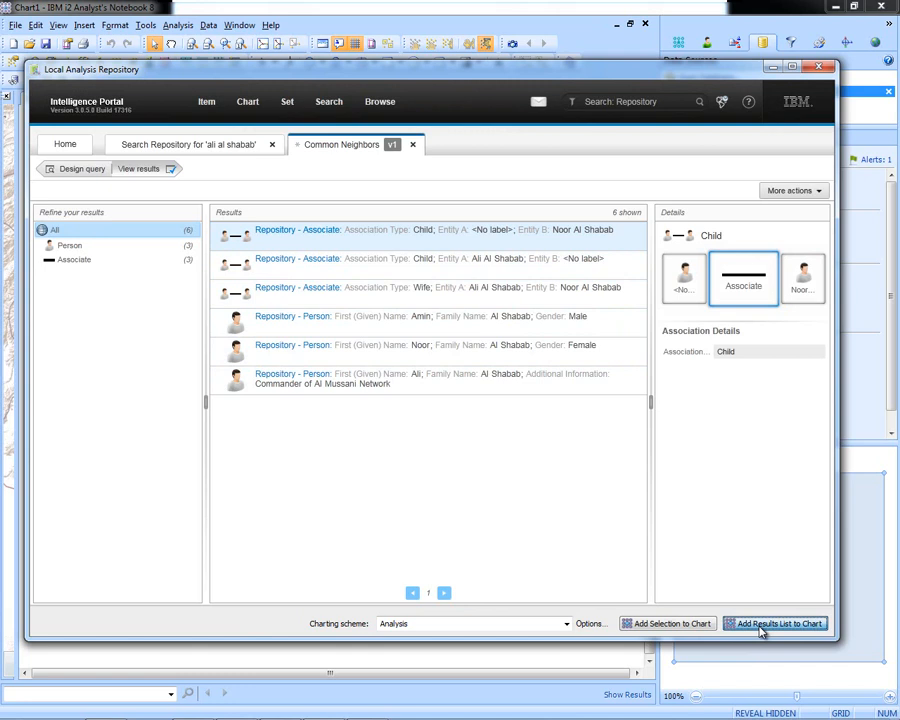
Step: Add the whole Common Neighbors result list to Chart1 and select the Ali Al Shabab entity
{"action": "left_click", "coordinate": [776, 624]}
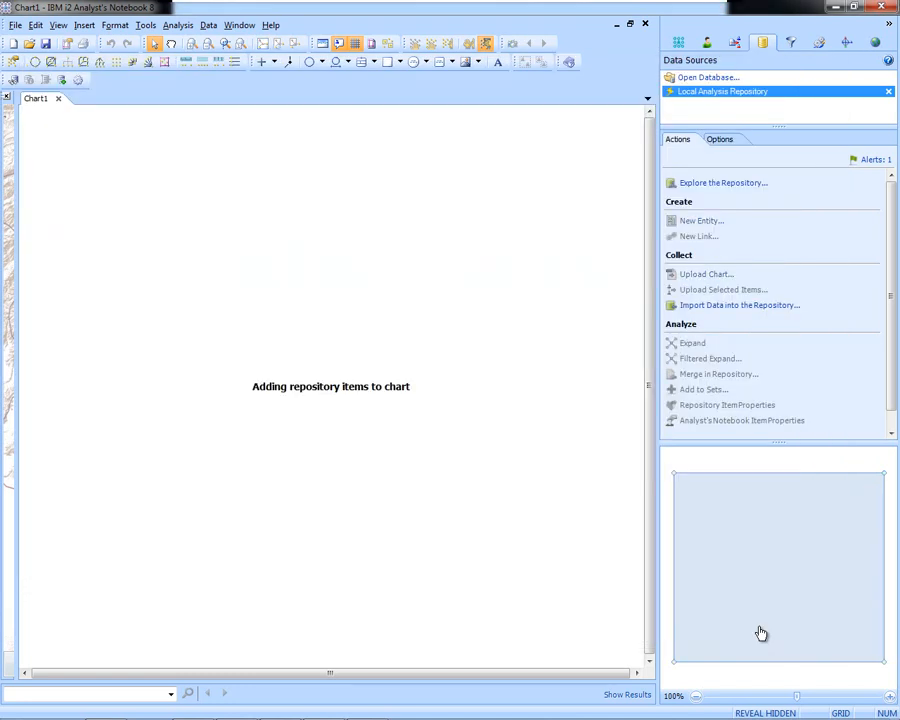
{"action": "mouse_move", "coordinate": [590, 632]}
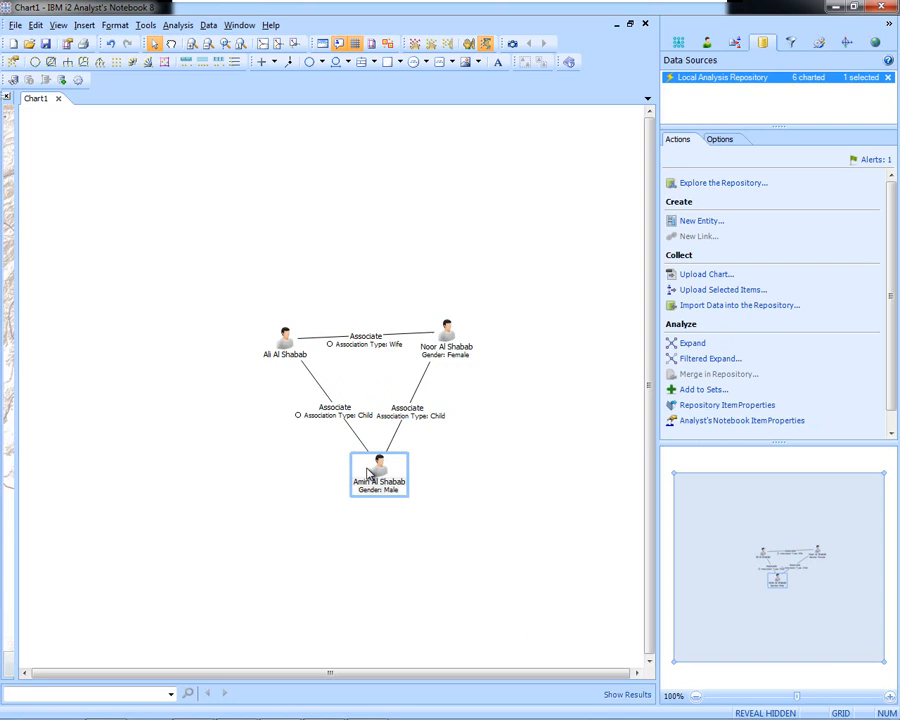
{"action": "left_click", "coordinate": [284, 336]}
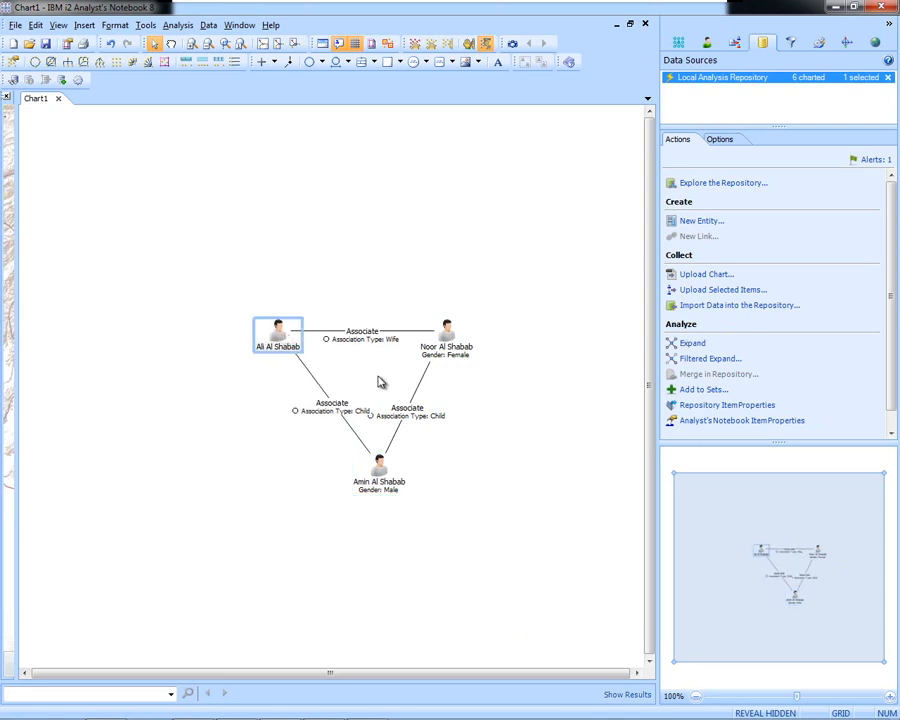
{"action": "mouse_move", "coordinate": [488, 428]}
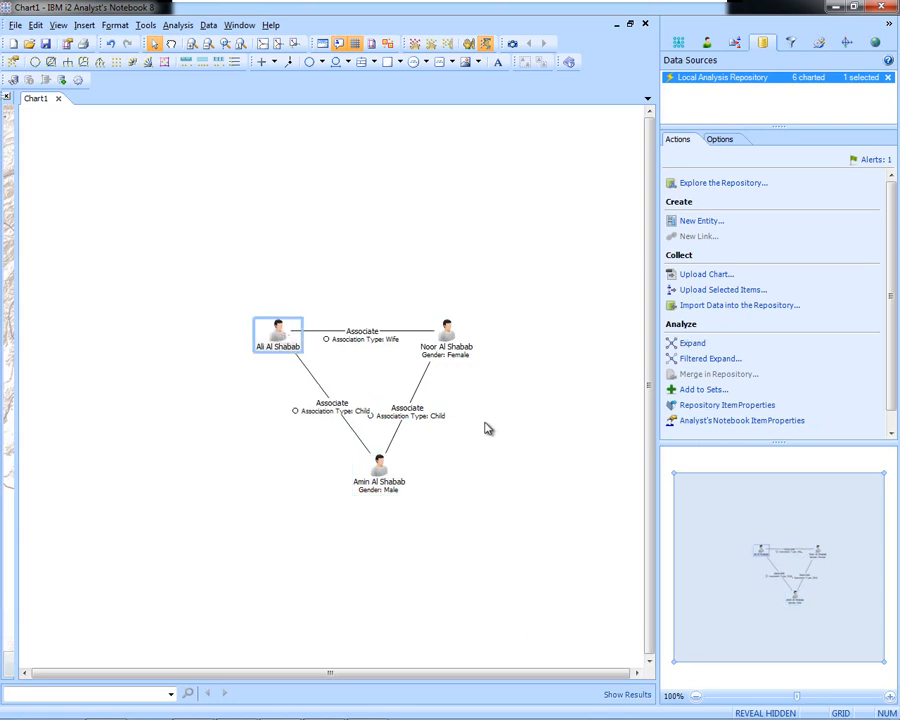
Step: Select every chart entity and expand the family members and their associates from the repository
{"action": "key", "text": "ctrl+a"}
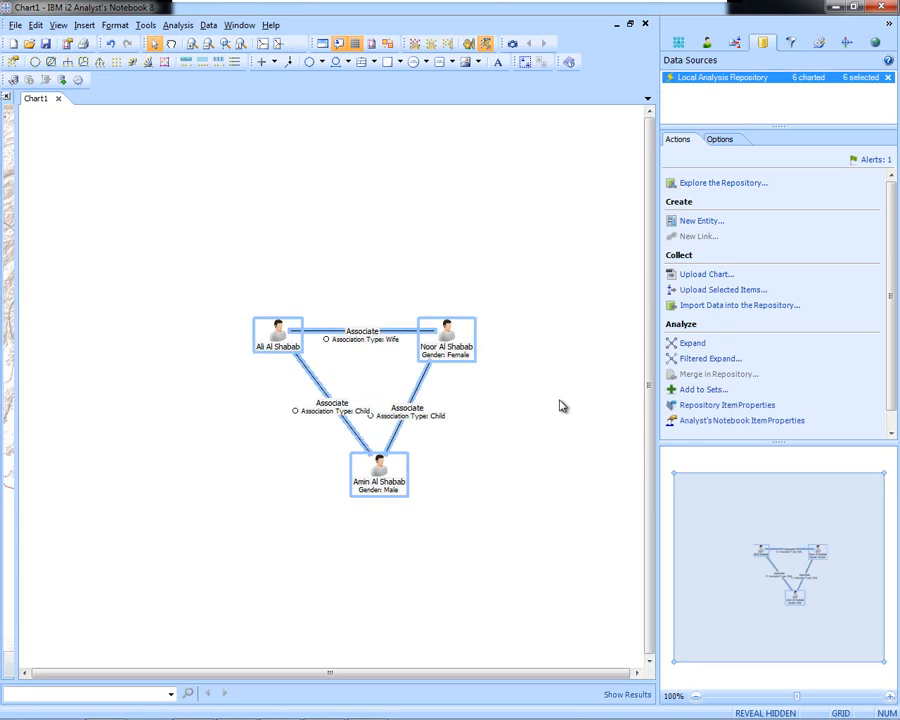
{"action": "left_click", "coordinate": [692, 344]}
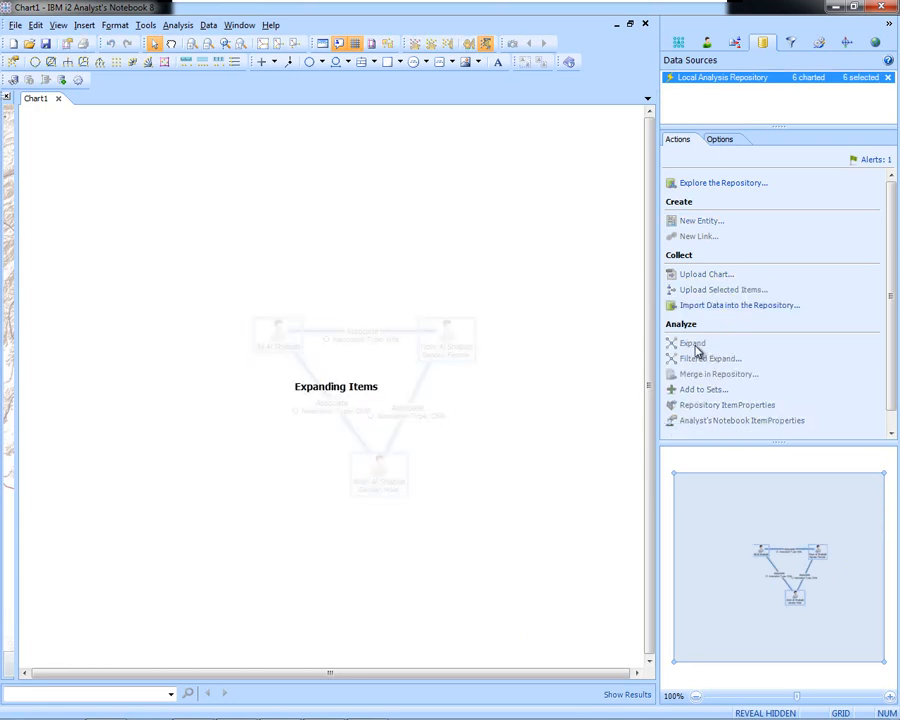
{"action": "left_click", "coordinate": [692, 344]}
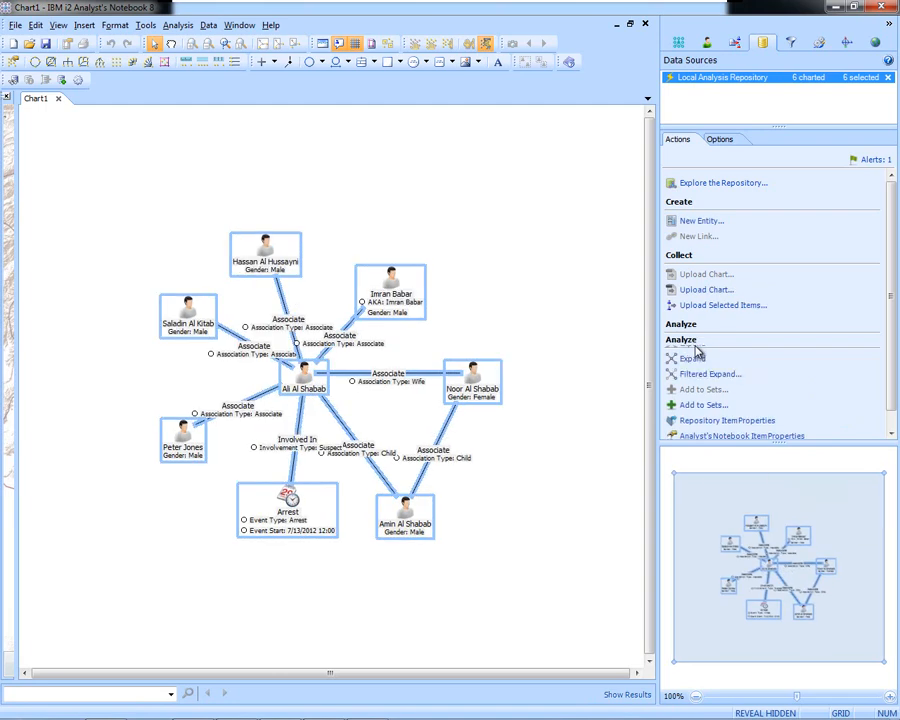
{"action": "left_click", "coordinate": [692, 344]}
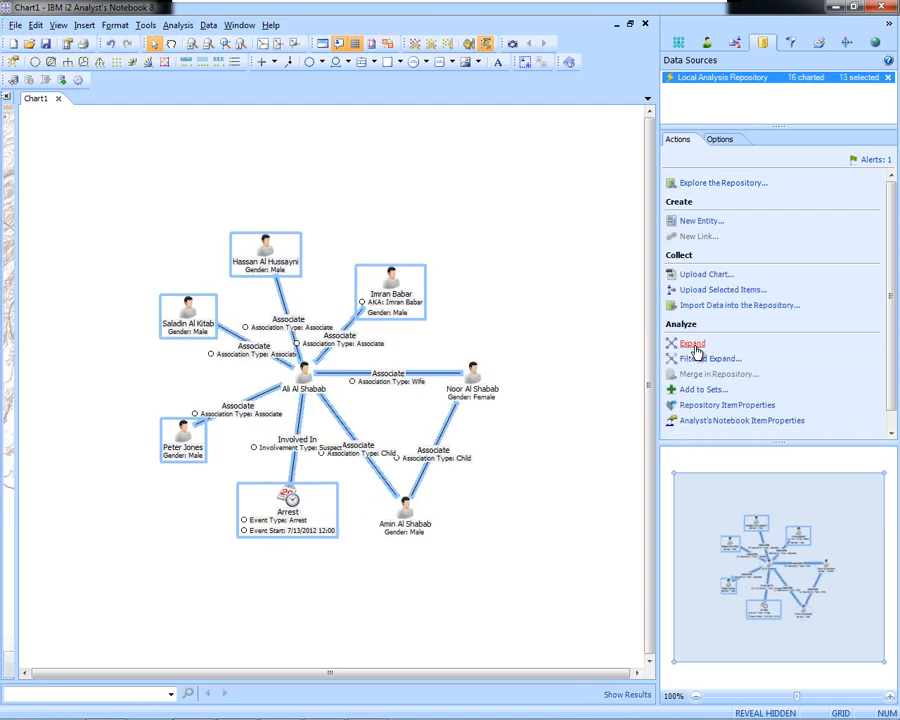
{"action": "left_click", "coordinate": [692, 344]}
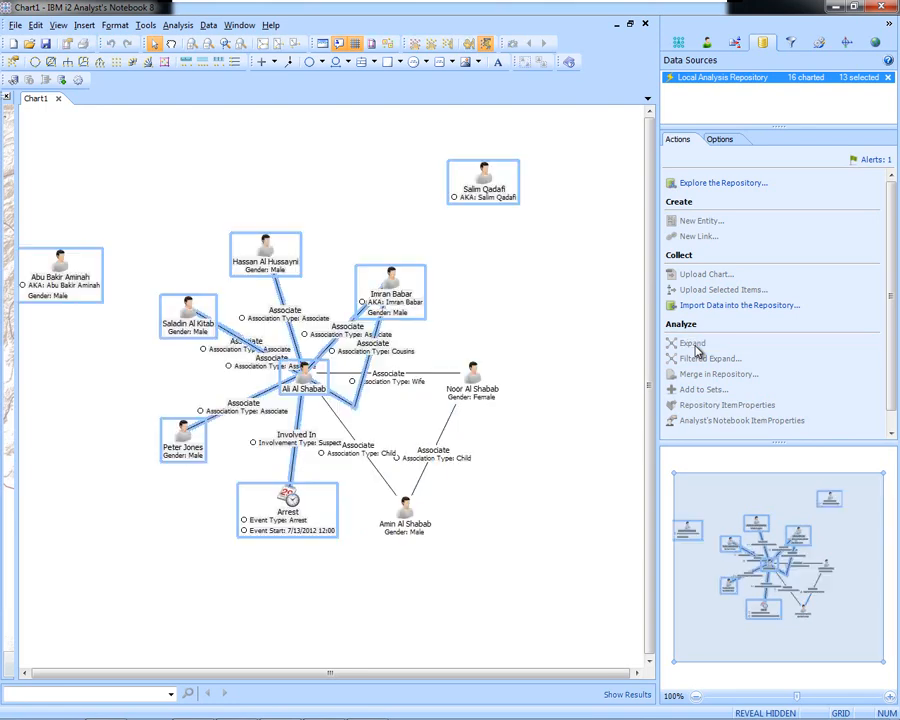
{"action": "left_click", "coordinate": [692, 344]}
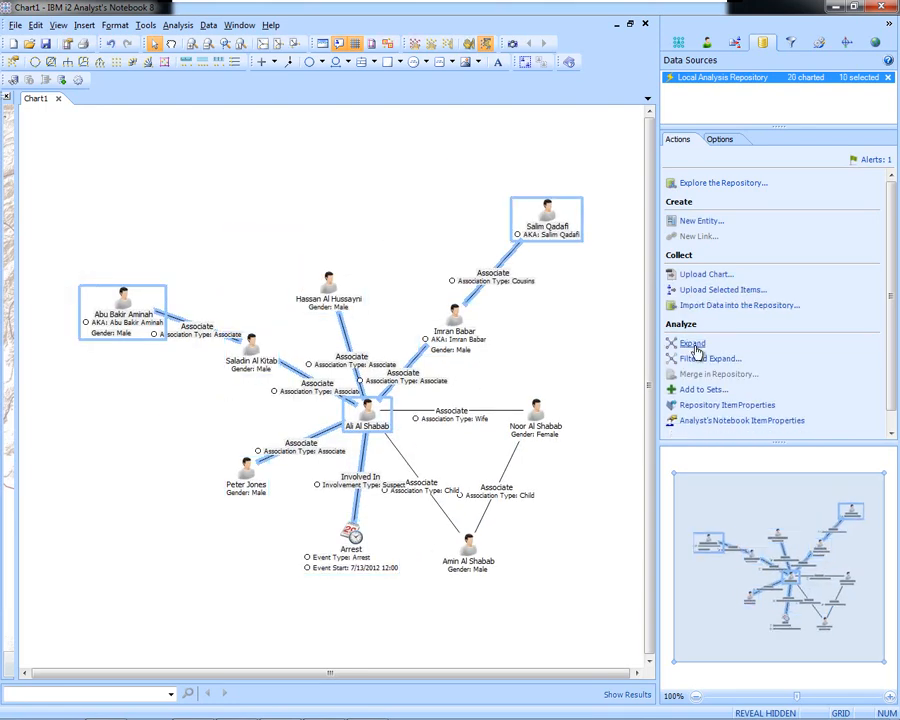
{"action": "left_click", "coordinate": [692, 344]}
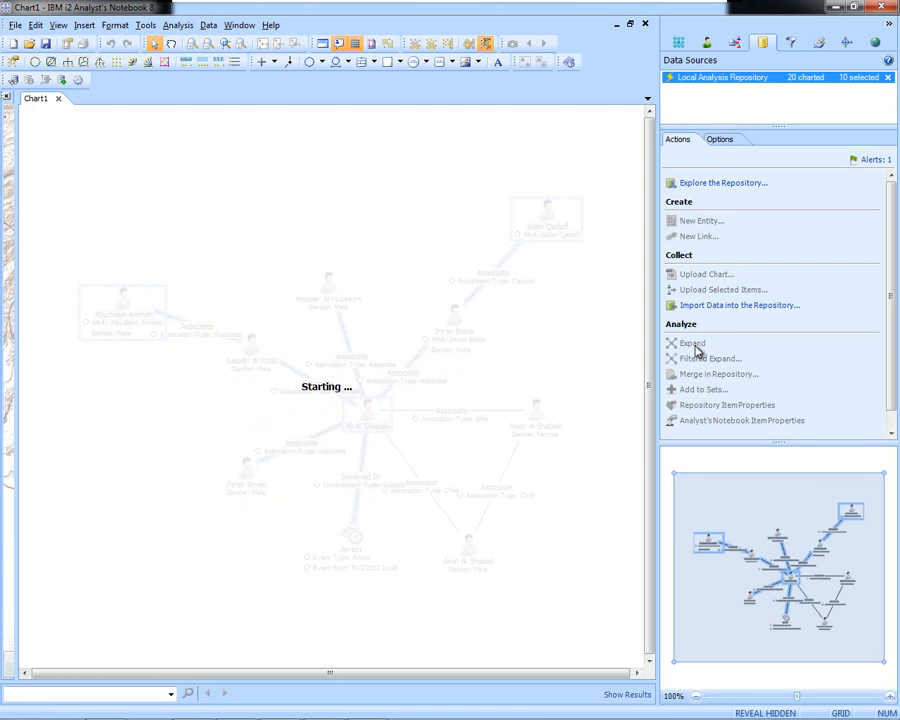
{"action": "left_click", "coordinate": [692, 344]}
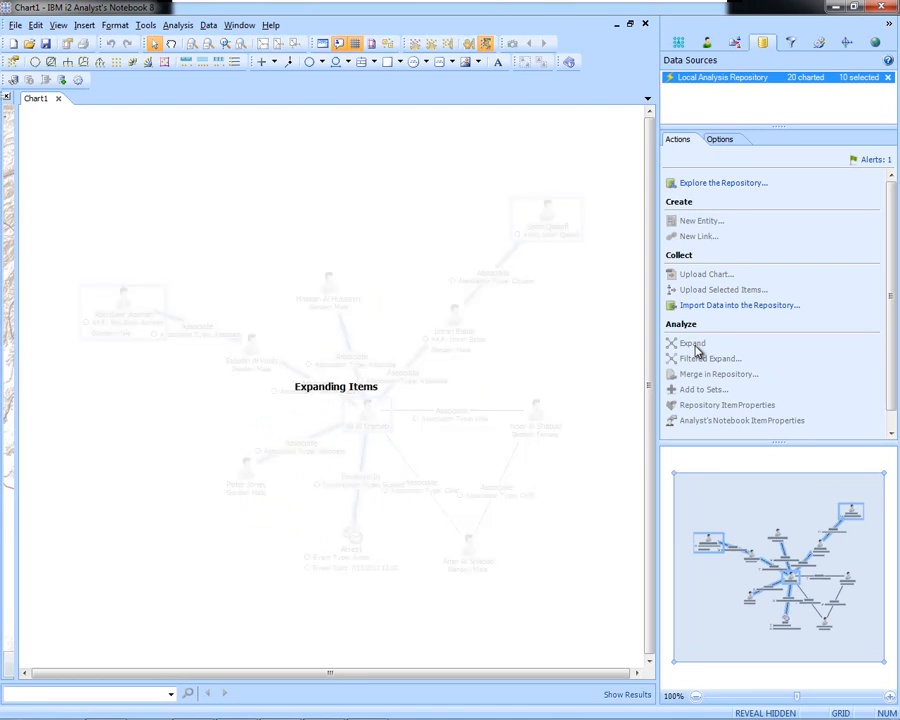
{"action": "left_click", "coordinate": [692, 344]}
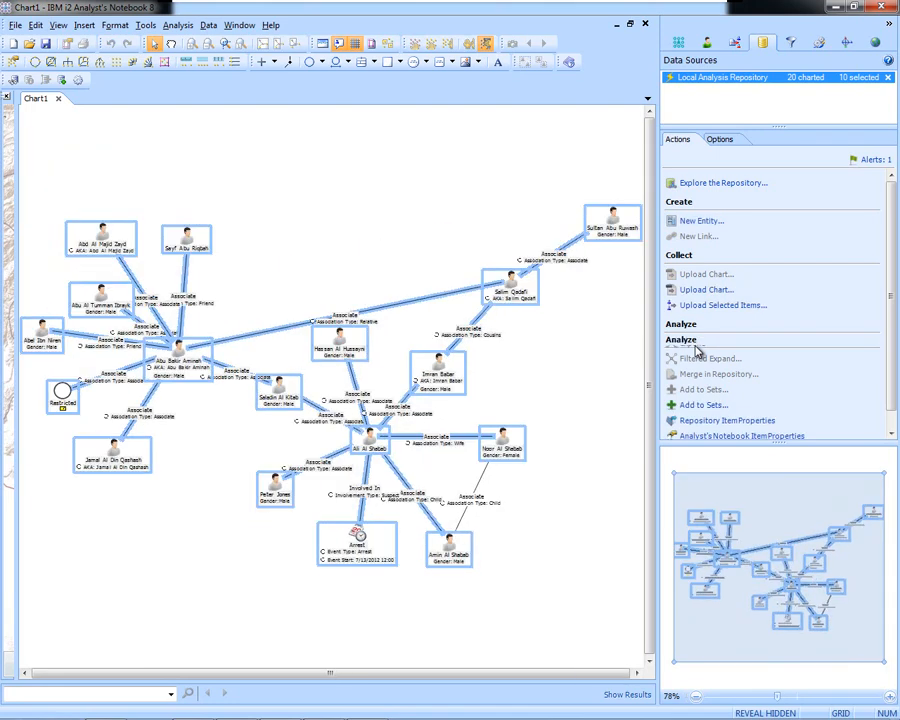
Step: Keep expanding each newly added batch until the chart is a large linked network
{"action": "left_click", "coordinate": [692, 344]}
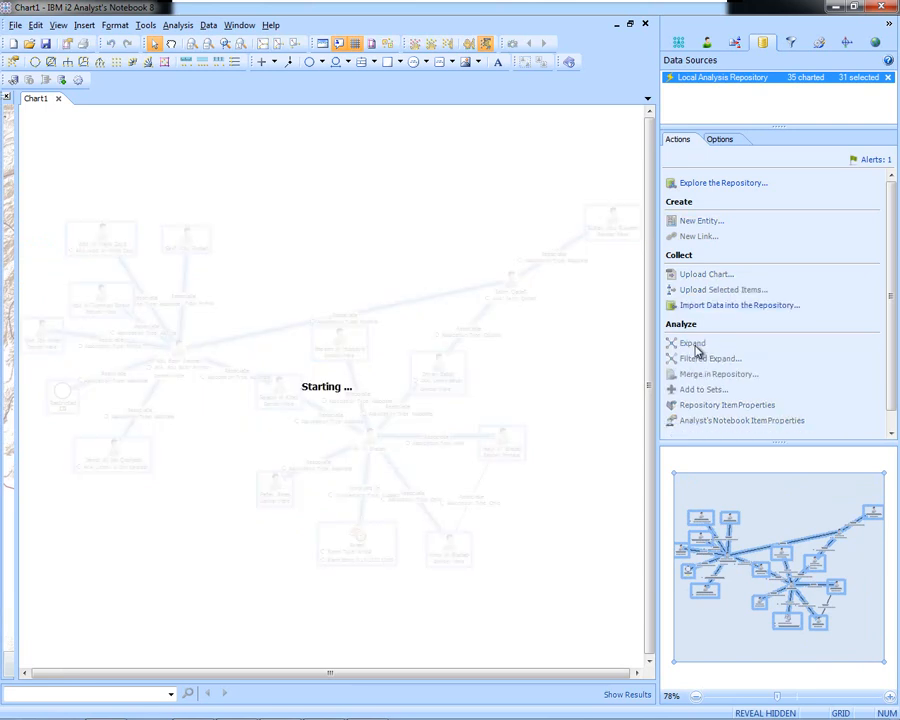
{"action": "left_click", "coordinate": [692, 344]}
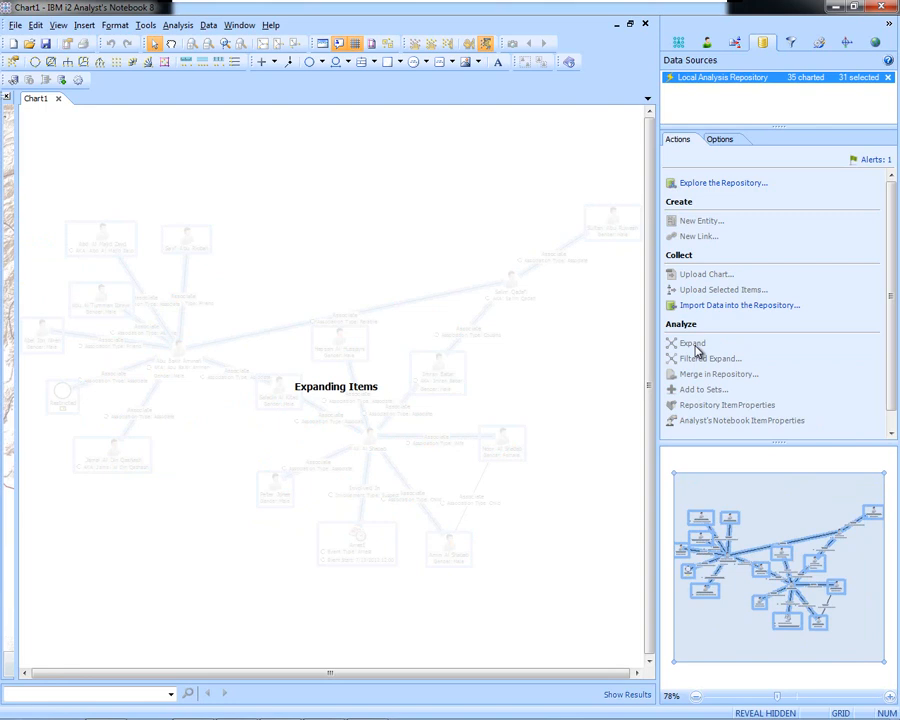
{"action": "left_click", "coordinate": [692, 344]}
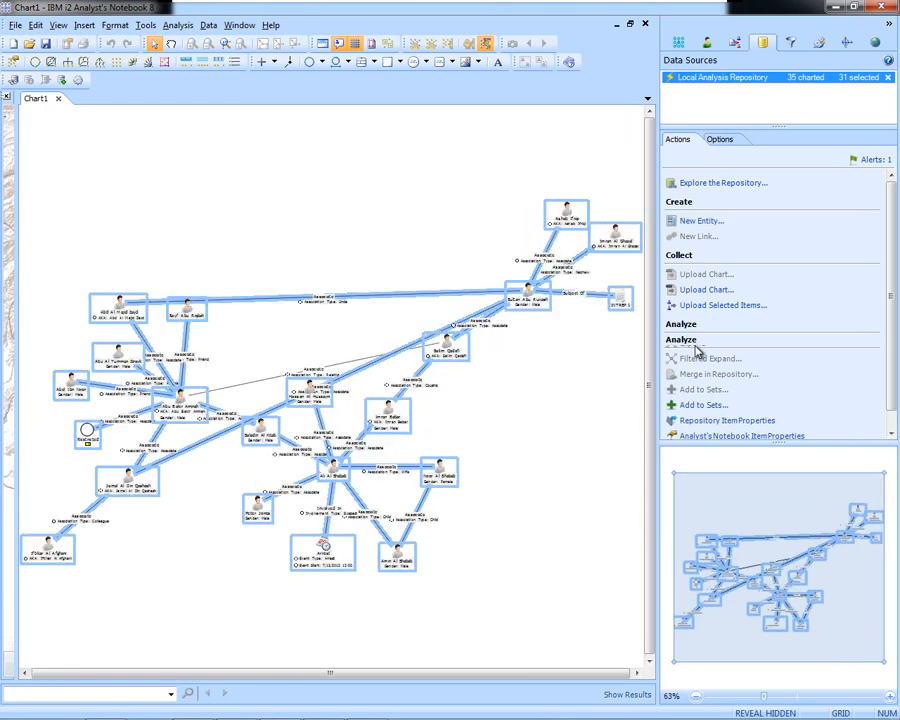
{"action": "left_click", "coordinate": [692, 344]}
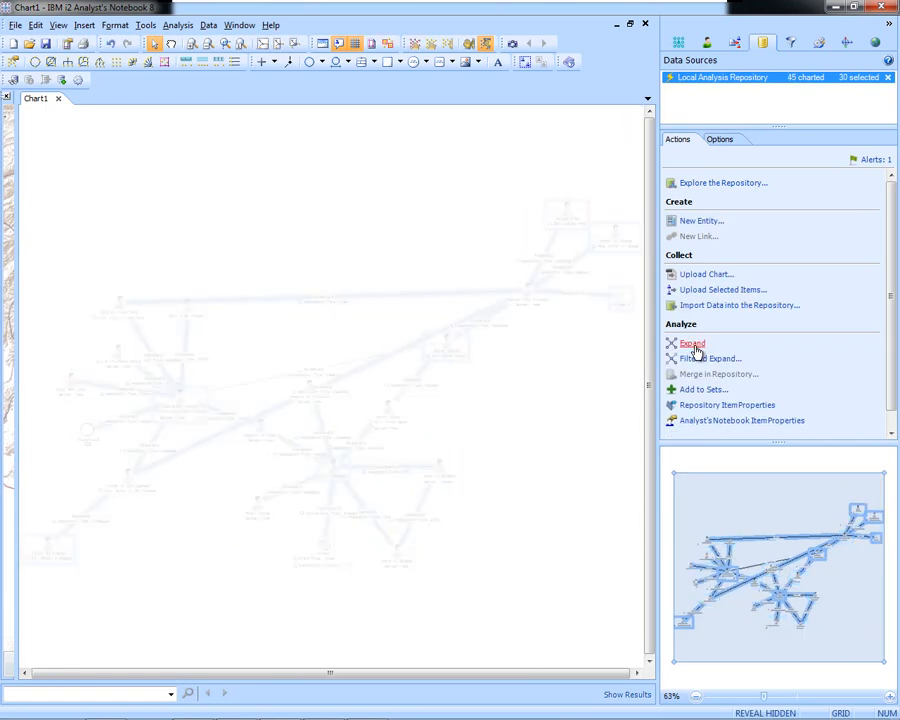
{"action": "left_click", "coordinate": [692, 344]}
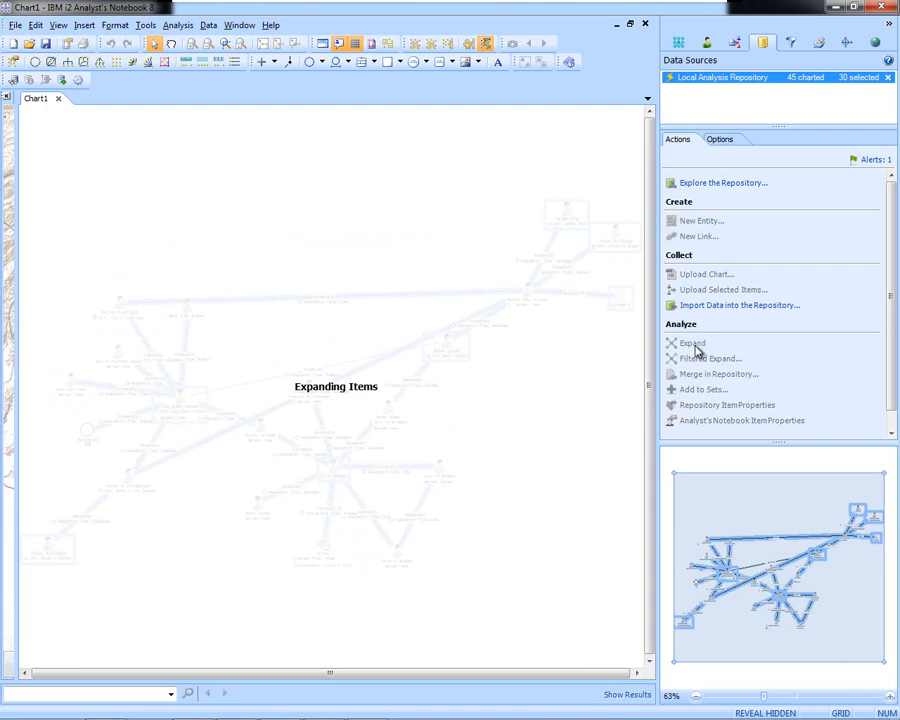
{"action": "left_click", "coordinate": [692, 344]}
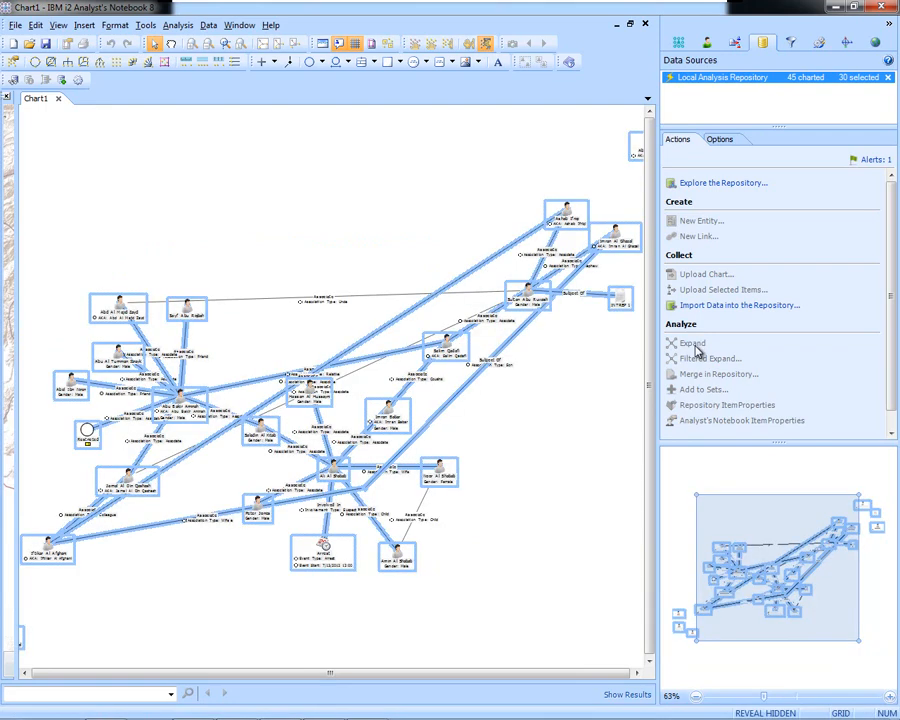
{"action": "left_click", "coordinate": [692, 344]}
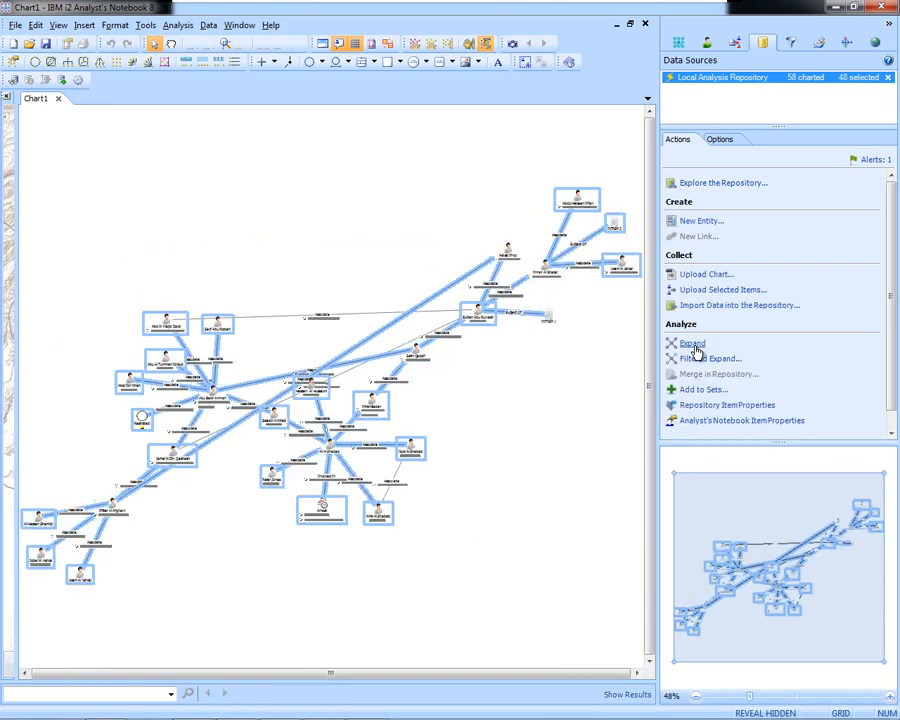
{"action": "left_click", "coordinate": [692, 344]}
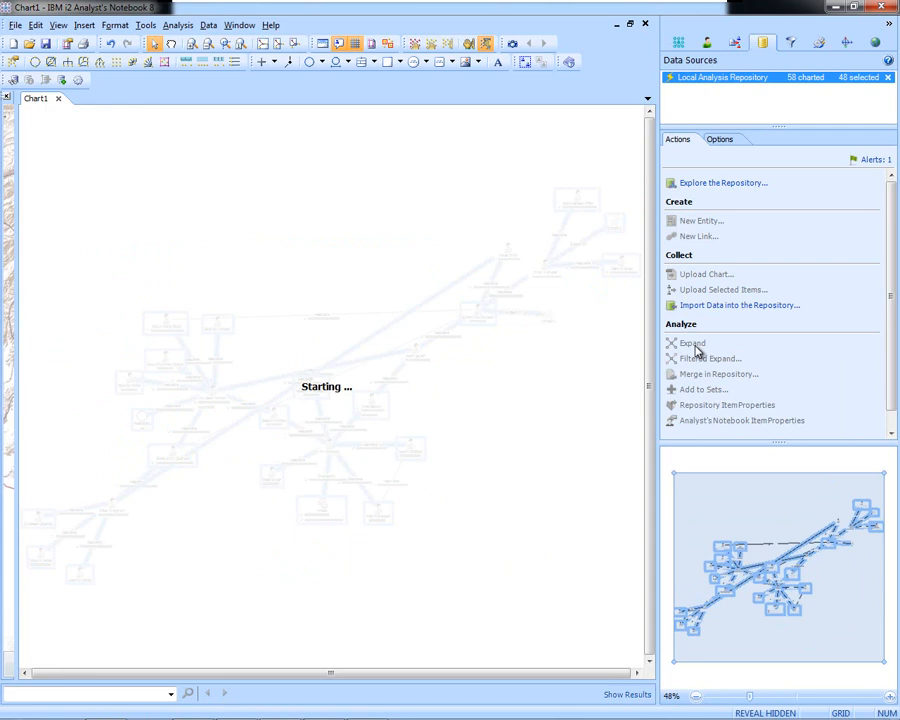
{"action": "left_click", "coordinate": [692, 344]}
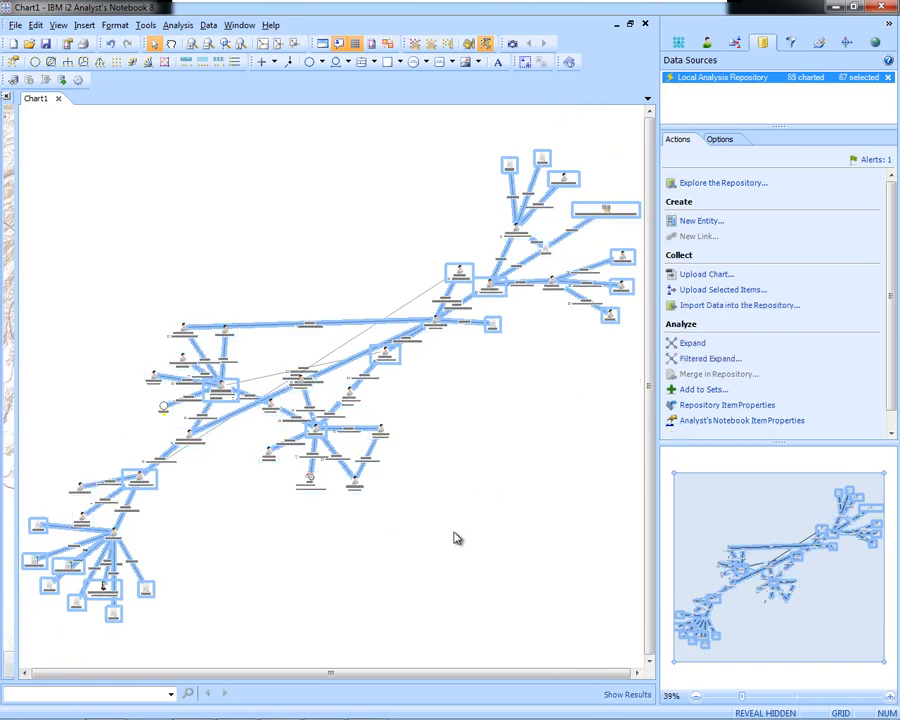
{"action": "mouse_move", "coordinate": [120, 82]}
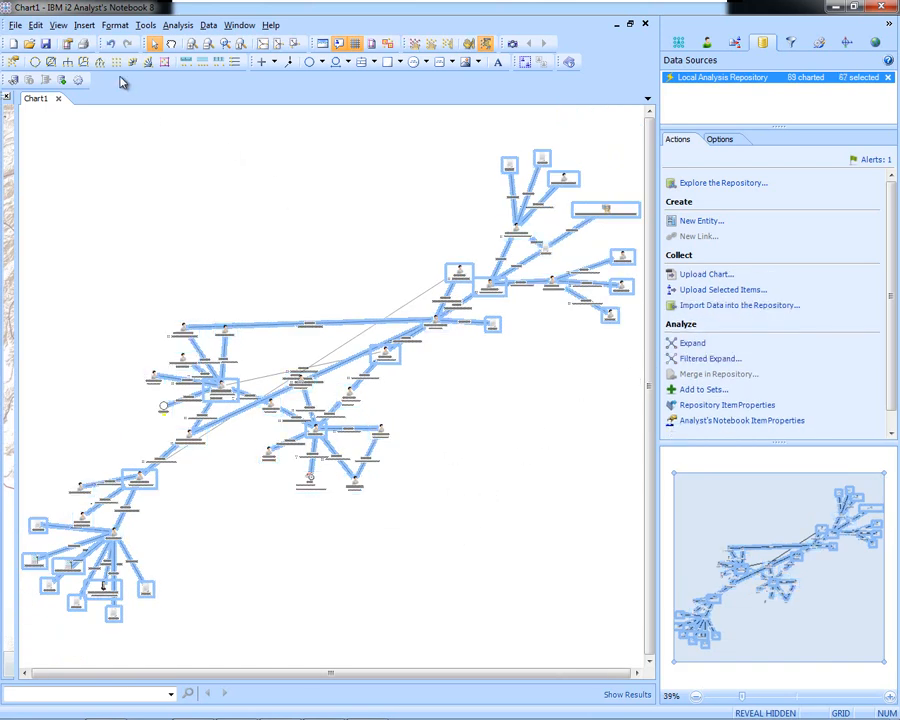
Step: Rearrange the expanded network into a compact peacock layout
{"action": "left_click", "coordinate": [130, 62]}
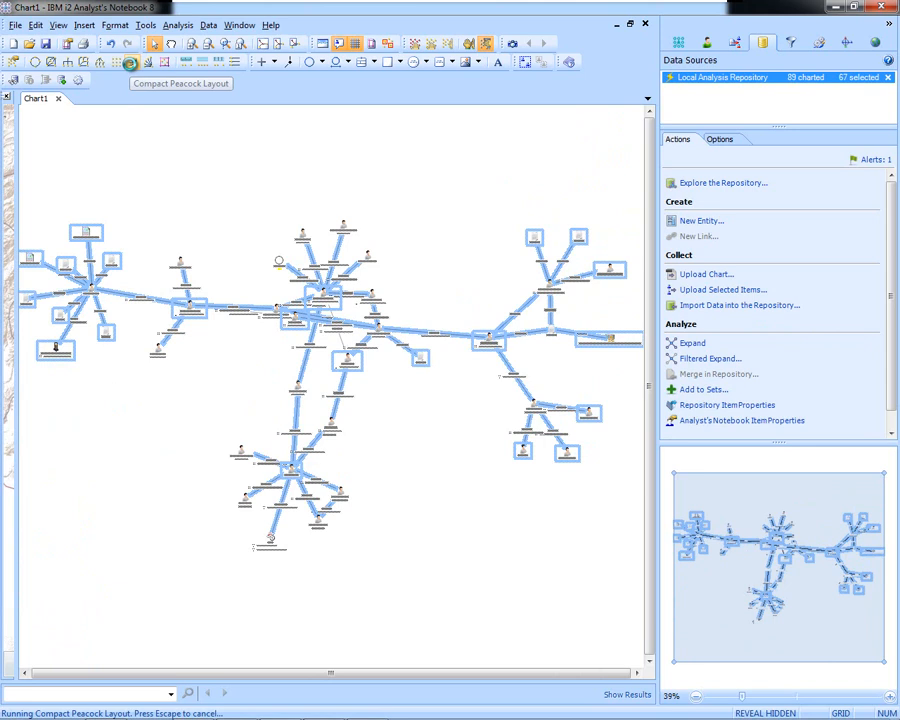
{"action": "left_click", "coordinate": [130, 62]}
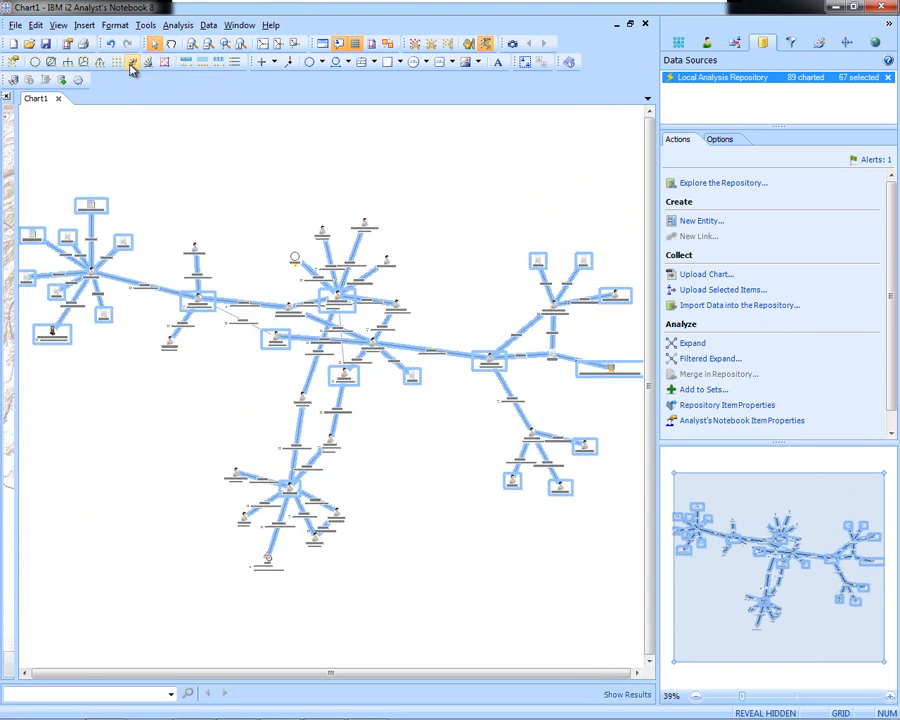
{"action": "mouse_move", "coordinate": [144, 148]}
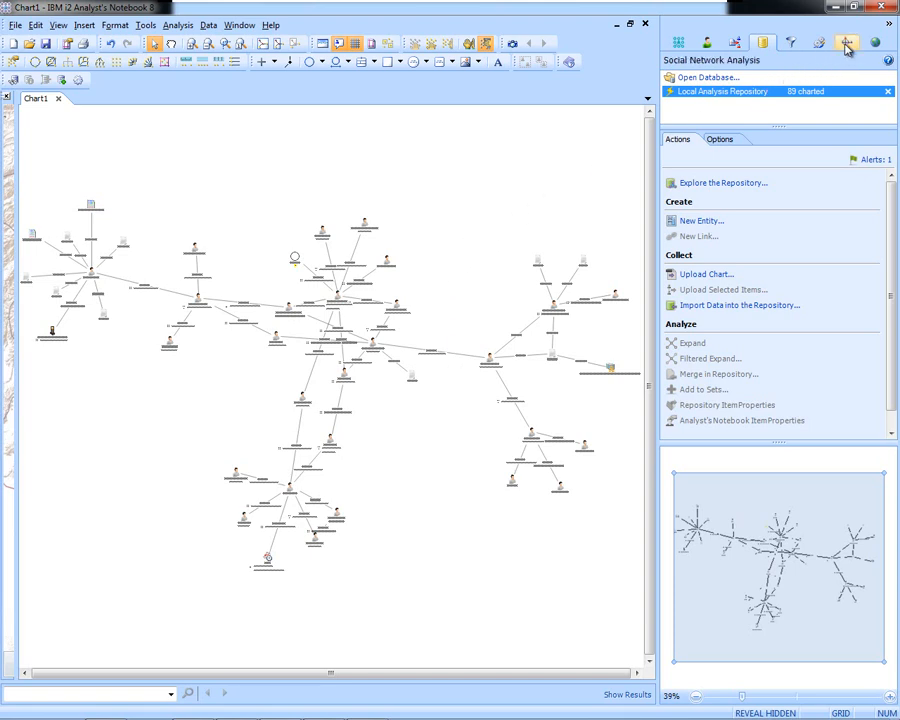
Step: Calculate betweenness and eigenvector centrality and select the five highest-ranked entities
{"action": "left_click", "coordinate": [846, 42]}
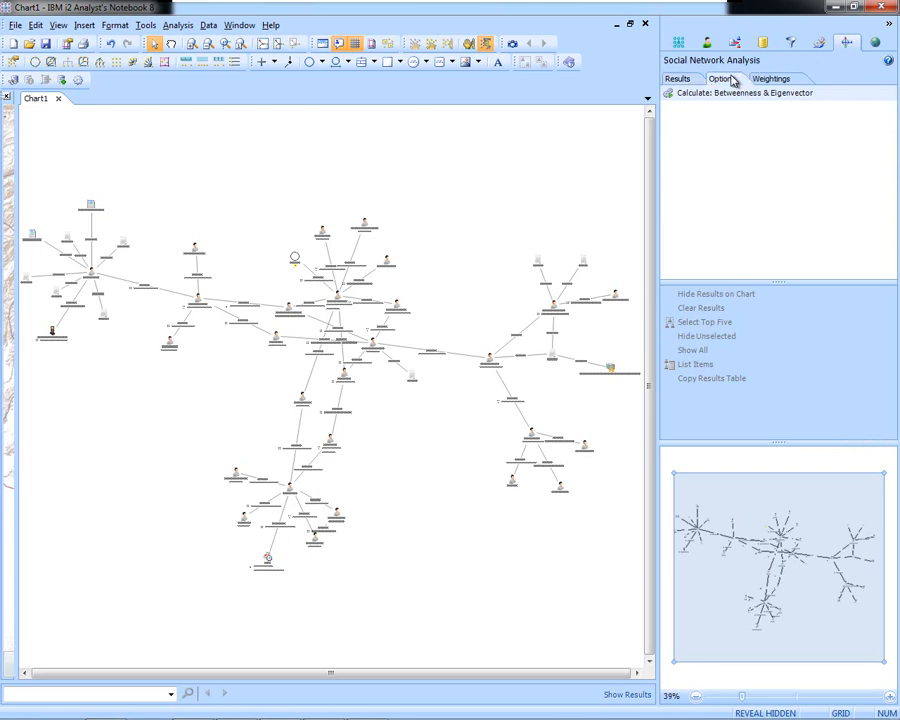
{"action": "left_click", "coordinate": [722, 78]}
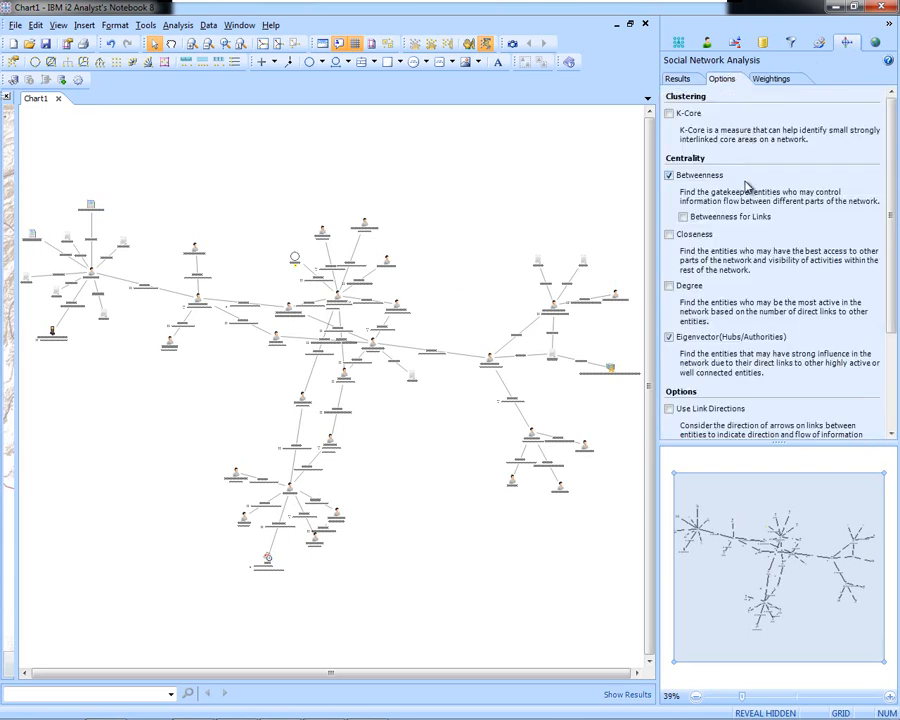
{"action": "mouse_move", "coordinate": [788, 212]}
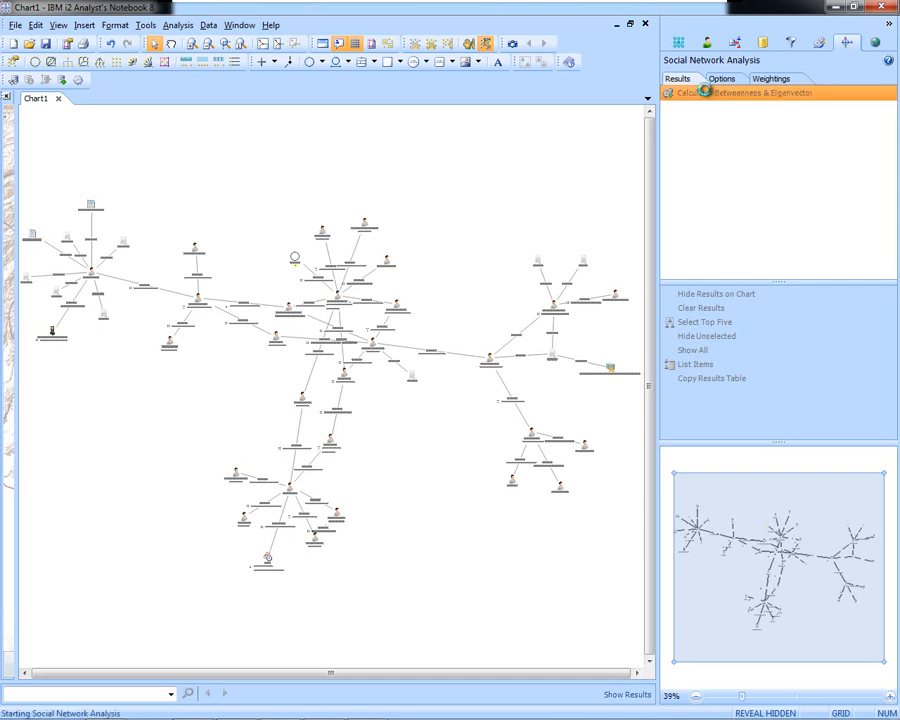
{"action": "left_click", "coordinate": [688, 92]}
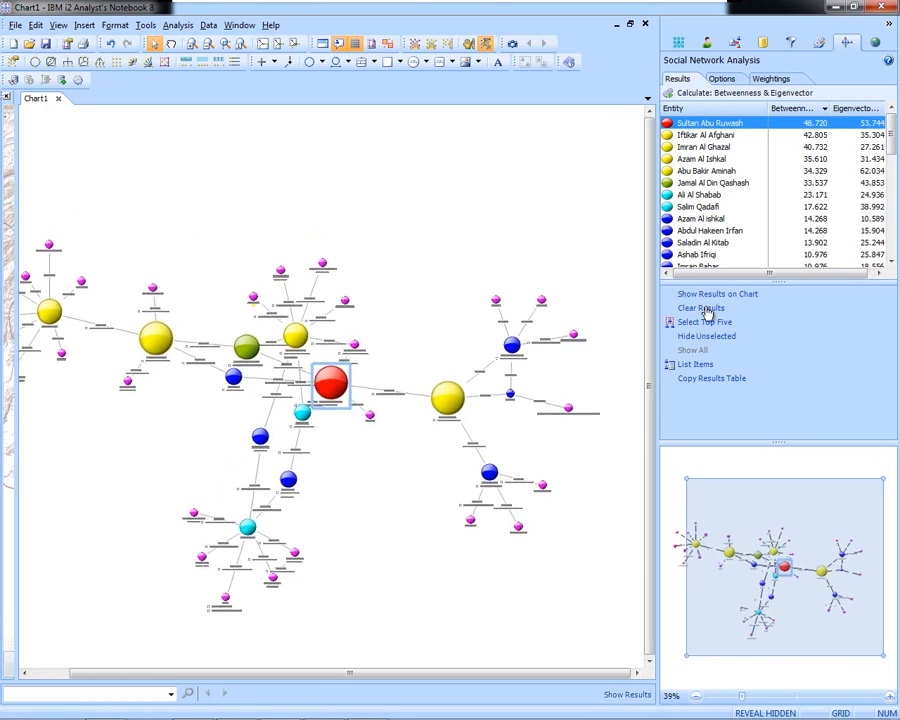
{"action": "left_click", "coordinate": [704, 322]}
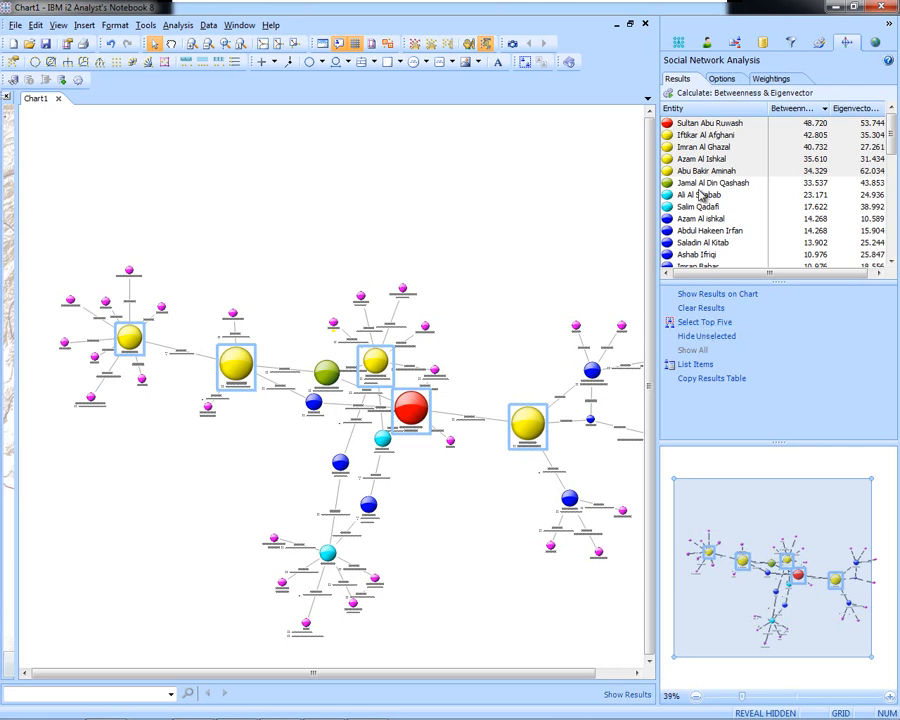
Step: Return to the repository actions and start creating a new set for the selected entities
{"action": "left_click", "coordinate": [764, 42]}
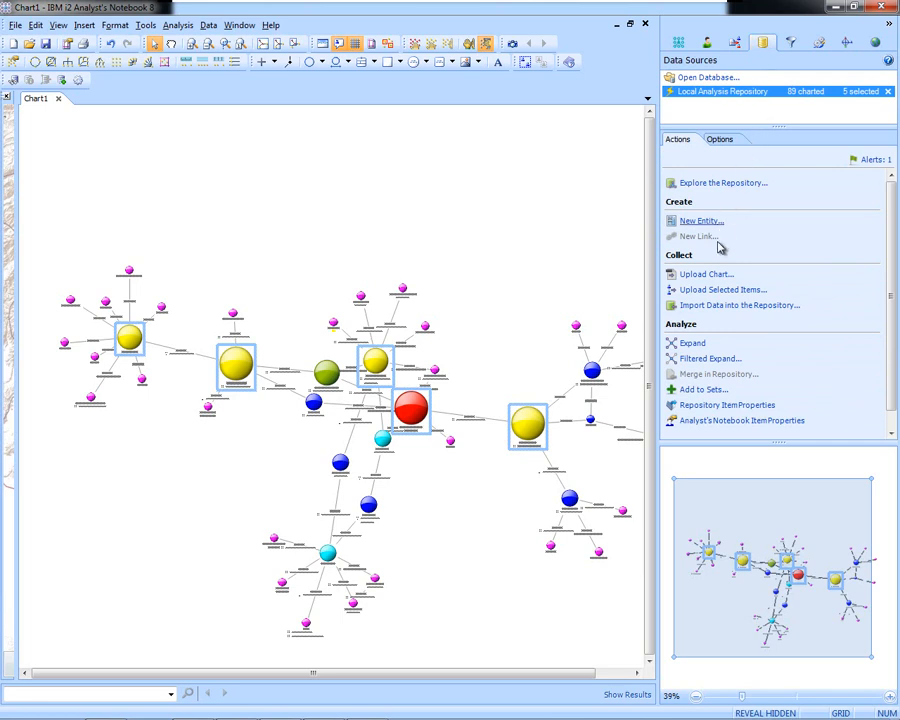
{"action": "mouse_move", "coordinate": [704, 390]}
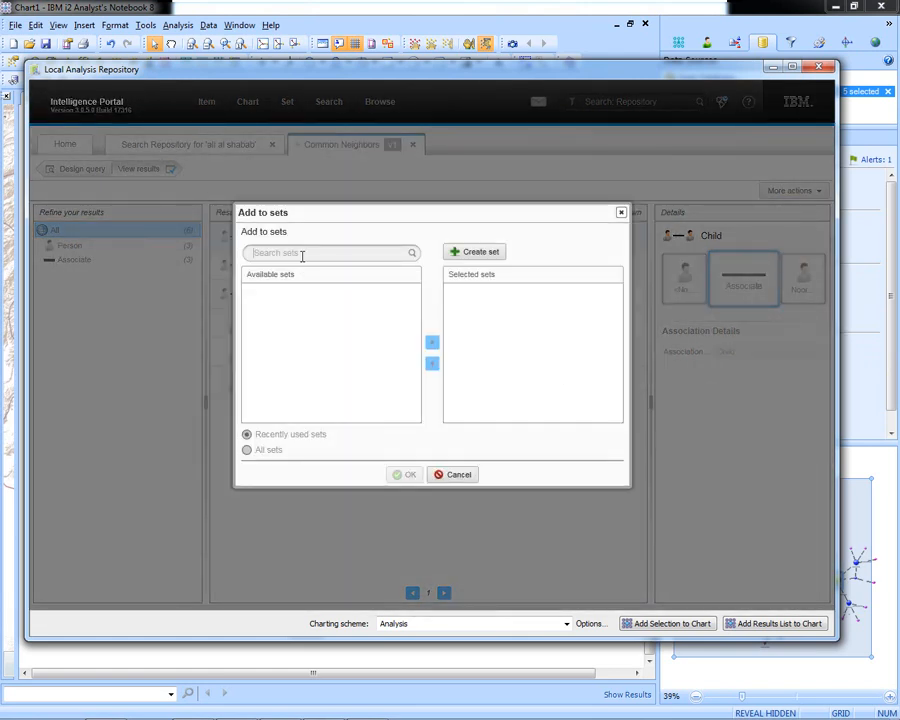
{"action": "type", "text": "Emer"}
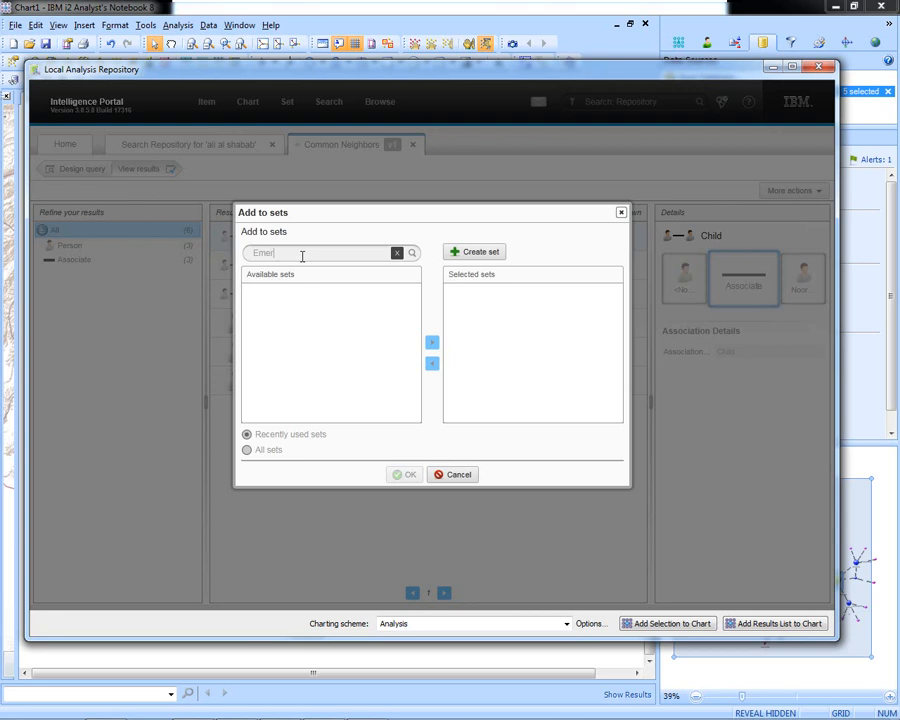
{"action": "type", "text": "ging"}
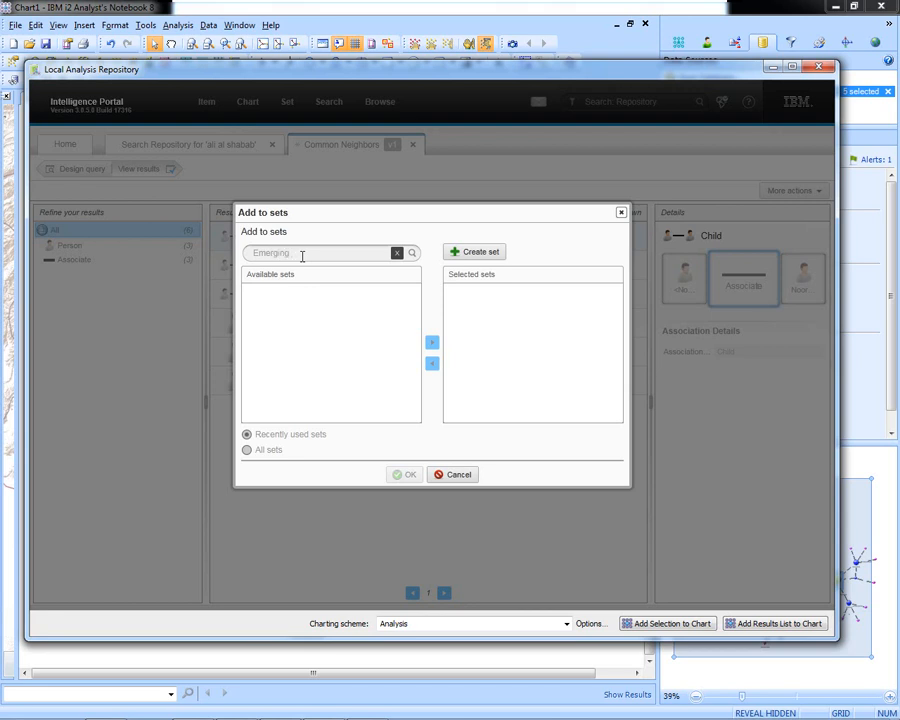
{"action": "type", "text": "players"}
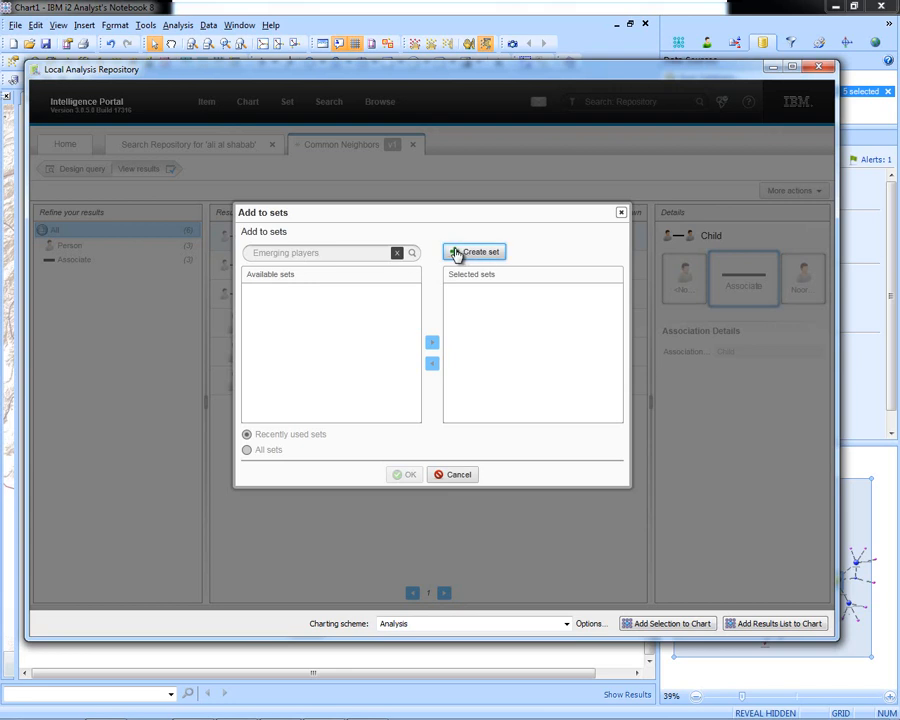
{"action": "left_click", "coordinate": [474, 252]}
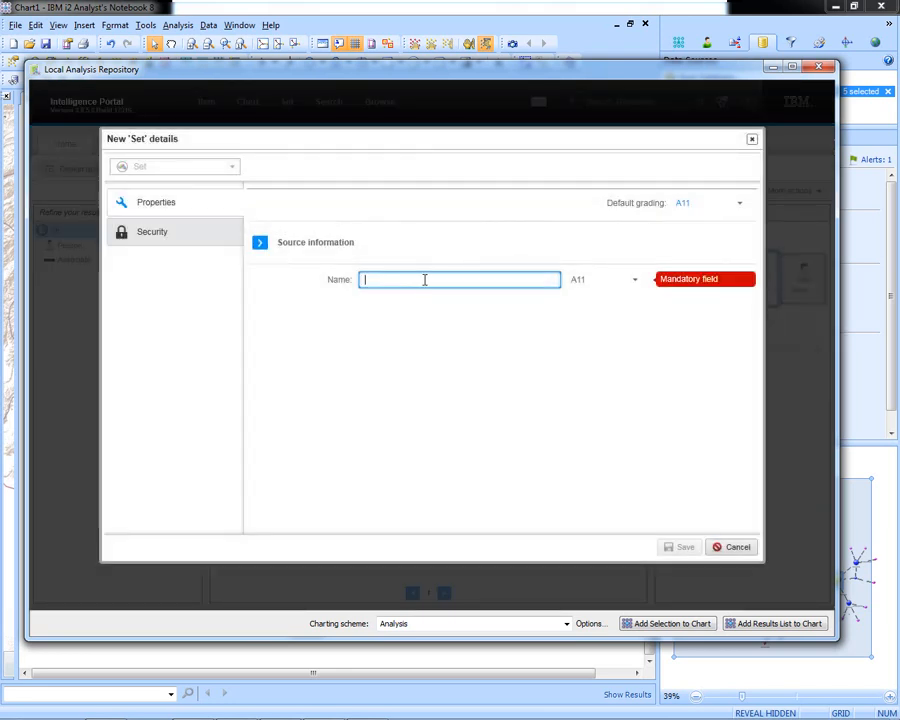
Step: Name the set 'Emerging players', save it and confirm adding the results to it
{"action": "type", "text": "Emer"}
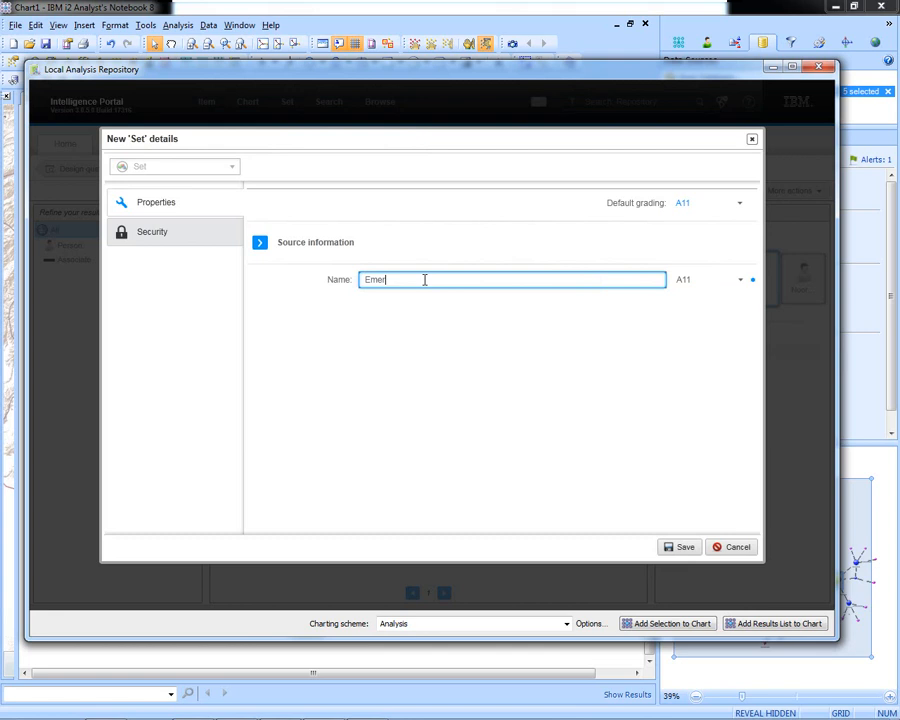
{"action": "type", "text": "ging"}
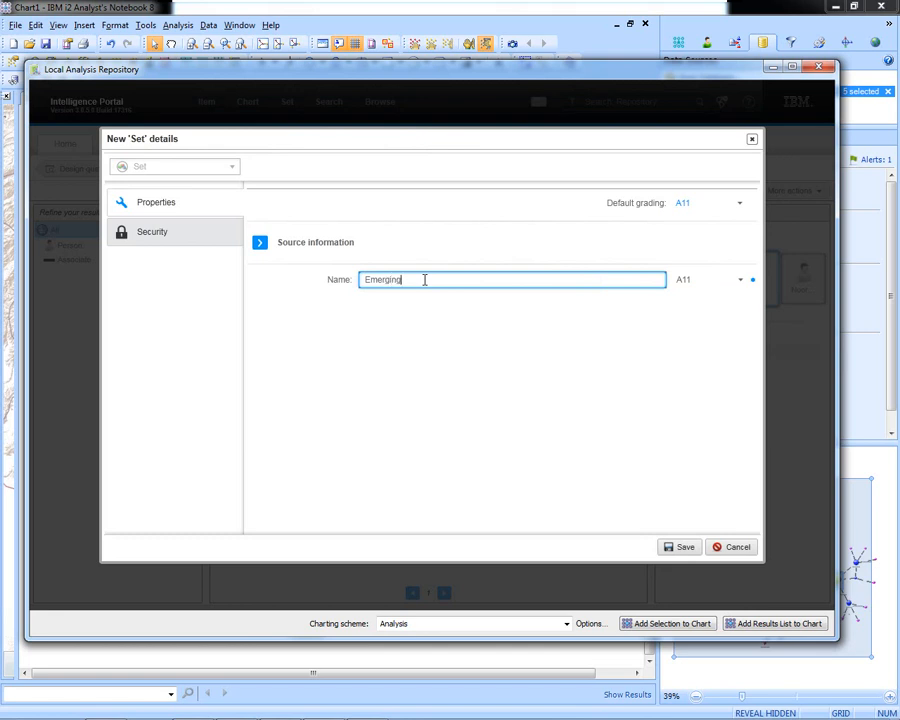
{"action": "type", "text": "players"}
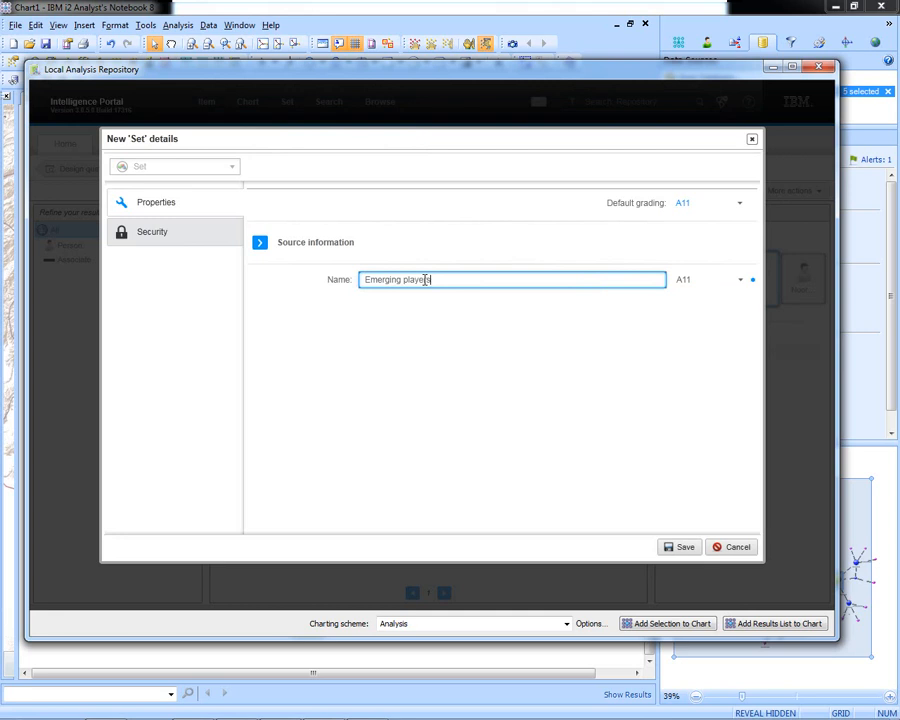
{"action": "left_click", "coordinate": [684, 548]}
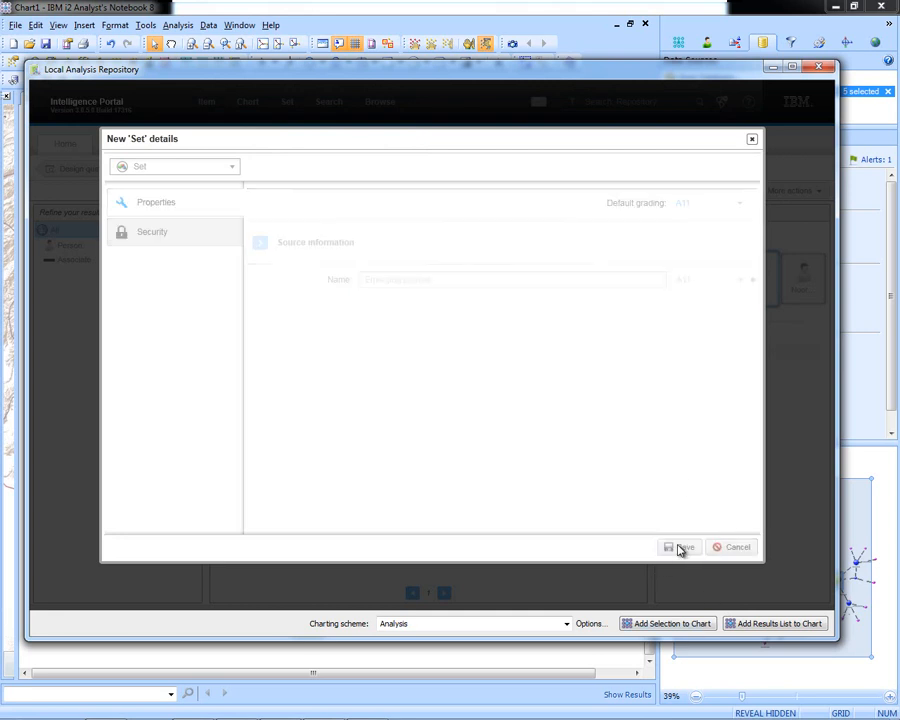
{"action": "left_click", "coordinate": [682, 548]}
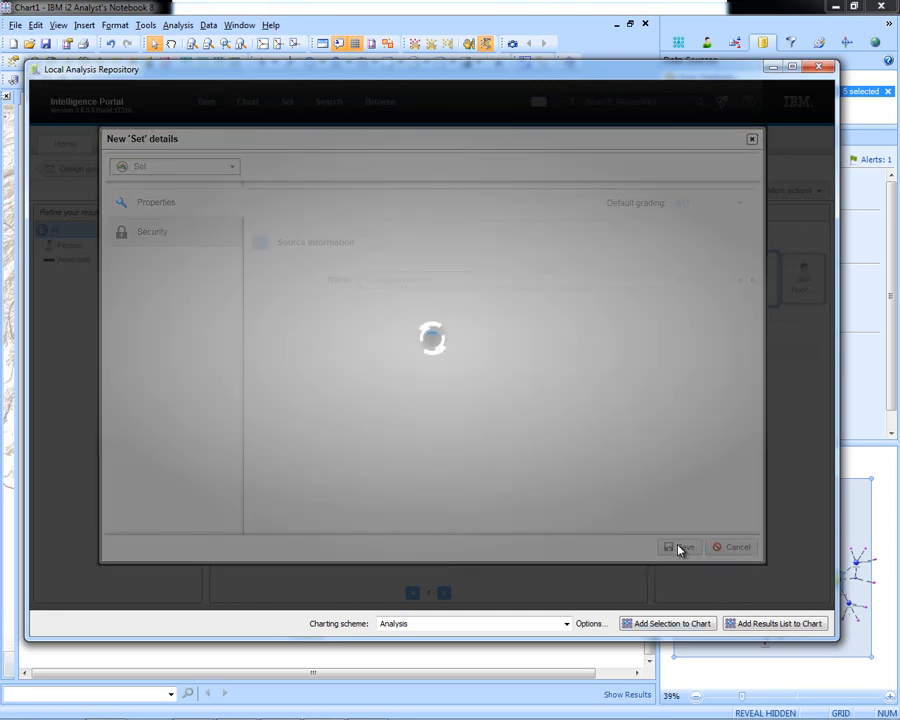
{"action": "left_click", "coordinate": [680, 548]}
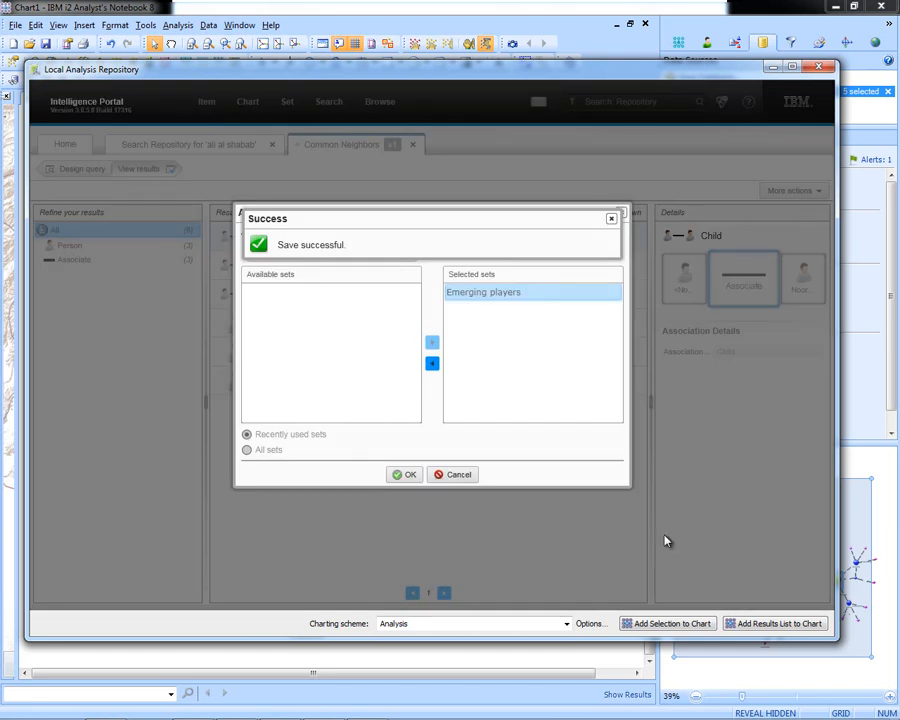
{"action": "left_click", "coordinate": [404, 474]}
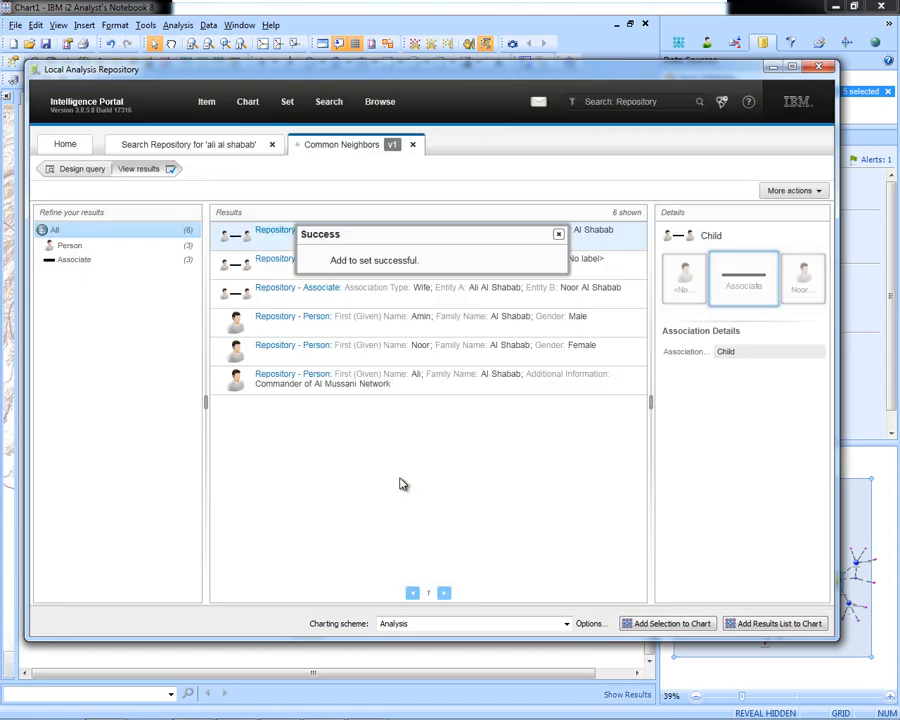
Step: Dismiss the success notice and search the repository for 'Ruwash'
{"action": "left_click", "coordinate": [558, 234]}
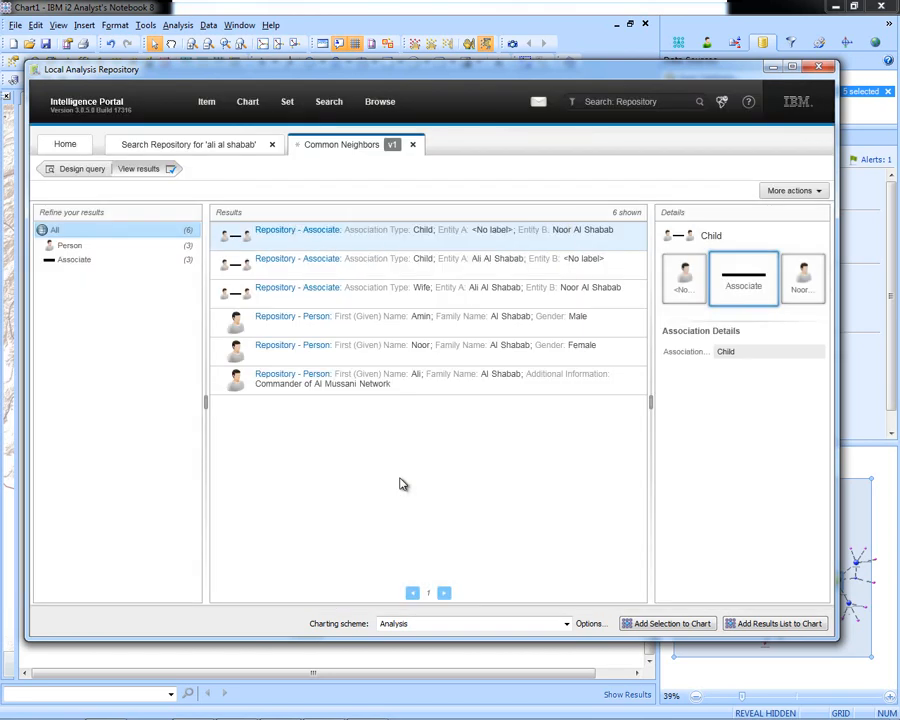
{"action": "mouse_move", "coordinate": [468, 448]}
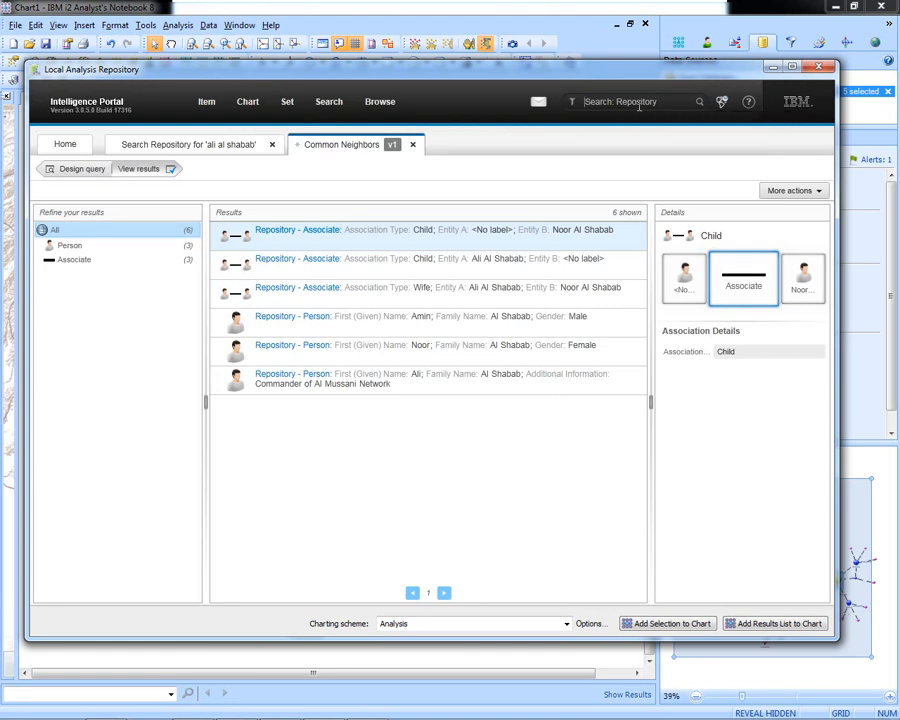
{"action": "type", "text": "Ruwash"}
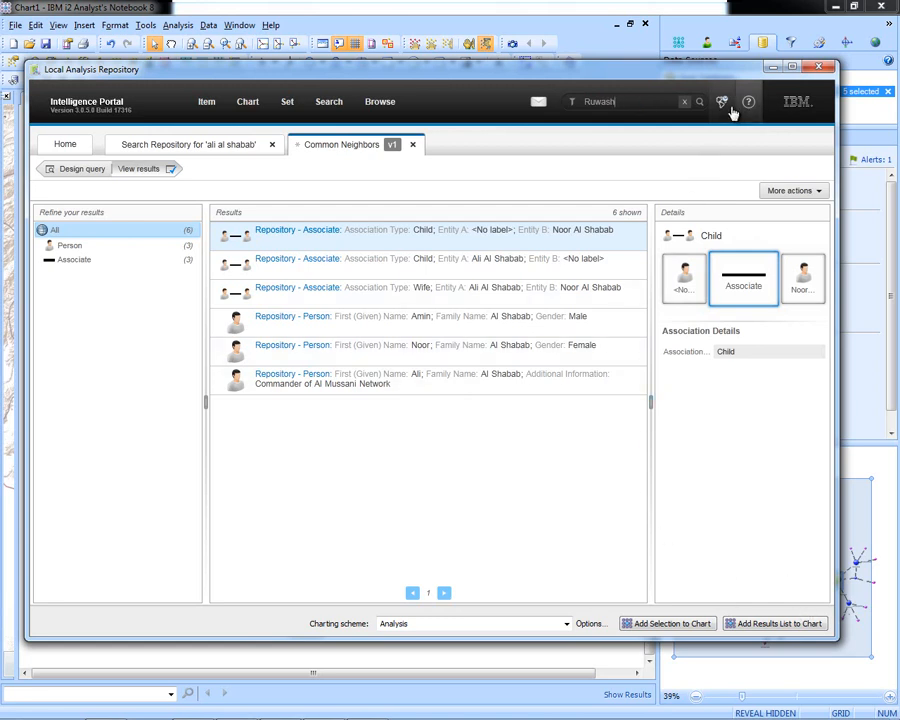
{"action": "left_click", "coordinate": [700, 100]}
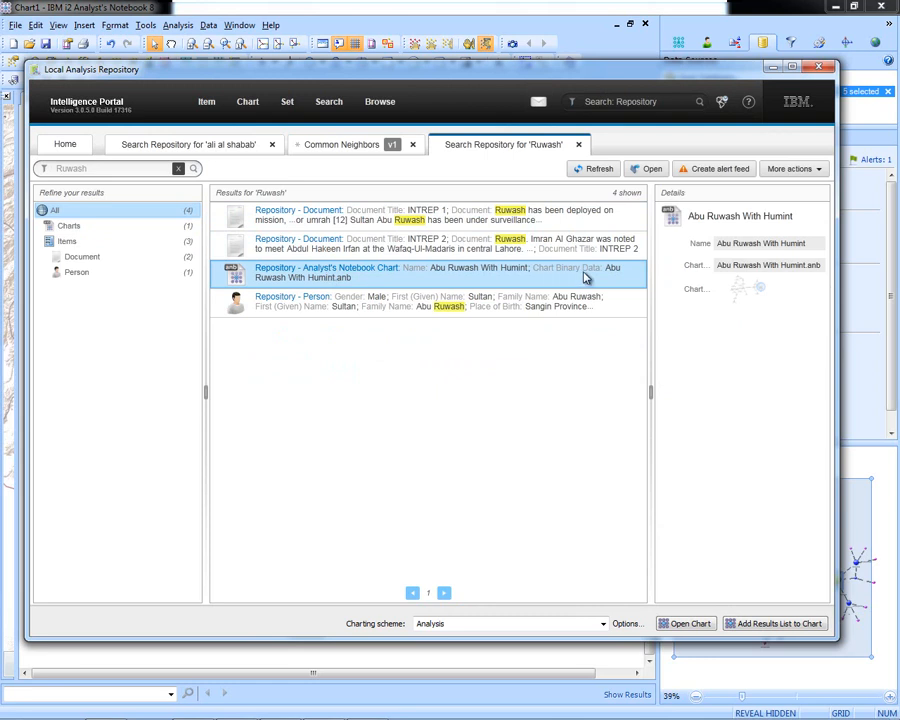
{"action": "mouse_move", "coordinate": [740, 290]}
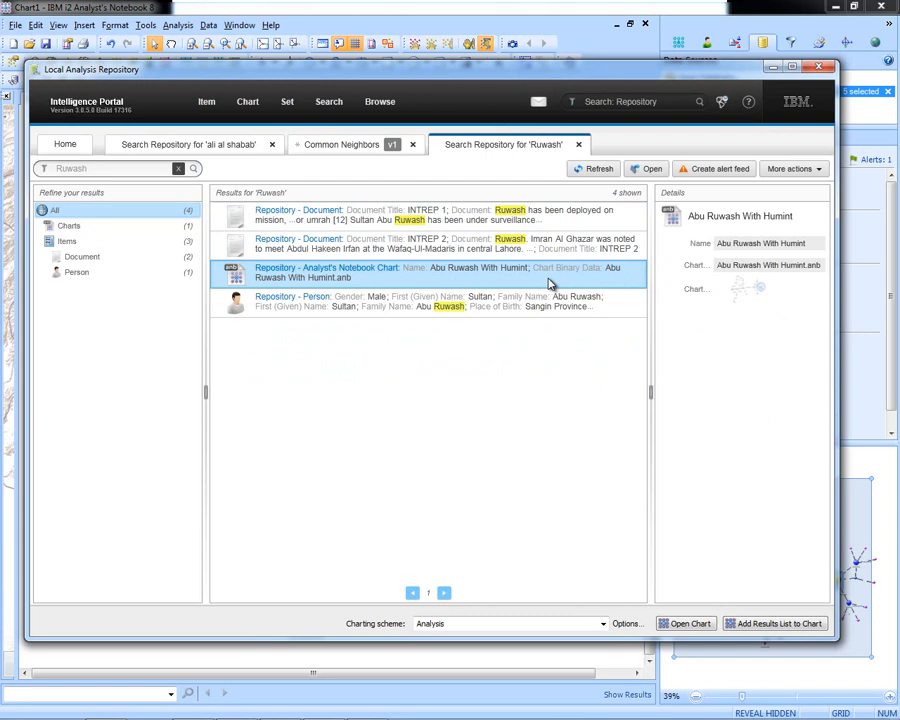
Step: Open the Abu Ruwash With Humint chart result as a chart in the notebook
{"action": "double_click", "coordinate": [436, 272]}
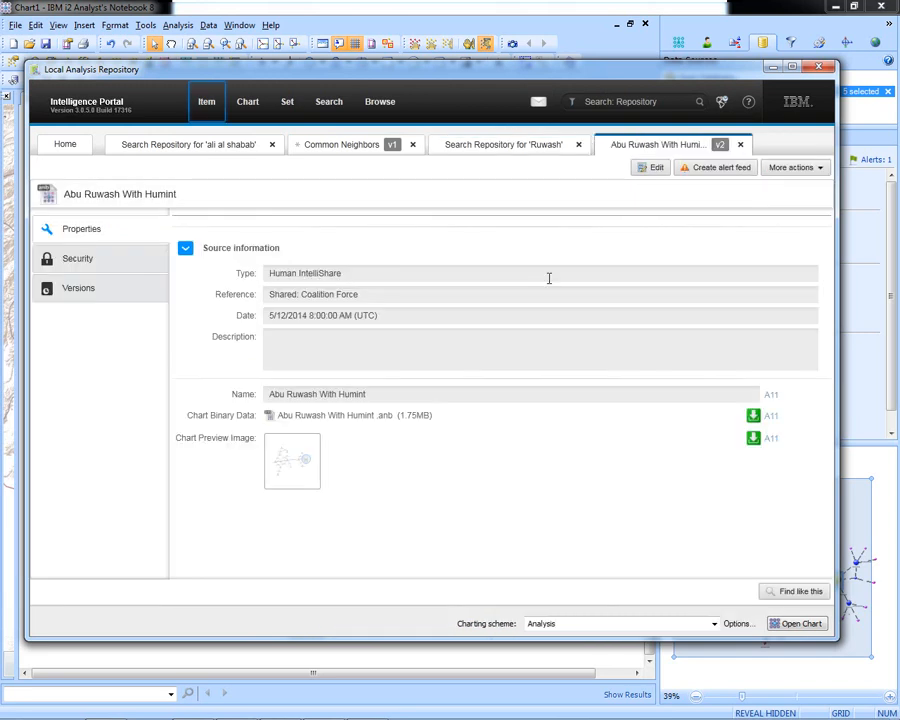
{"action": "mouse_move", "coordinate": [388, 286]}
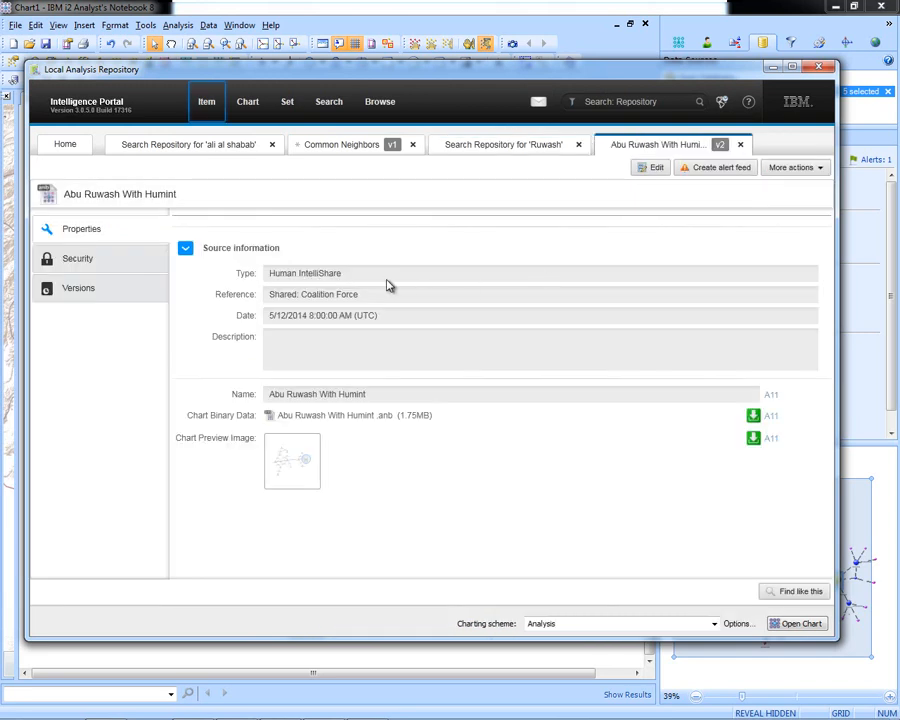
{"action": "mouse_move", "coordinate": [760, 578]}
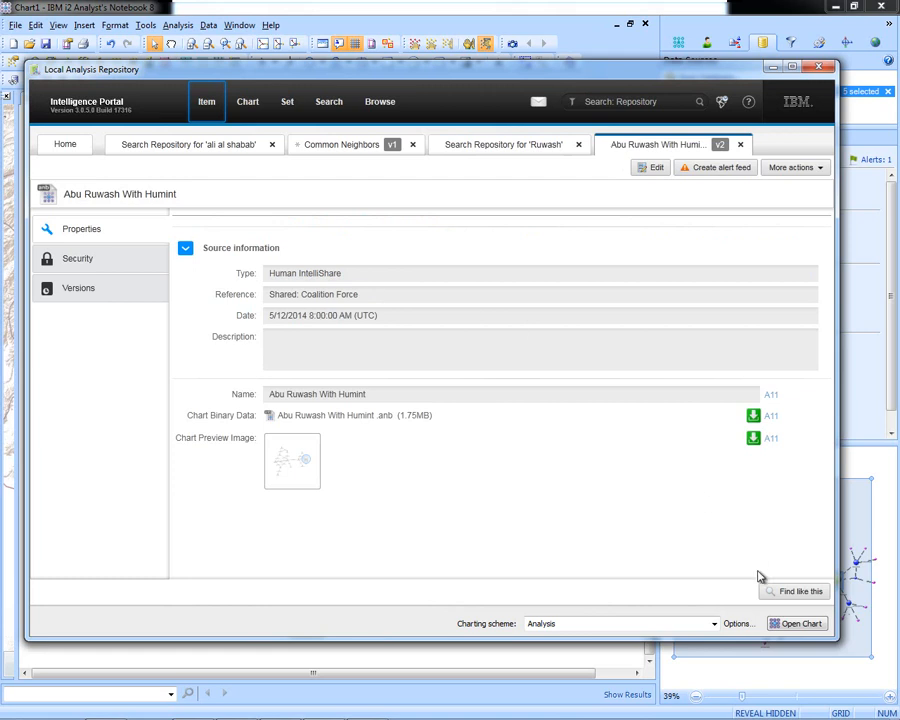
{"action": "left_click", "coordinate": [796, 624]}
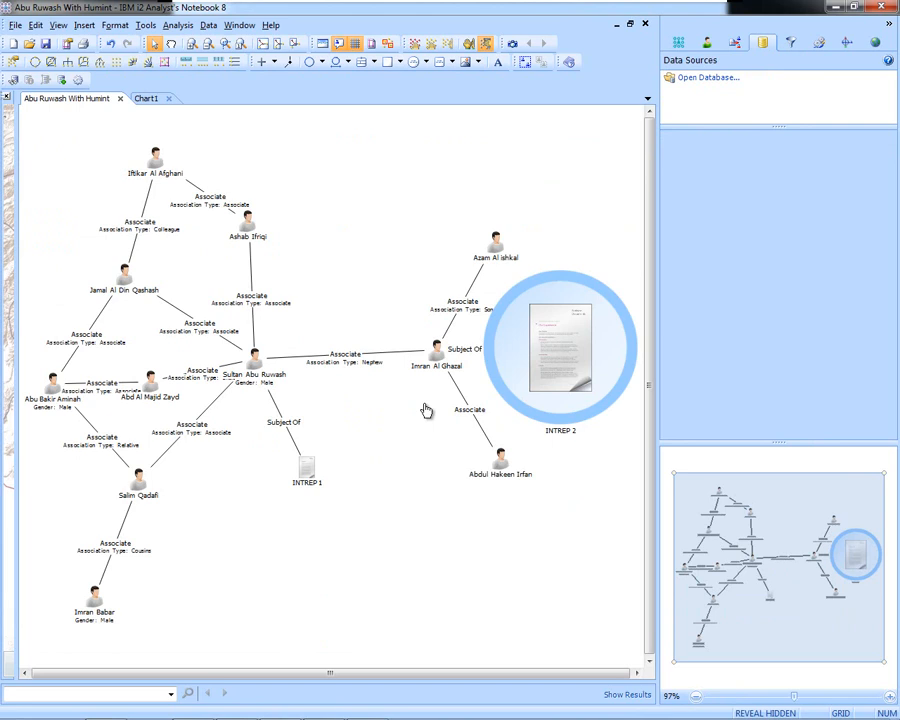
Step: Select all 25 Abu Ruwash chart items and show the Local Analysis Repository actions
{"action": "left_click", "coordinate": [708, 76]}
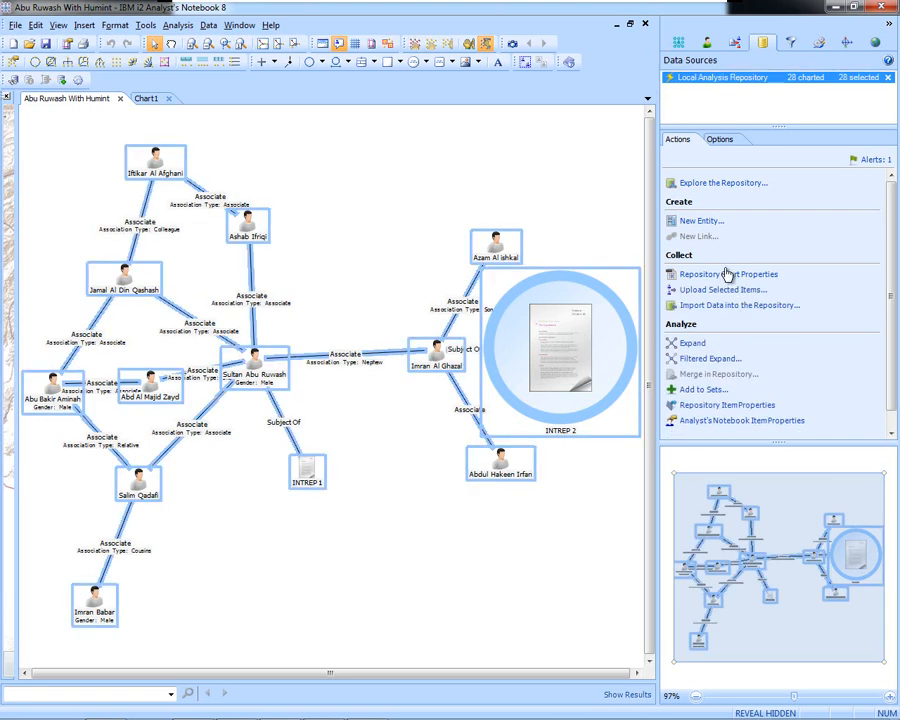
{"action": "left_click", "coordinate": [722, 288]}
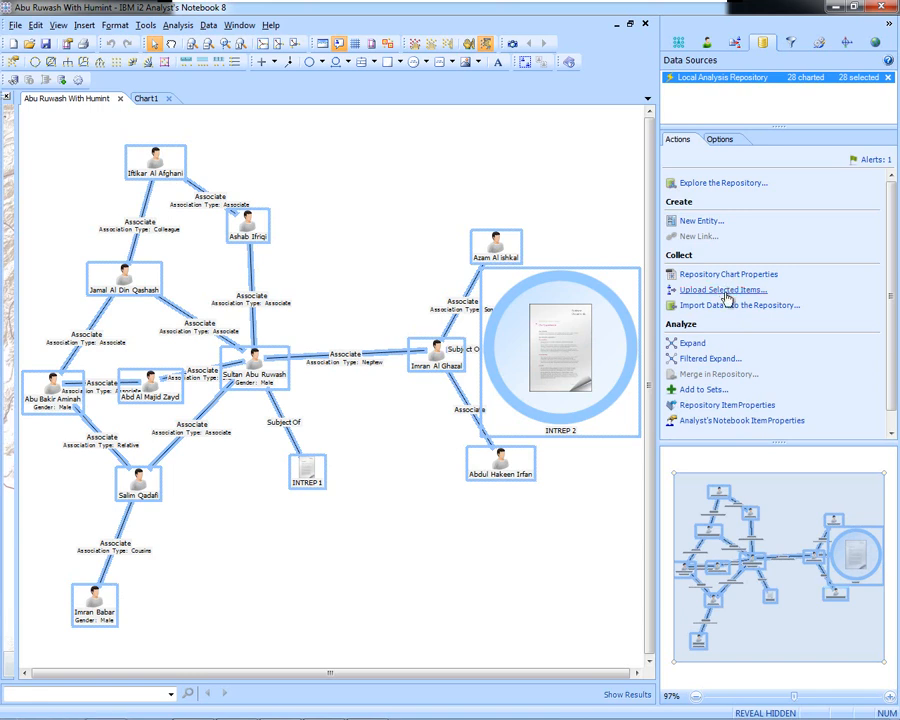
Step: Start Upload Selected Items, sort the uploader list by Type and select the person items
{"action": "left_click", "coordinate": [720, 288]}
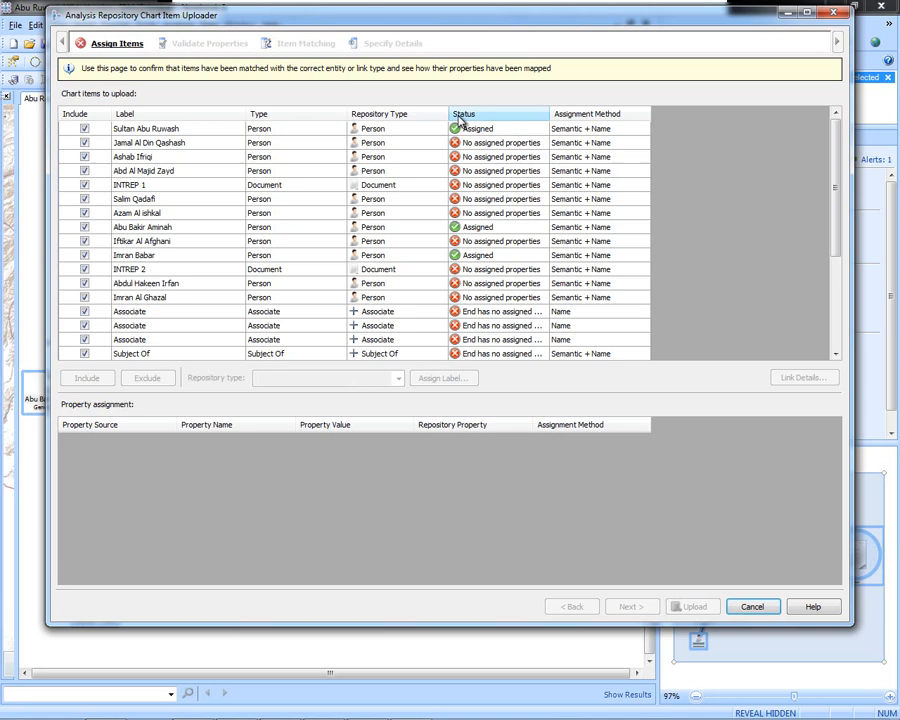
{"action": "left_click", "coordinate": [380, 112]}
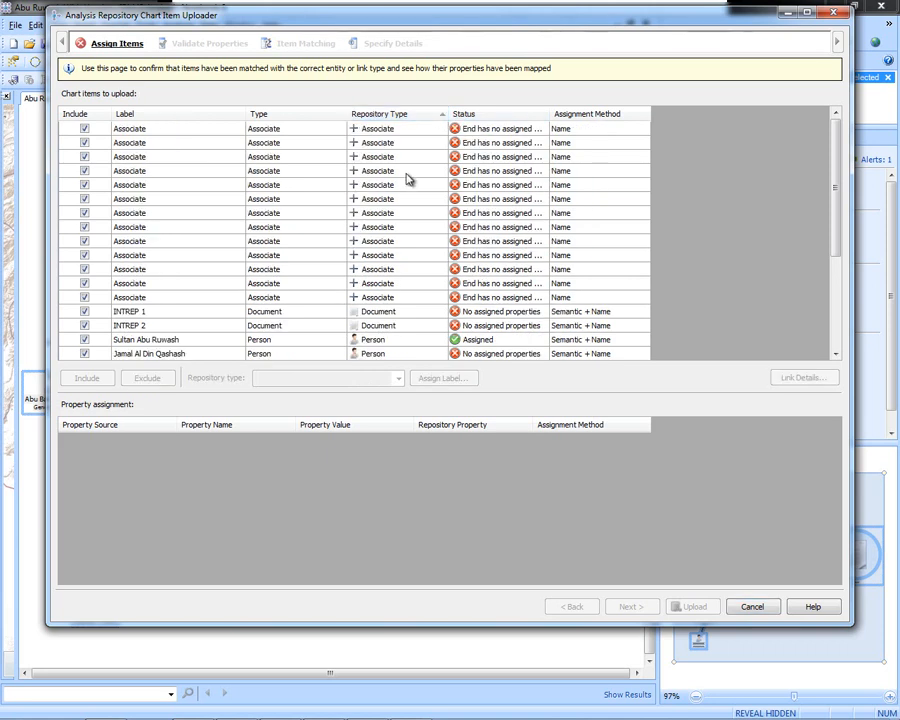
{"action": "scroll", "scroll_direction": "down", "scroll_amount": 3}
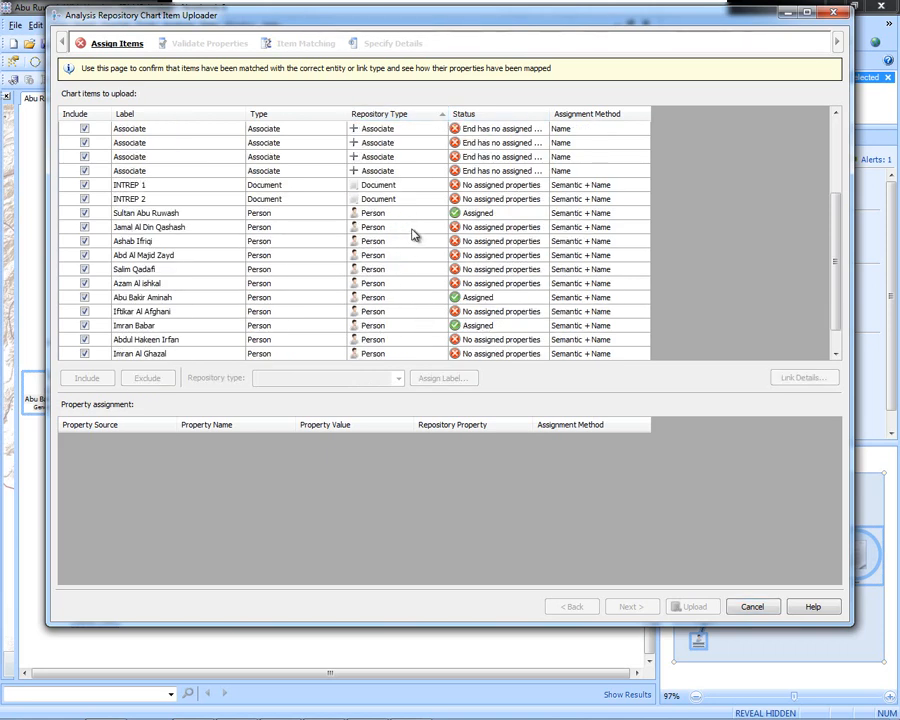
{"action": "left_click", "coordinate": [144, 212]}
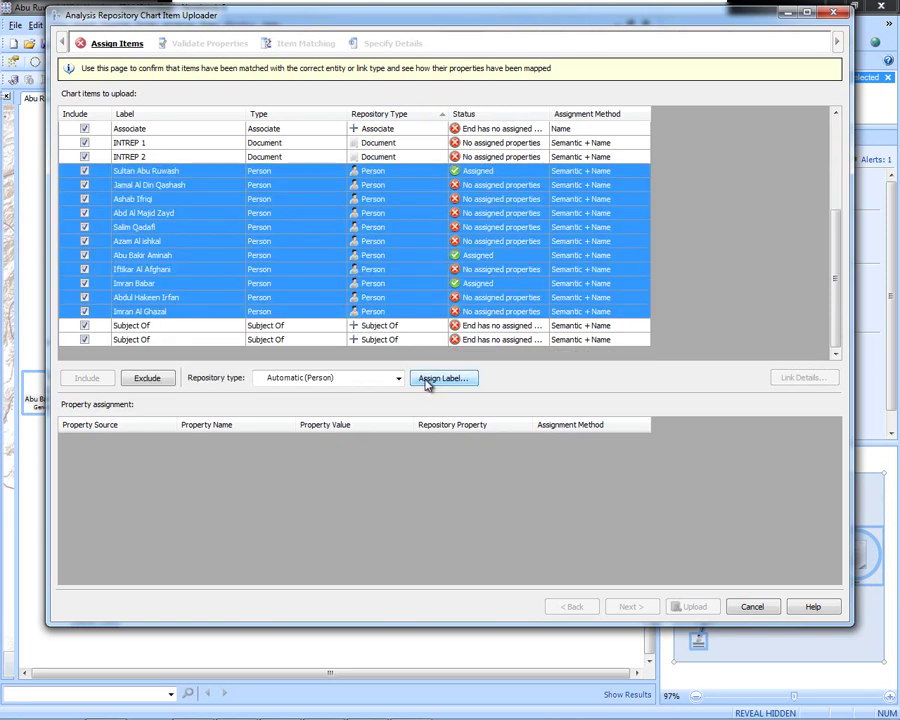
Step: Label the selected person items with their full-name property
{"action": "left_click", "coordinate": [444, 378]}
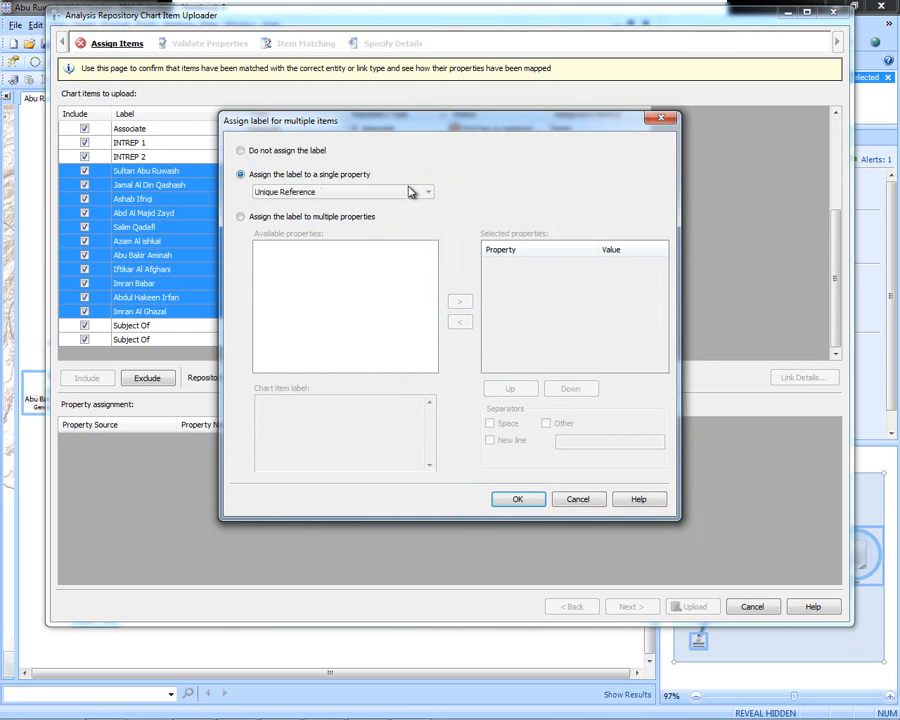
{"action": "left_click", "coordinate": [428, 192]}
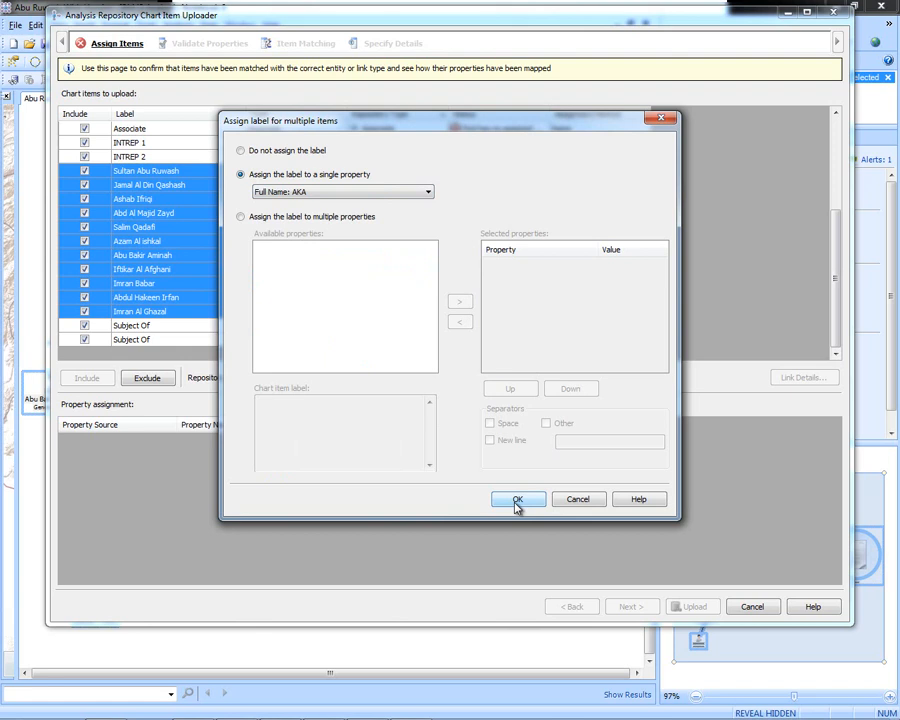
{"action": "left_click", "coordinate": [518, 500]}
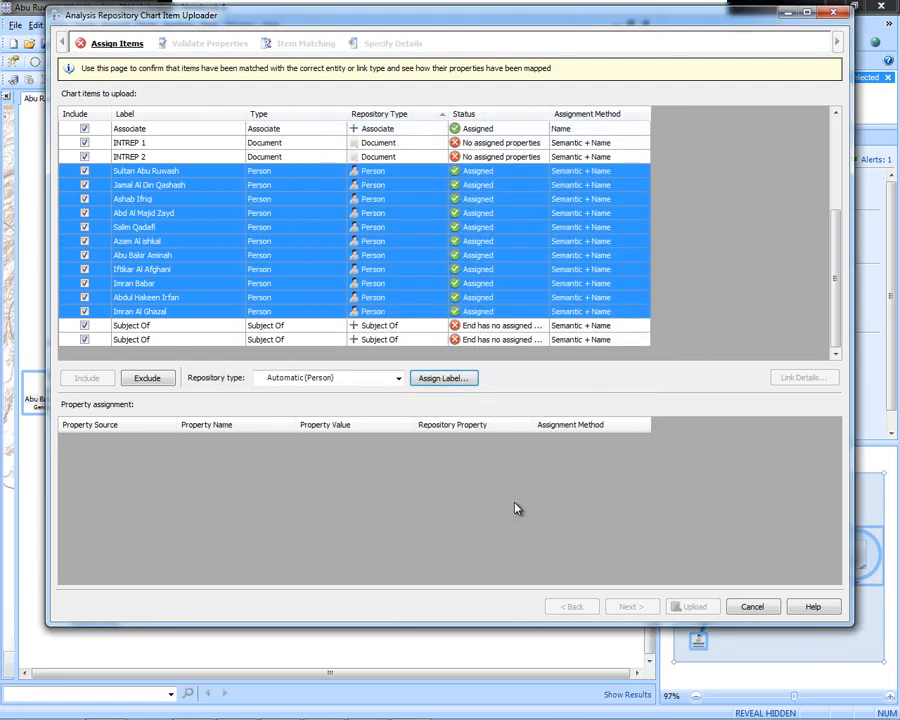
{"action": "mouse_move", "coordinate": [604, 224]}
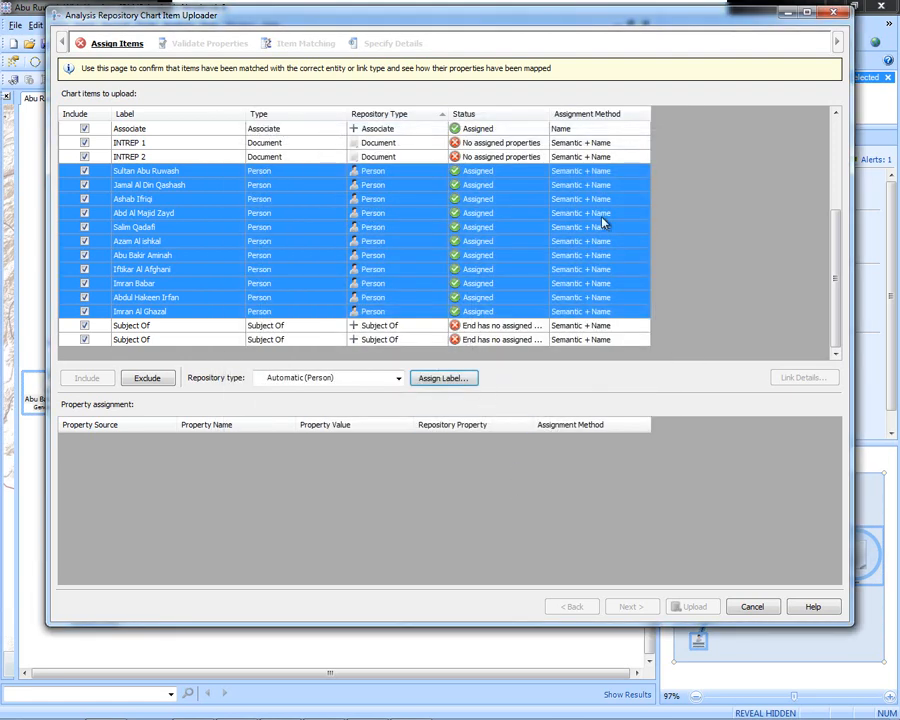
Step: Exclude the INTREP documents from the upload and continue to Validate Properties
{"action": "left_click", "coordinate": [130, 142]}
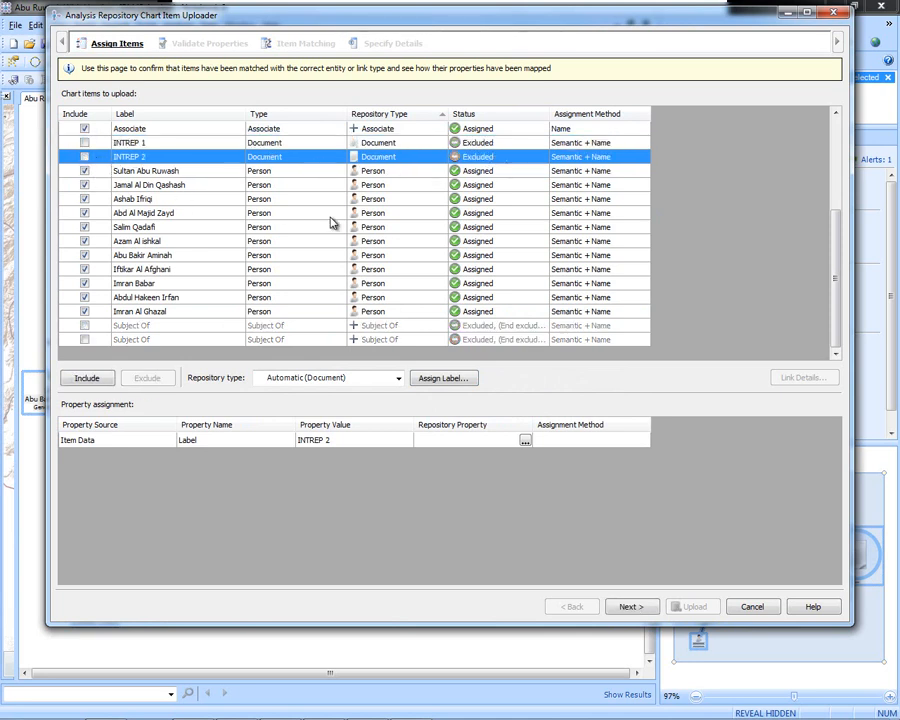
{"action": "mouse_move", "coordinate": [420, 236]}
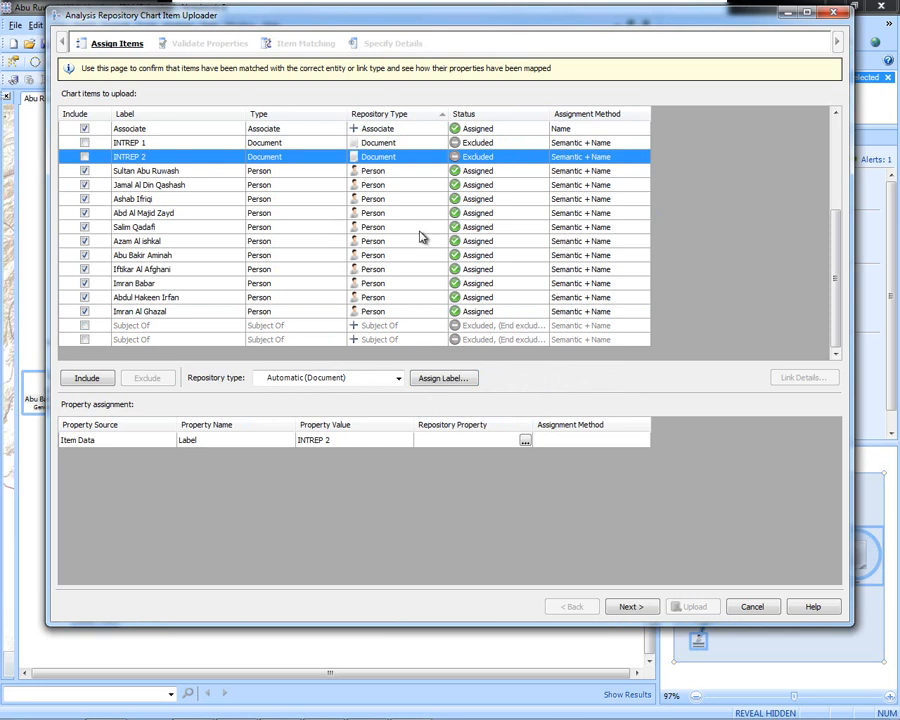
{"action": "scroll", "scroll_direction": "up", "scroll_amount": 3}
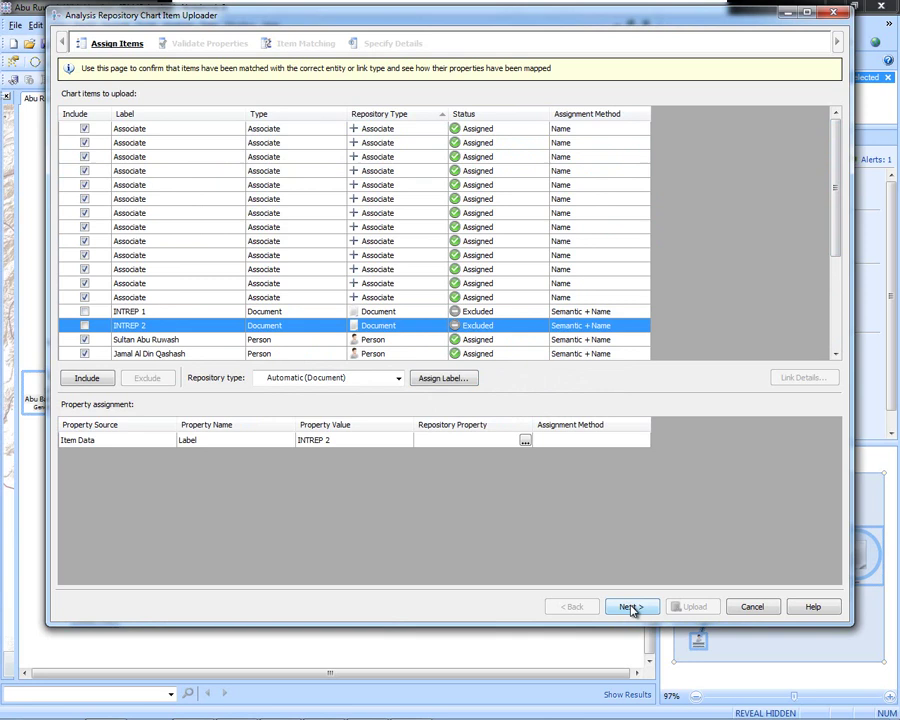
{"action": "left_click", "coordinate": [632, 606]}
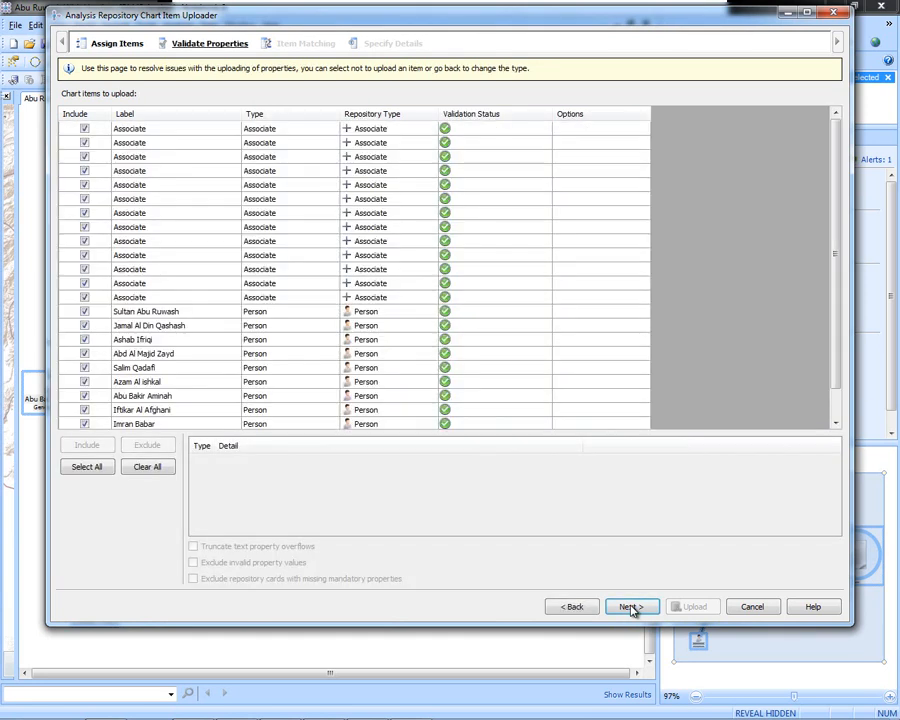
Step: On Item Matching mark AKA as an identity property for people, then continue to Specify Details
{"action": "left_click", "coordinate": [632, 606]}
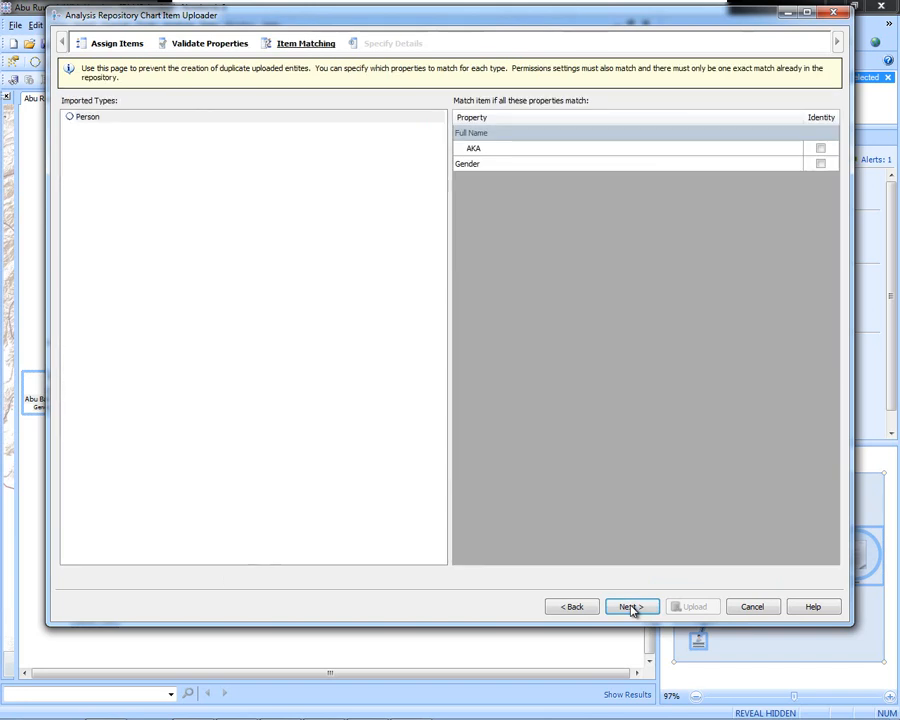
{"action": "mouse_move", "coordinate": [812, 148]}
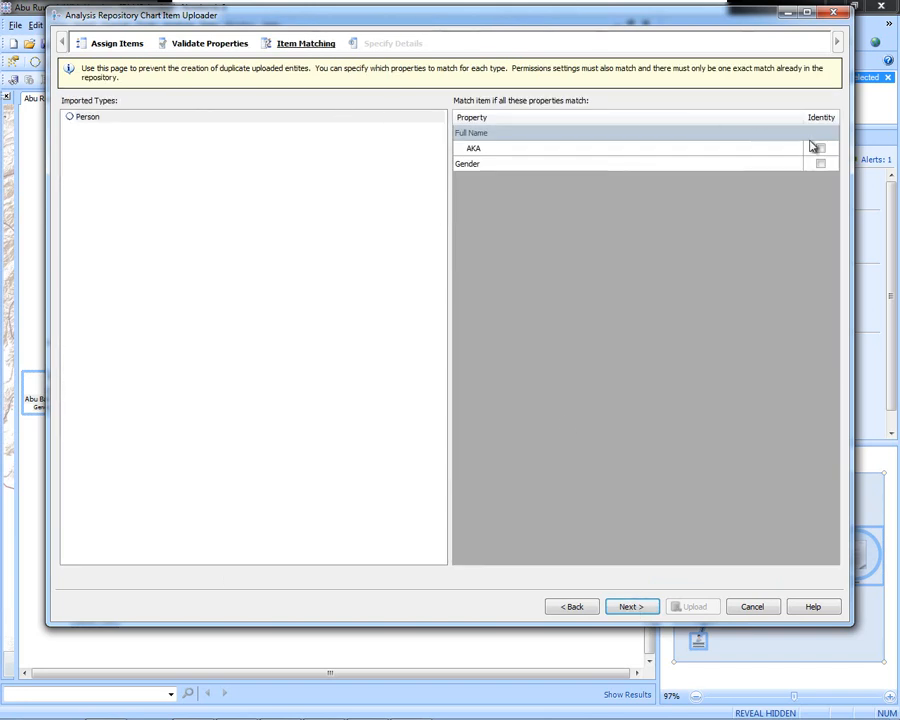
{"action": "left_click", "coordinate": [820, 148]}
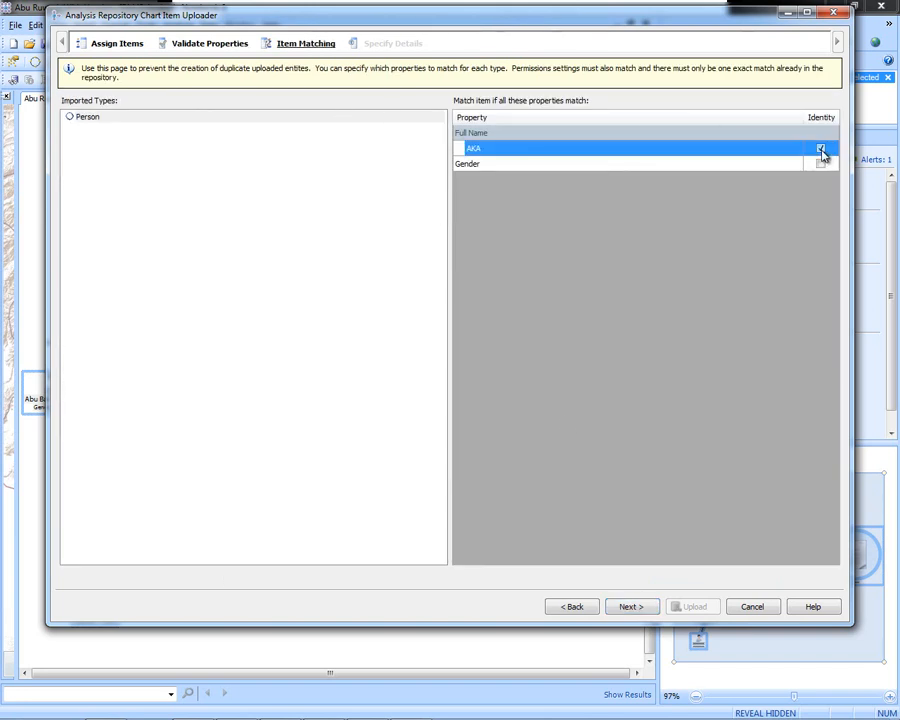
{"action": "left_click", "coordinate": [820, 148]}
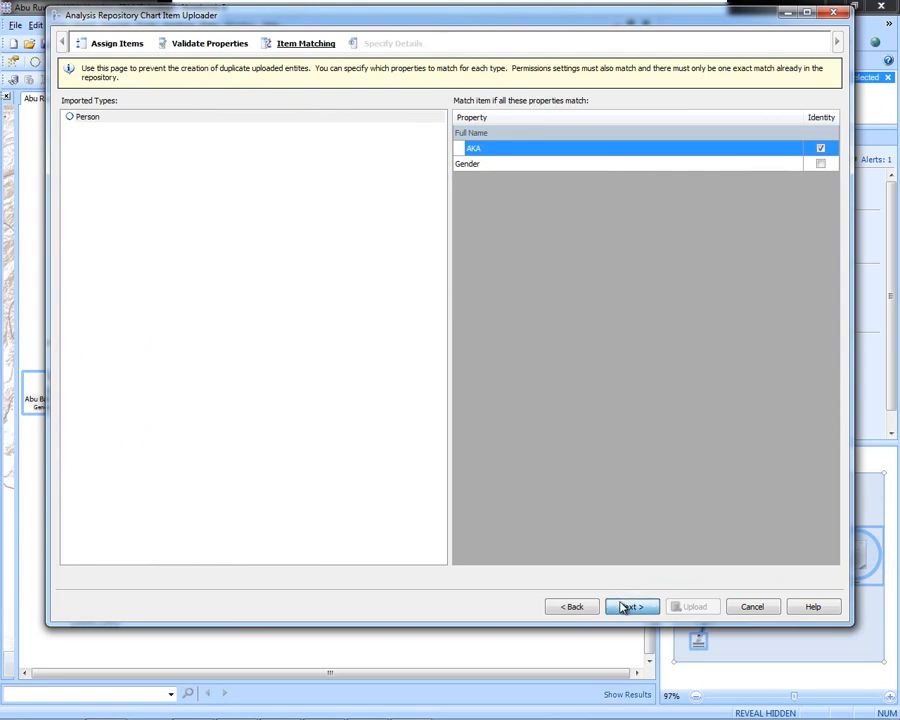
{"action": "left_click", "coordinate": [632, 606]}
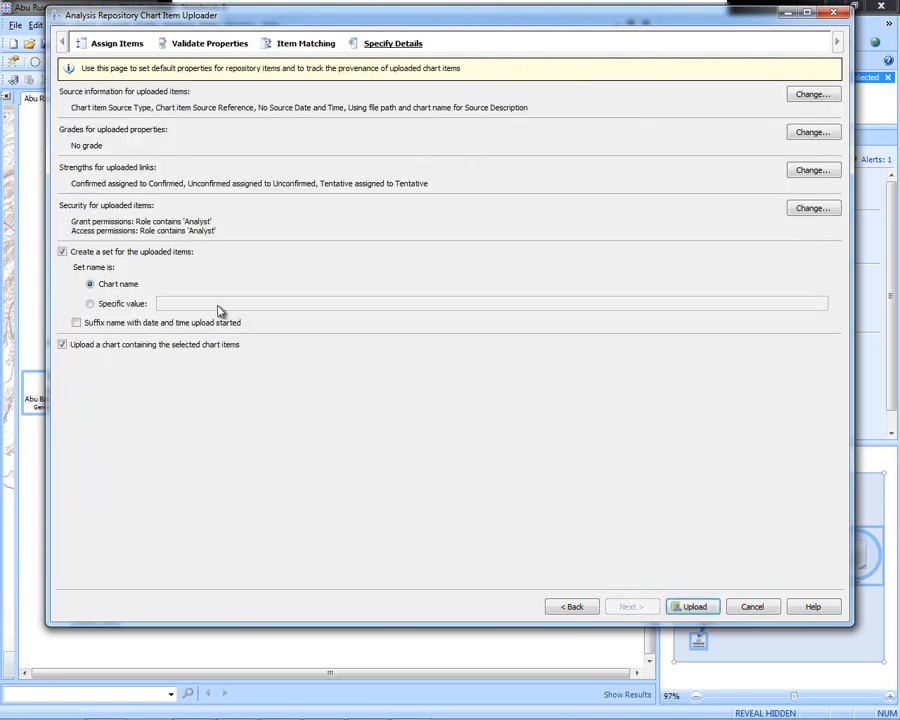
Step: Upload the items as a set named Ruwash Associates without uploading the chart itself
{"action": "left_click", "coordinate": [90, 304]}
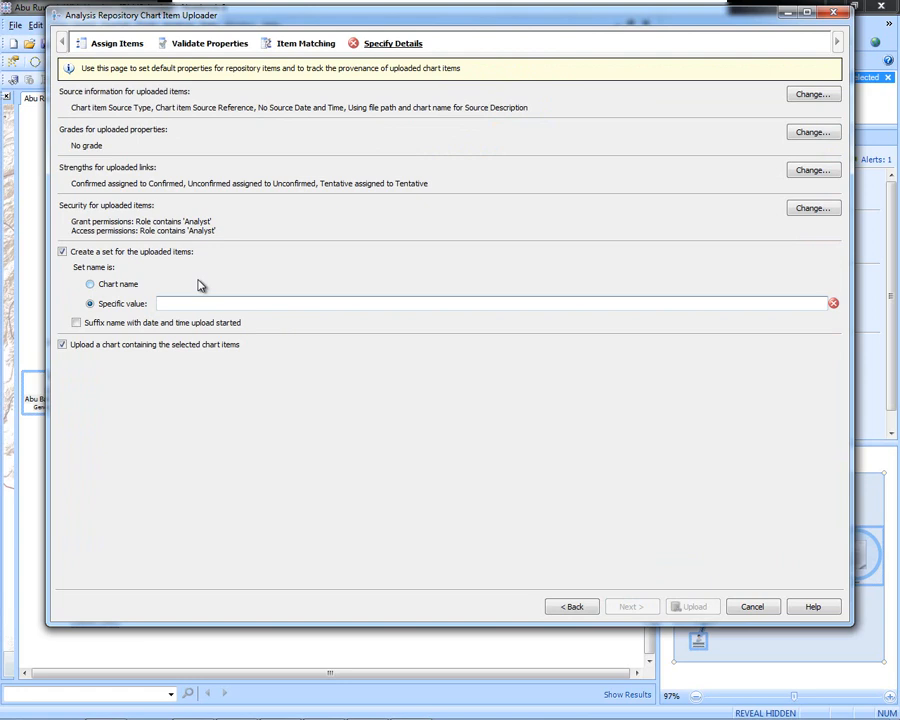
{"action": "type", "text": "Ruwas"}
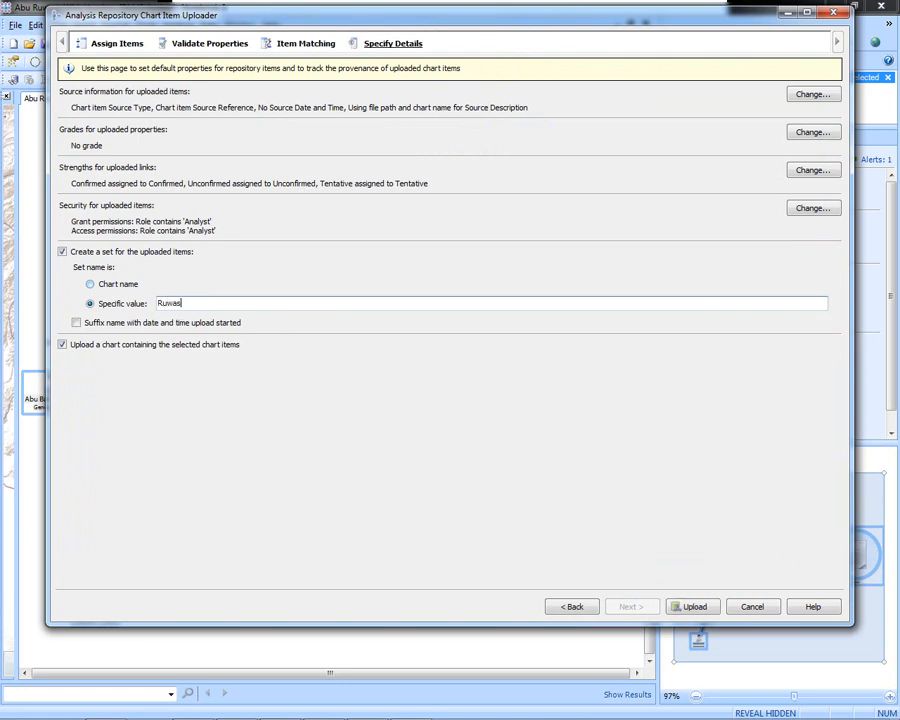
{"action": "type", "text": "h A"}
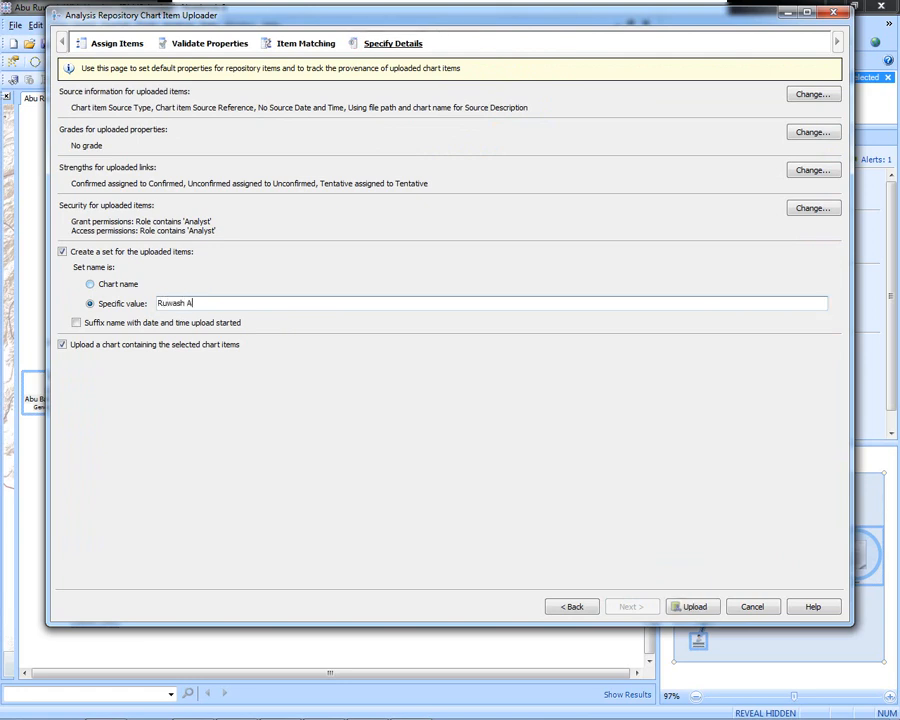
{"action": "type", "text": "ssociates"}
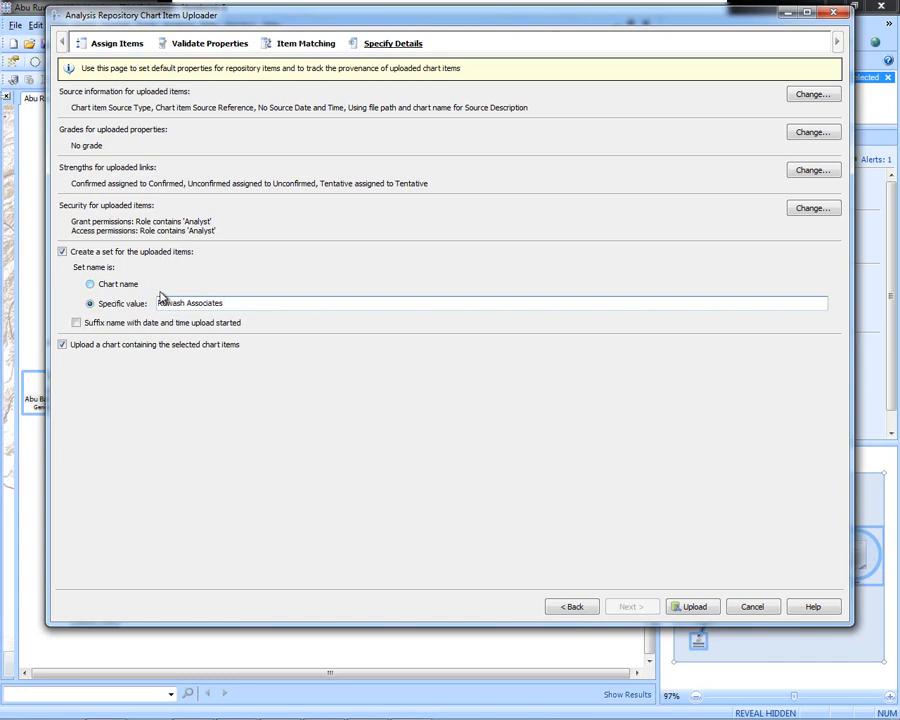
{"action": "left_click", "coordinate": [62, 344]}
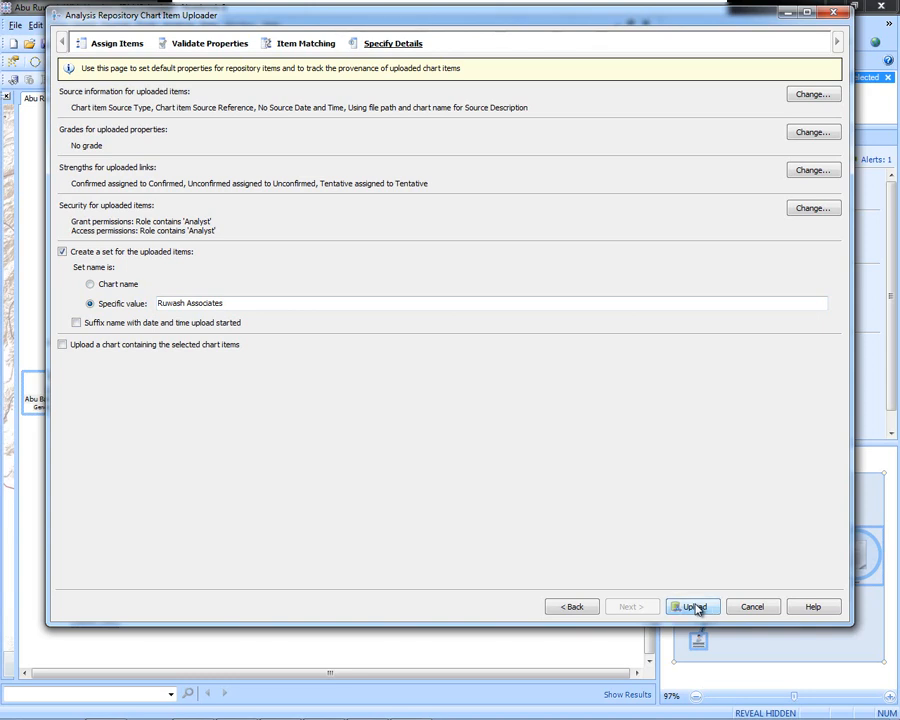
{"action": "left_click", "coordinate": [692, 606]}
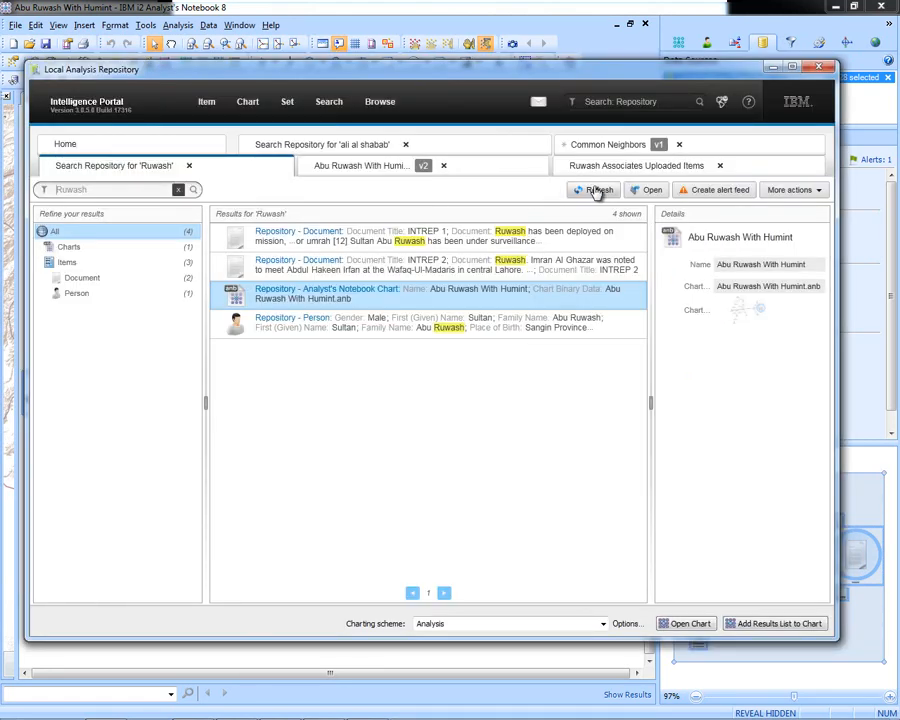
Step: Refresh the Ruwash results, filter them to Sets and start an alert feed for the uploaded set
{"action": "left_click", "coordinate": [596, 190]}
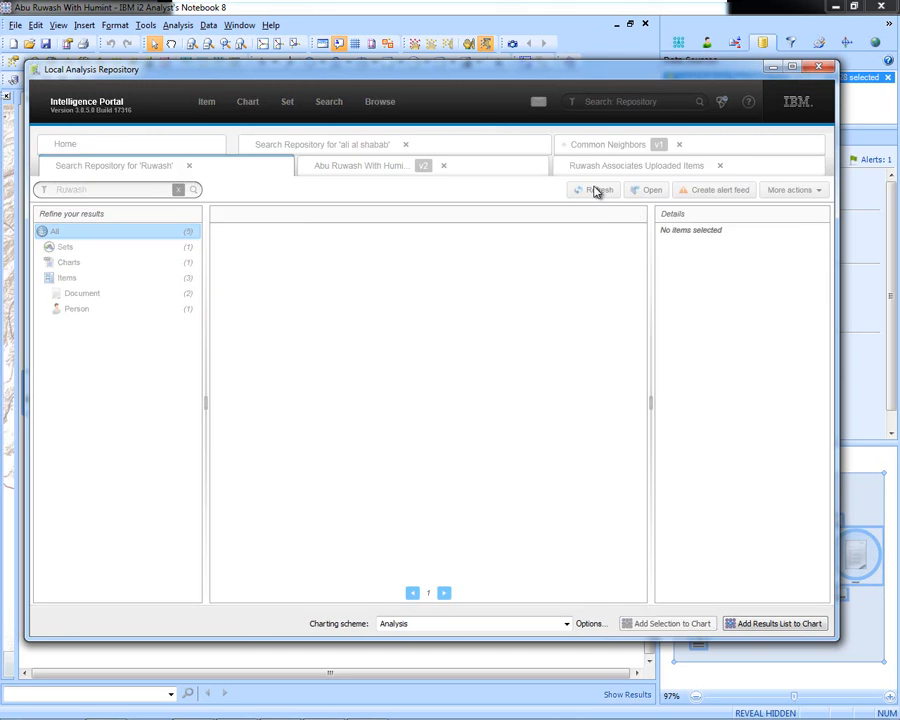
{"action": "left_click", "coordinate": [592, 188]}
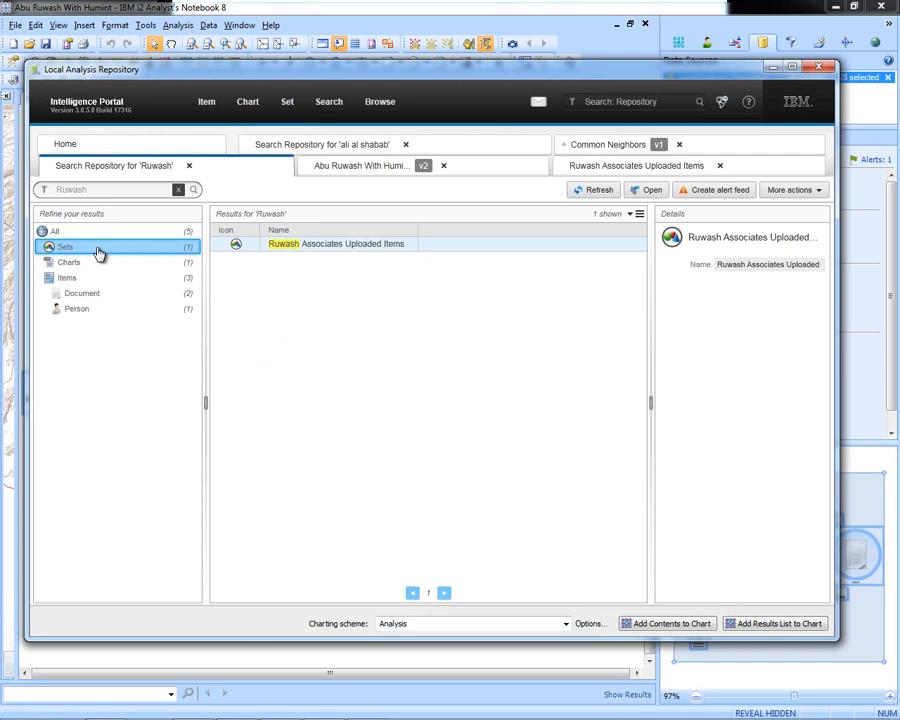
{"action": "mouse_move", "coordinate": [708, 188]}
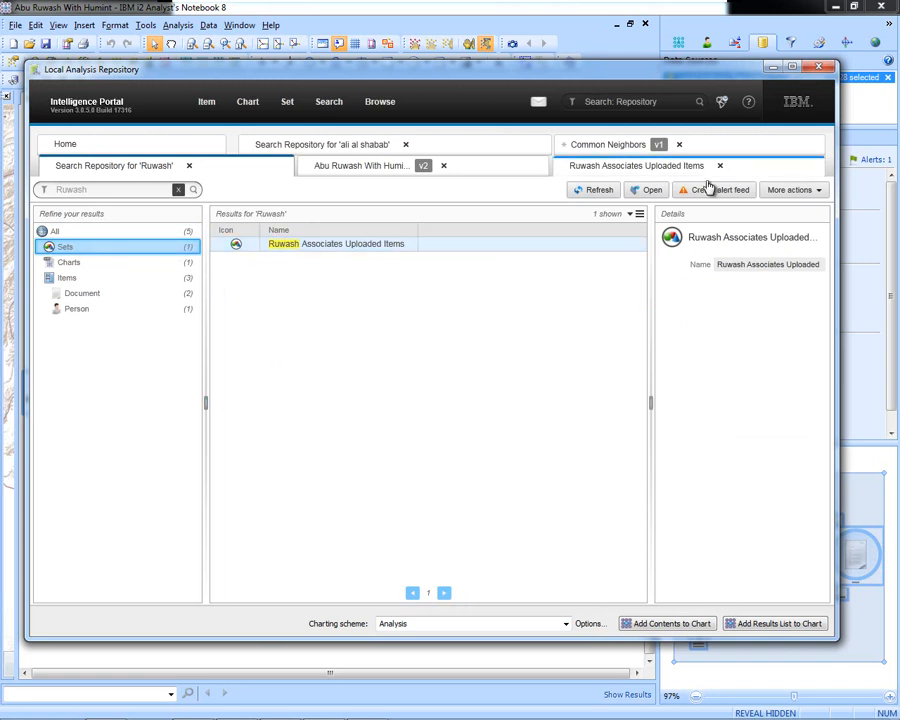
{"action": "left_click", "coordinate": [714, 188]}
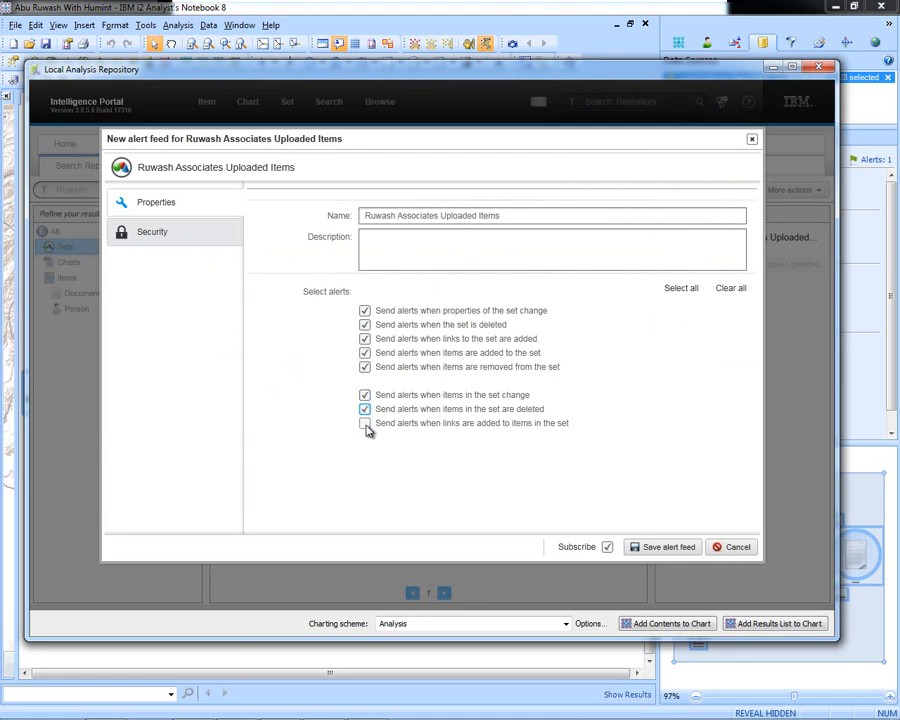
Step: Include alerts for links added to set items, save the alert feed and dismiss the Success message
{"action": "left_click", "coordinate": [364, 424]}
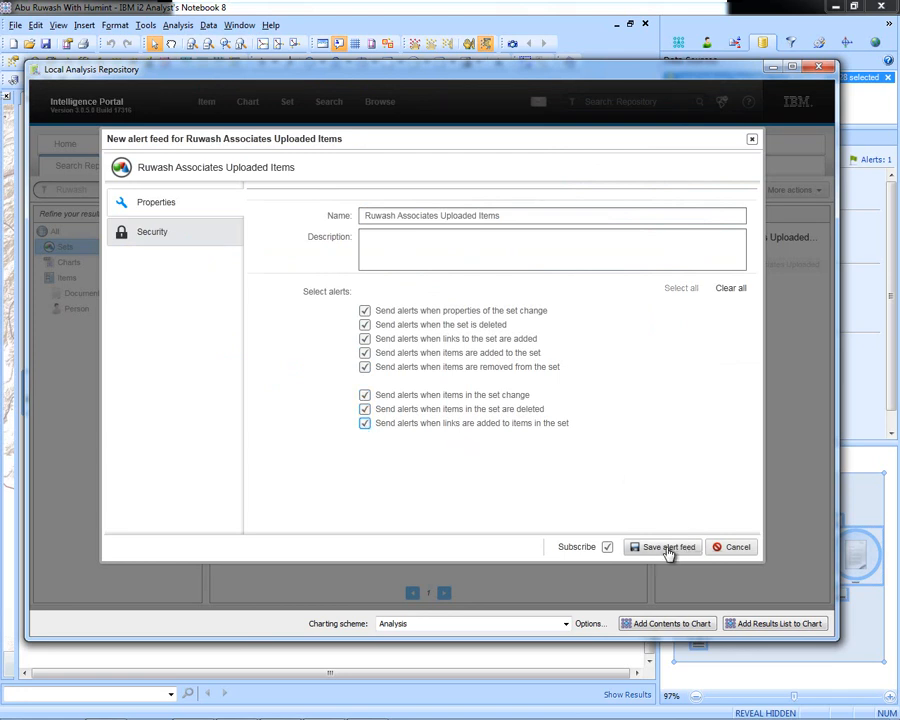
{"action": "left_click", "coordinate": [660, 548]}
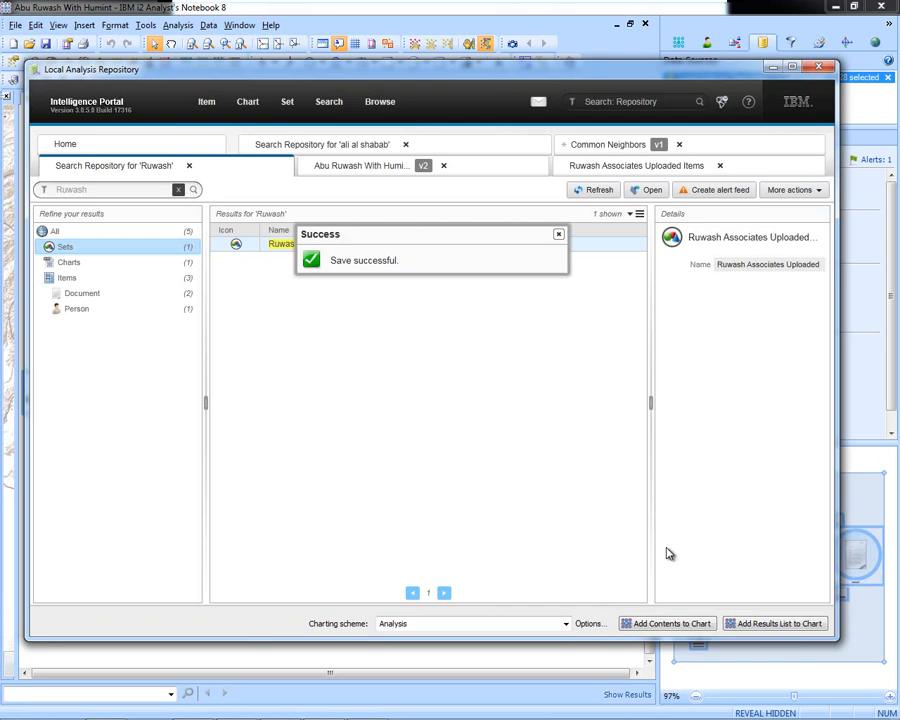
{"action": "left_click", "coordinate": [558, 234]}
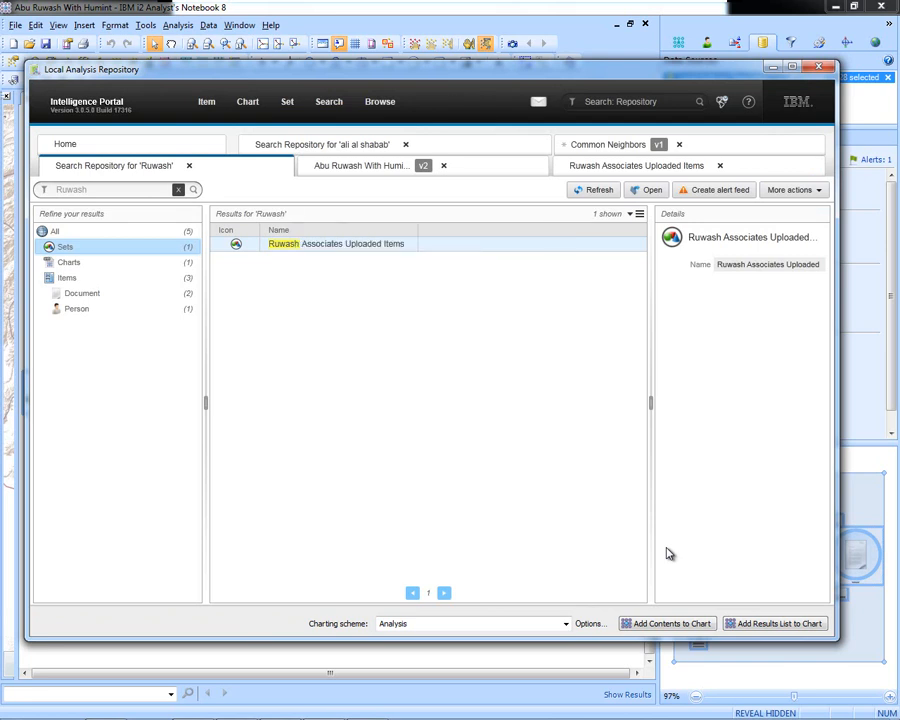
{"action": "mouse_move", "coordinate": [644, 348]}
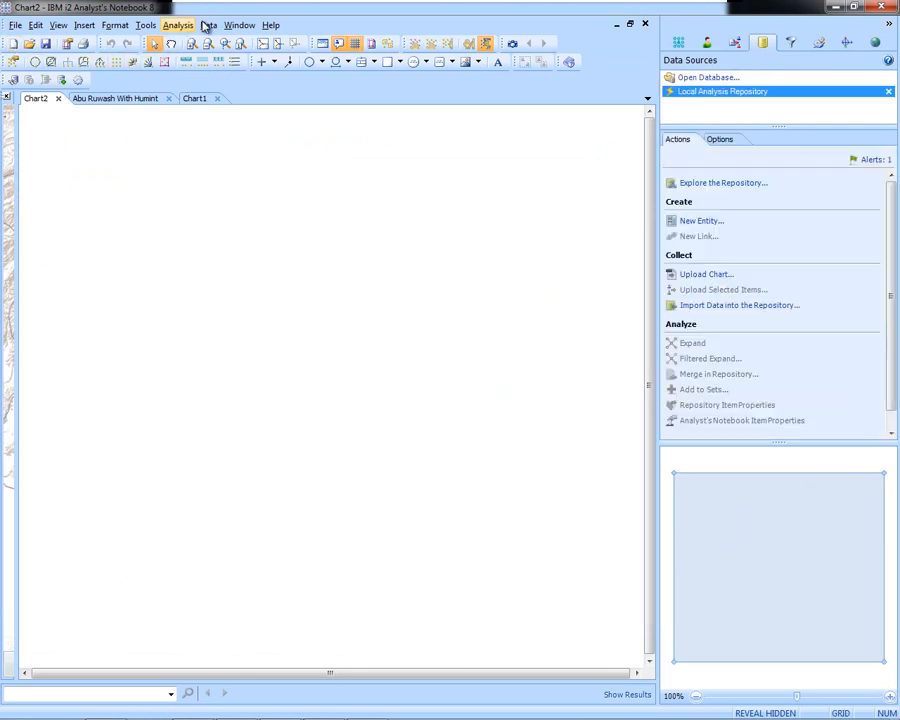
{"action": "left_click", "coordinate": [208, 24]}
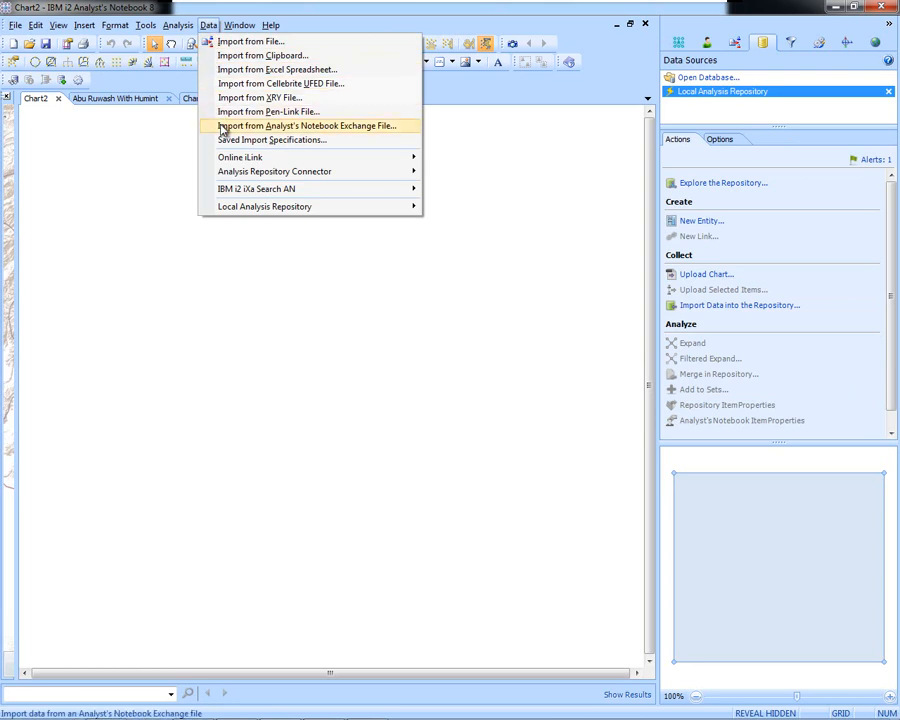
{"action": "mouse_move", "coordinate": [256, 188]}
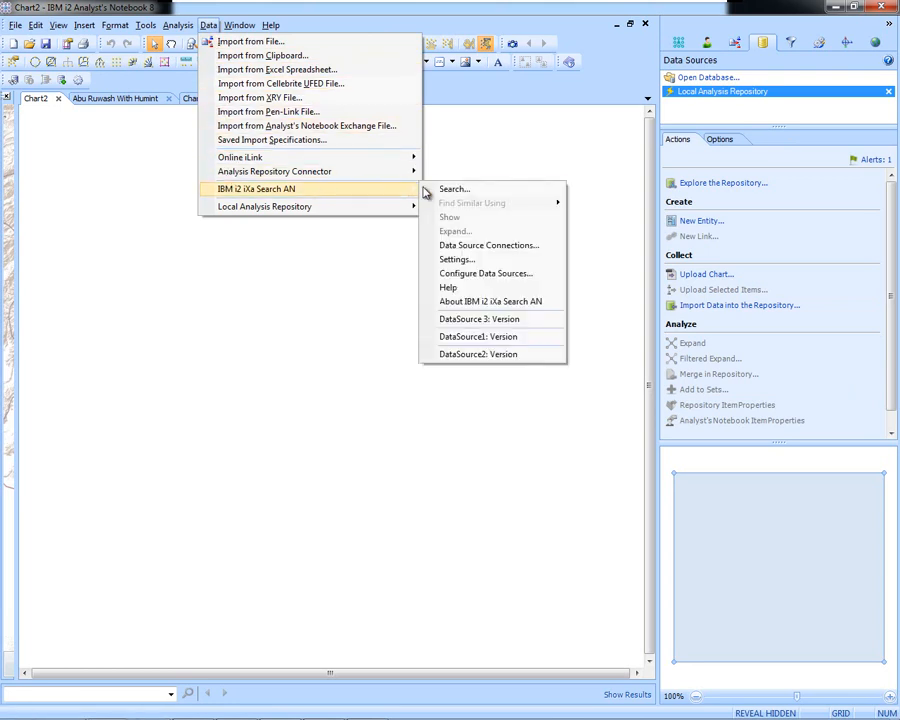
{"action": "left_click", "coordinate": [452, 188]}
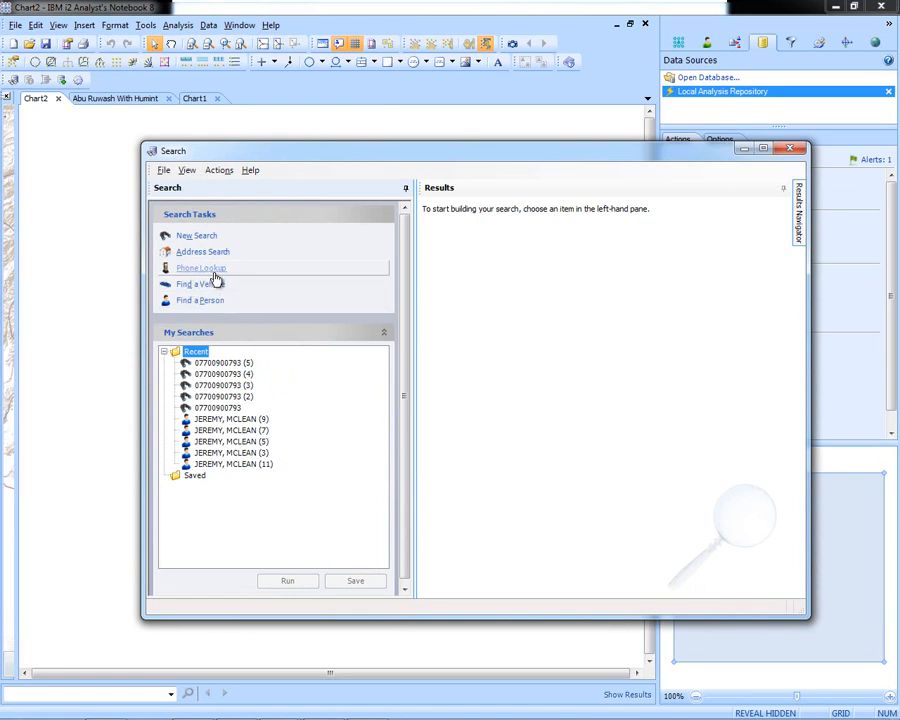
{"action": "left_click", "coordinate": [200, 268]}
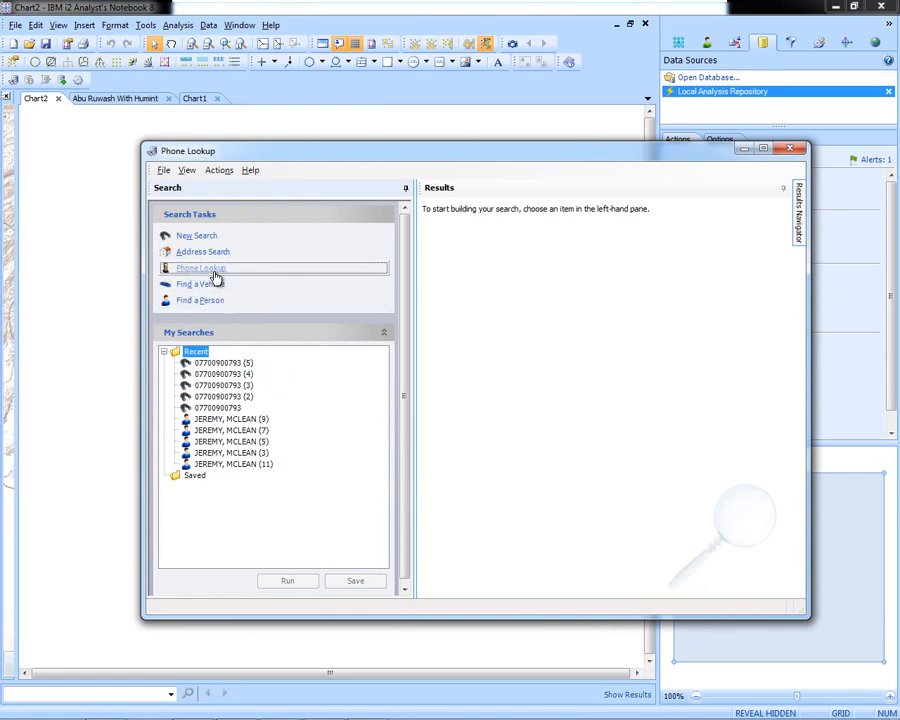
{"action": "left_click", "coordinate": [200, 268]}
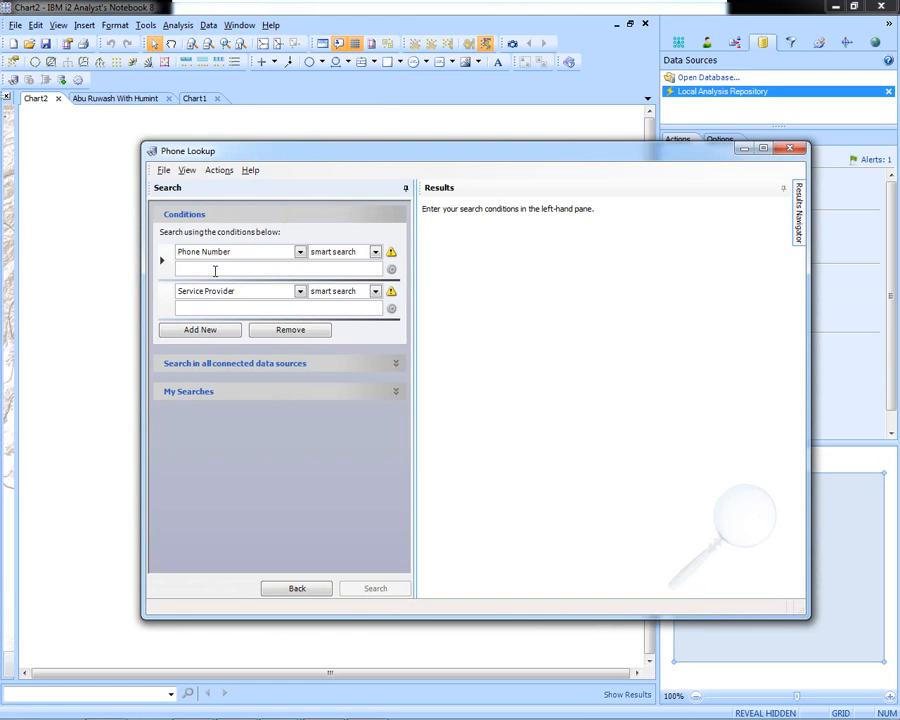
{"action": "type", "text": "07700900"}
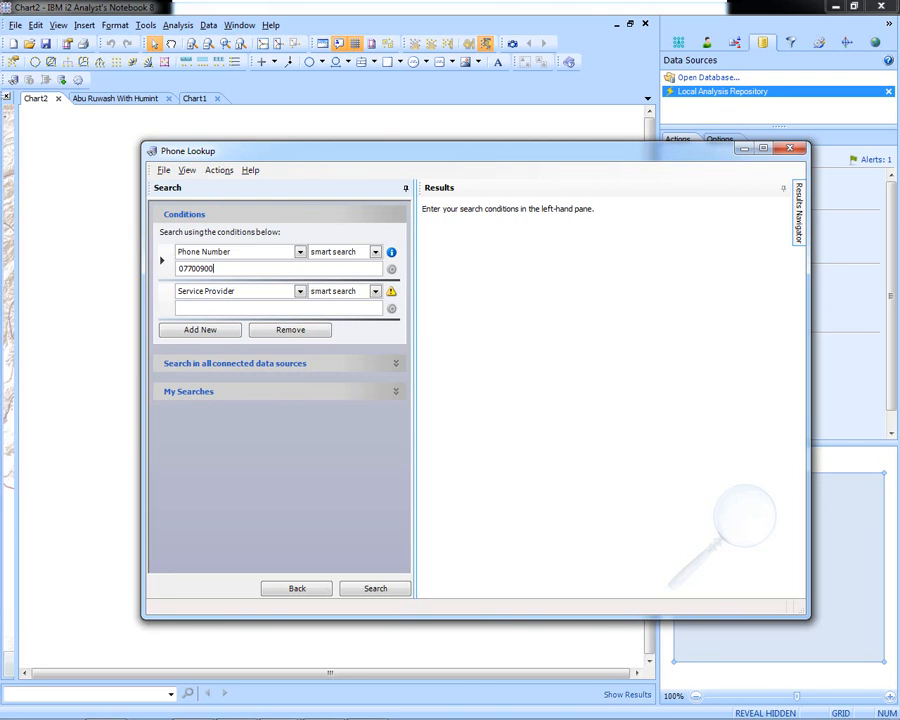
{"action": "type", "text": "793"}
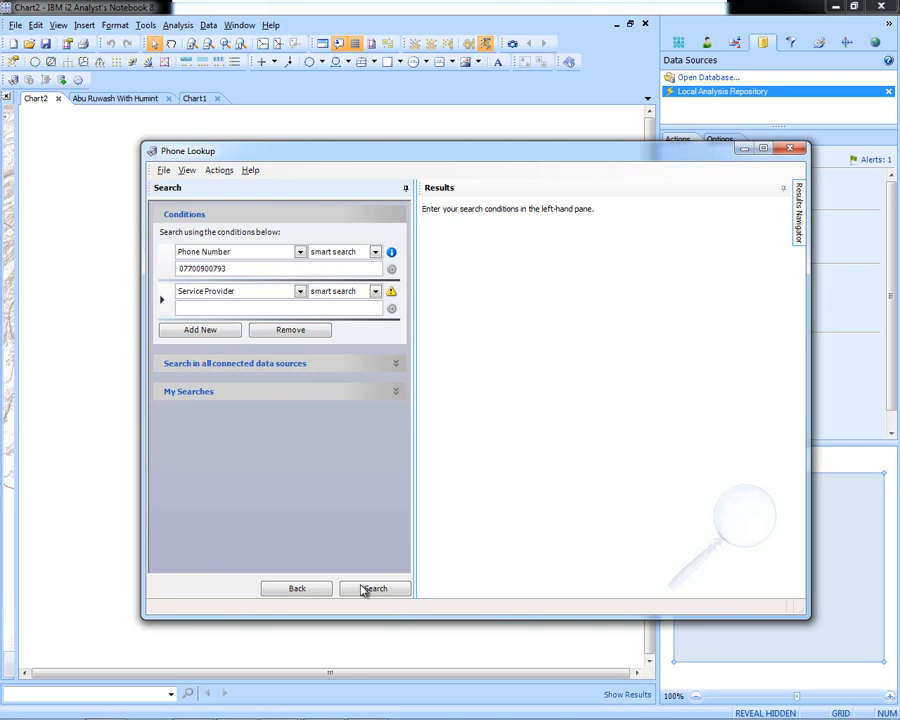
{"action": "left_click", "coordinate": [376, 588]}
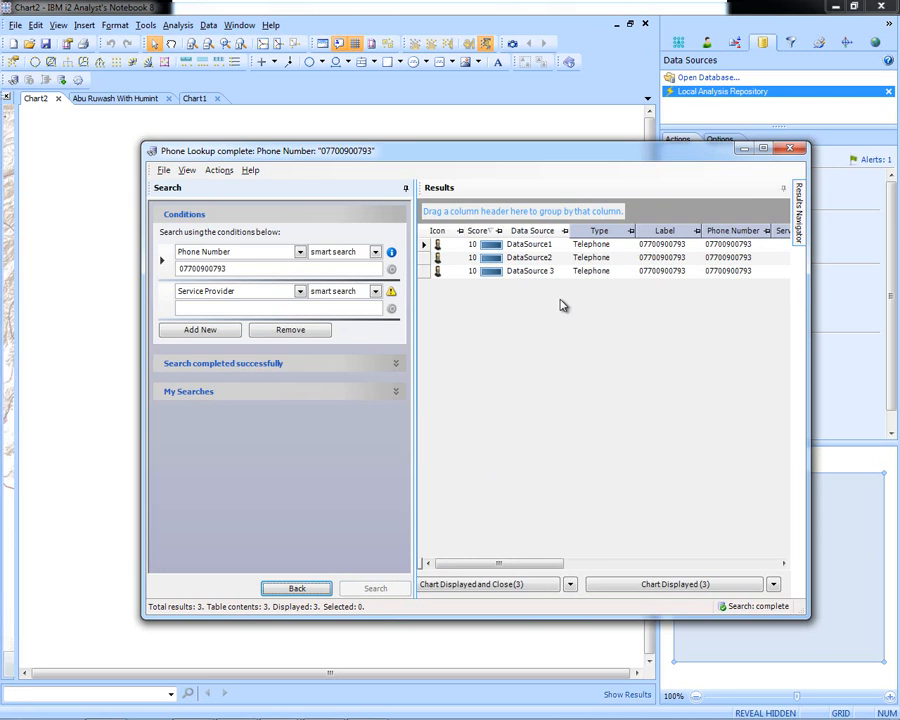
{"action": "mouse_move", "coordinate": [598, 368]}
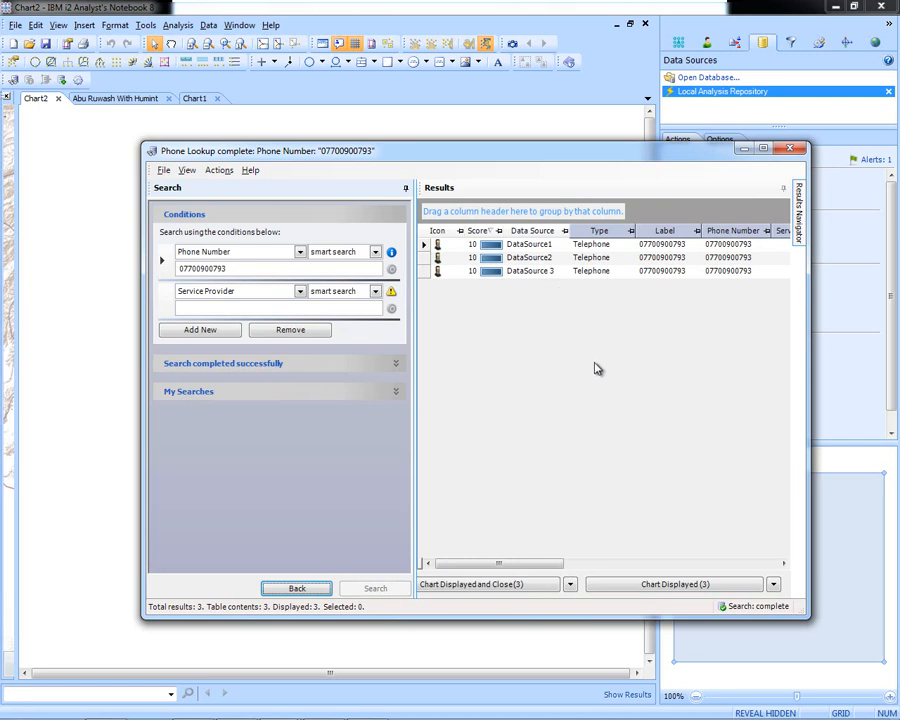
{"action": "left_click", "coordinate": [484, 584]}
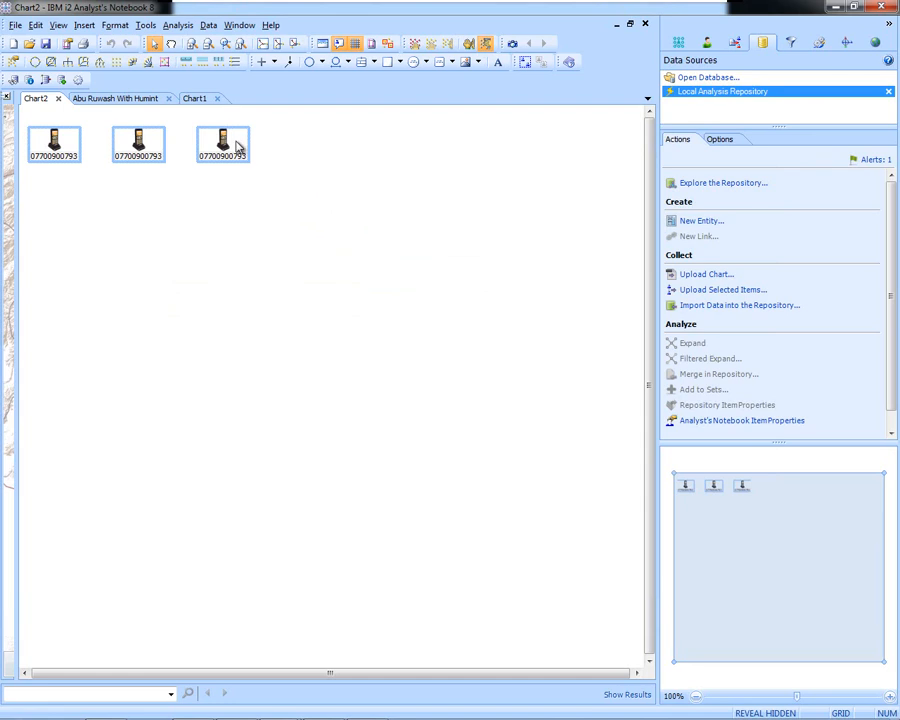
Step: Expand the charted phones via IBM i2 Vis Search AN to find their connected items
{"action": "right_click", "coordinate": [220, 144]}
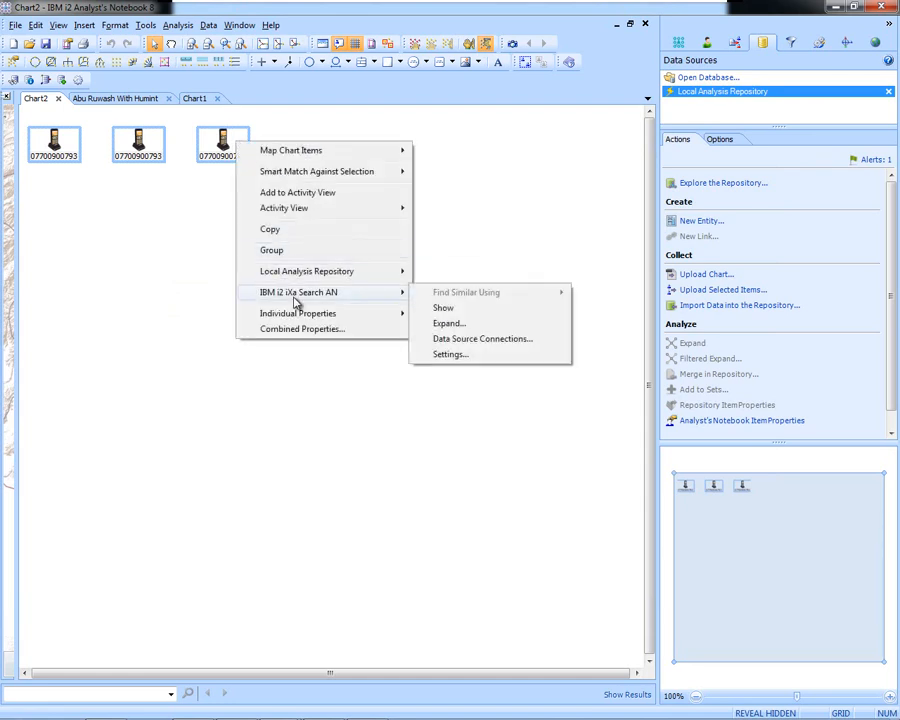
{"action": "left_click", "coordinate": [448, 324]}
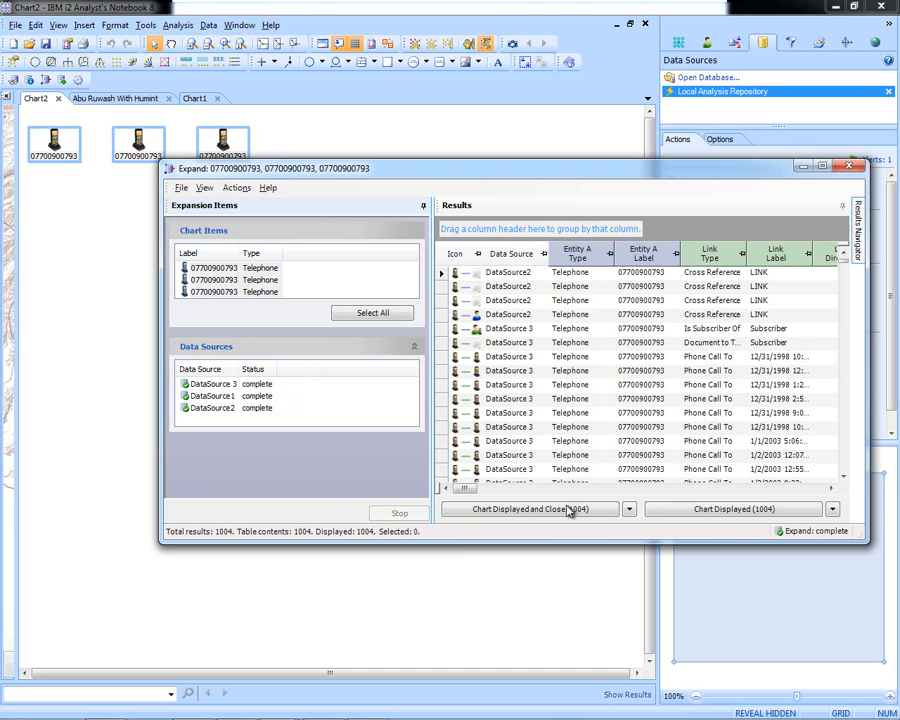
{"action": "left_click", "coordinate": [532, 510]}
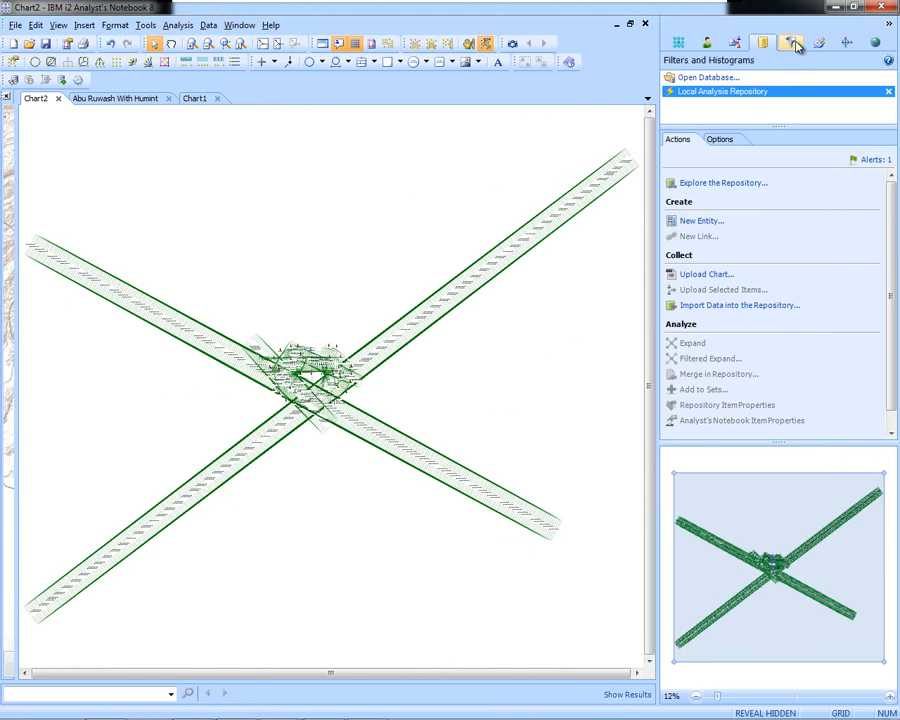
Step: Chart all 1004 expanded results and show the Filters and Histograms panel
{"action": "left_click", "coordinate": [792, 42]}
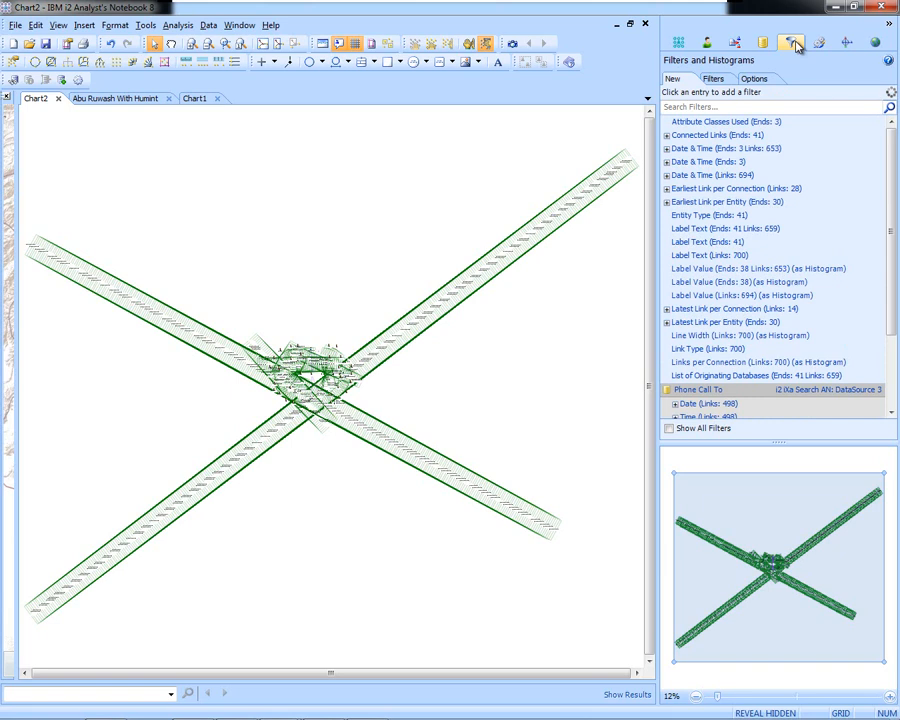
Step: Expand the Date & Time (Links) filter to list its histogram options
{"action": "left_click", "coordinate": [792, 42]}
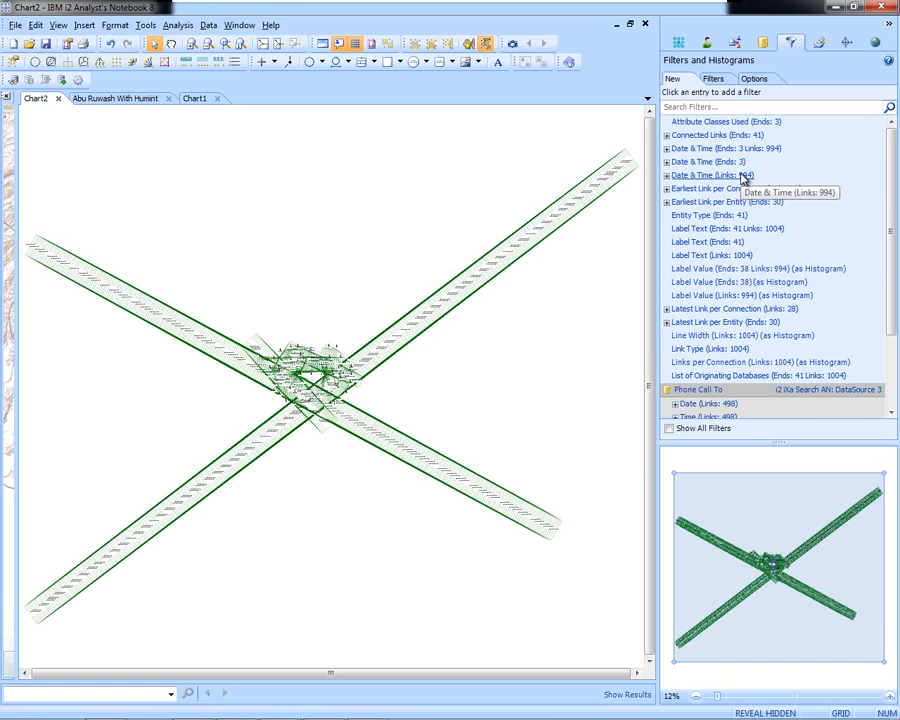
{"action": "left_click", "coordinate": [668, 176]}
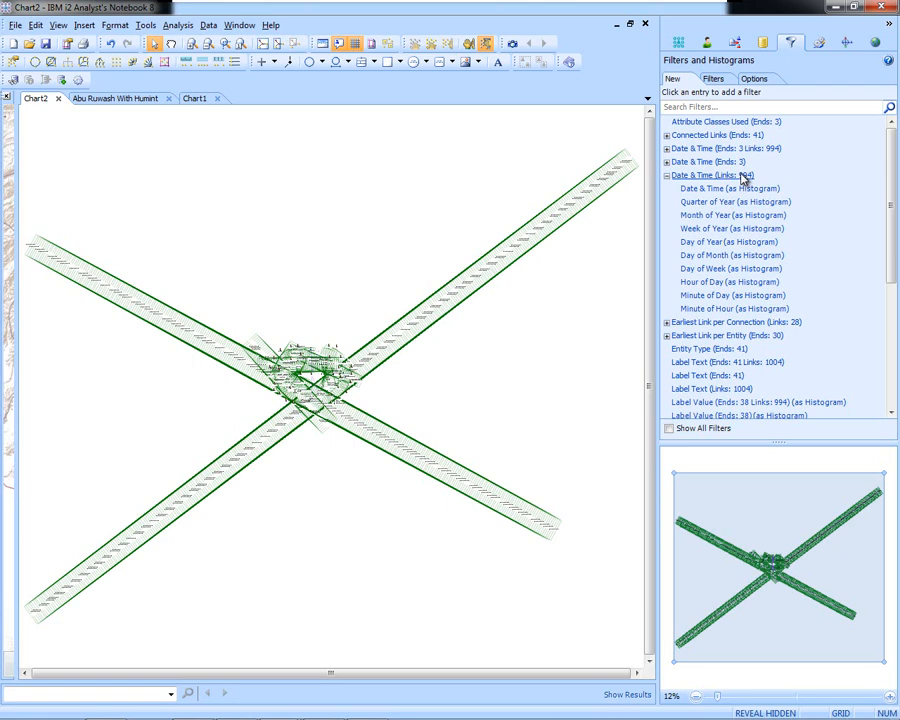
{"action": "mouse_move", "coordinate": [756, 210]}
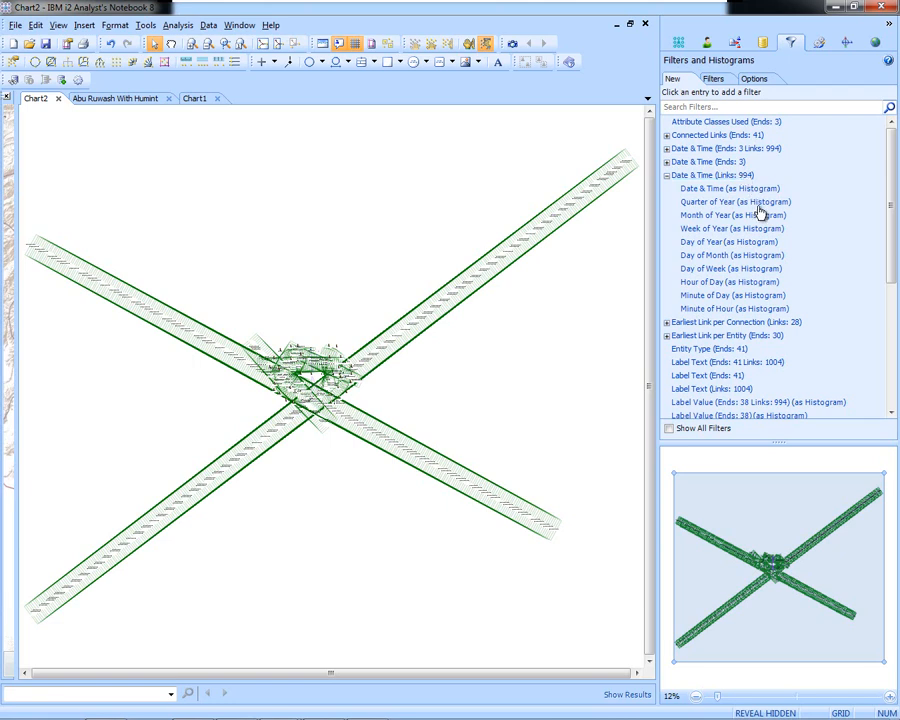
{"action": "mouse_move", "coordinate": [762, 274]}
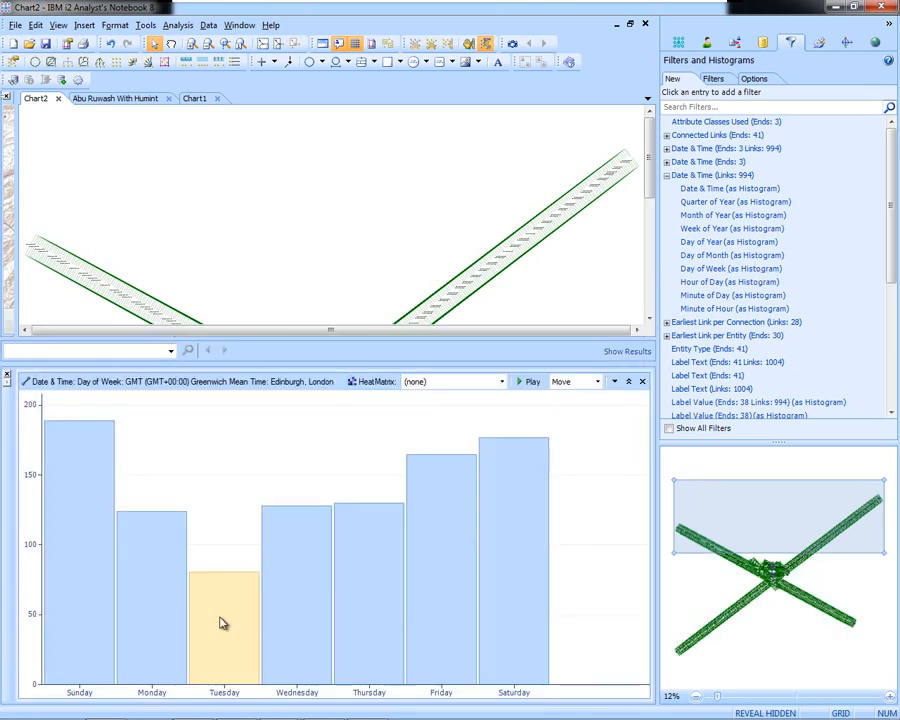
{"action": "mouse_move", "coordinate": [224, 624]}
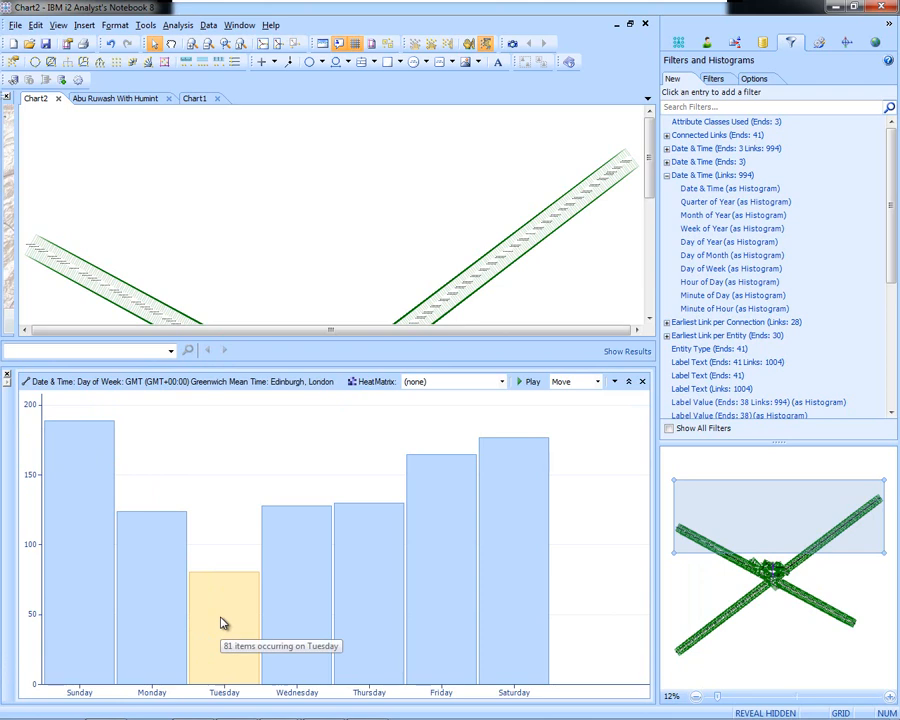
{"action": "mouse_move", "coordinate": [410, 472]}
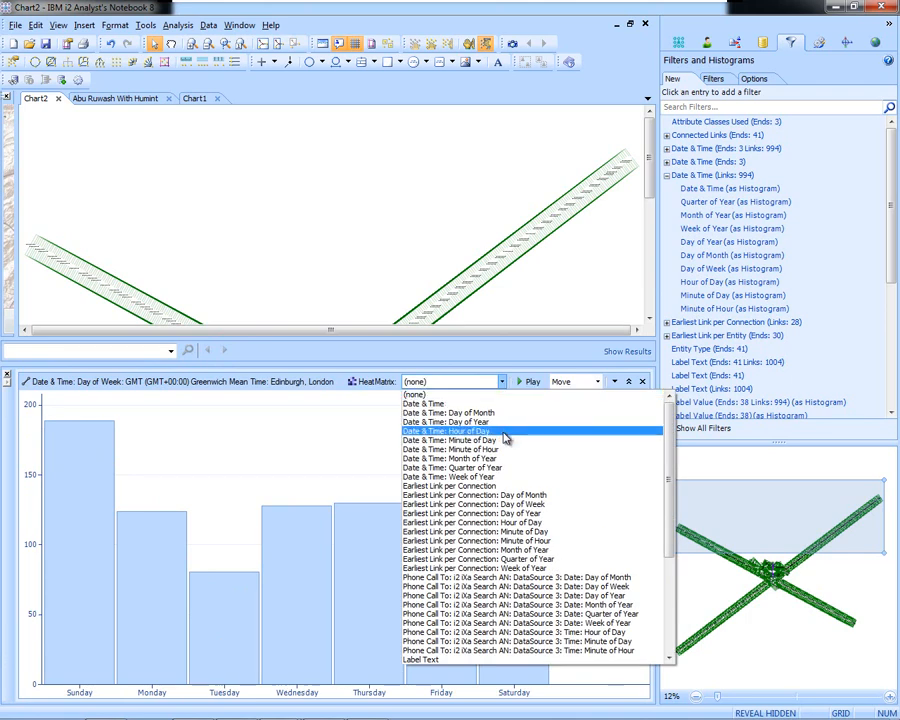
Step: Add a Date & Time: Hour of Day heat matrix to the histogram and inspect two of its cells
{"action": "left_click", "coordinate": [450, 432]}
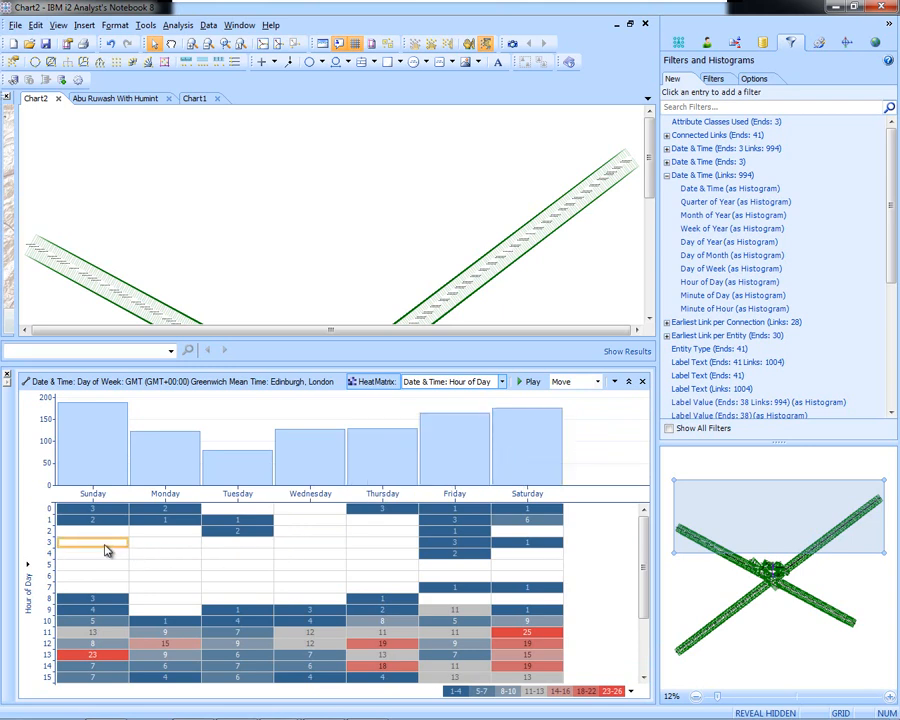
{"action": "left_click", "coordinate": [100, 590]}
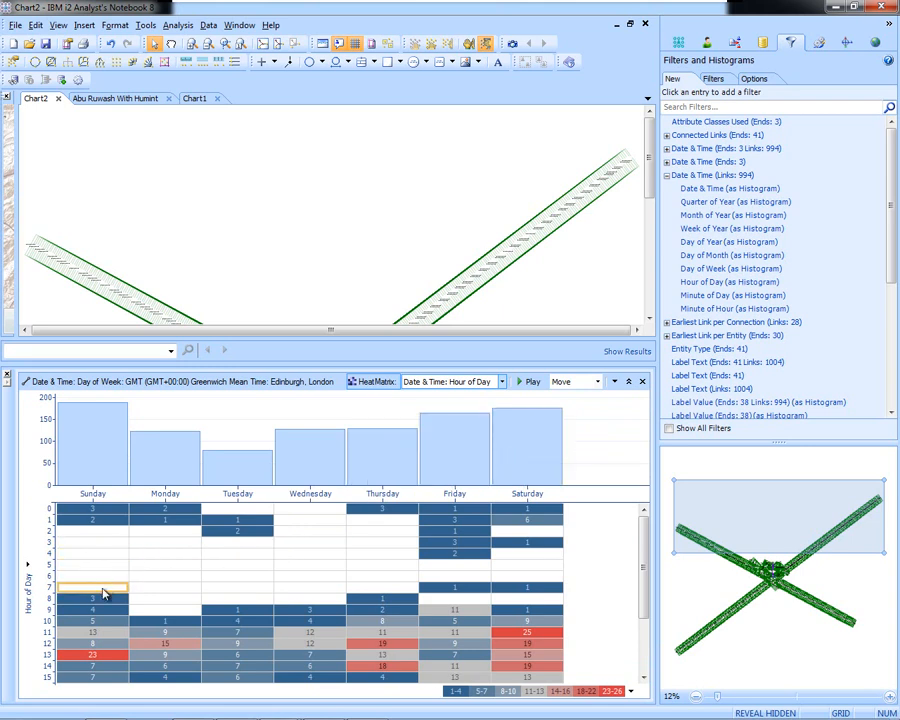
{"action": "left_click", "coordinate": [382, 588]}
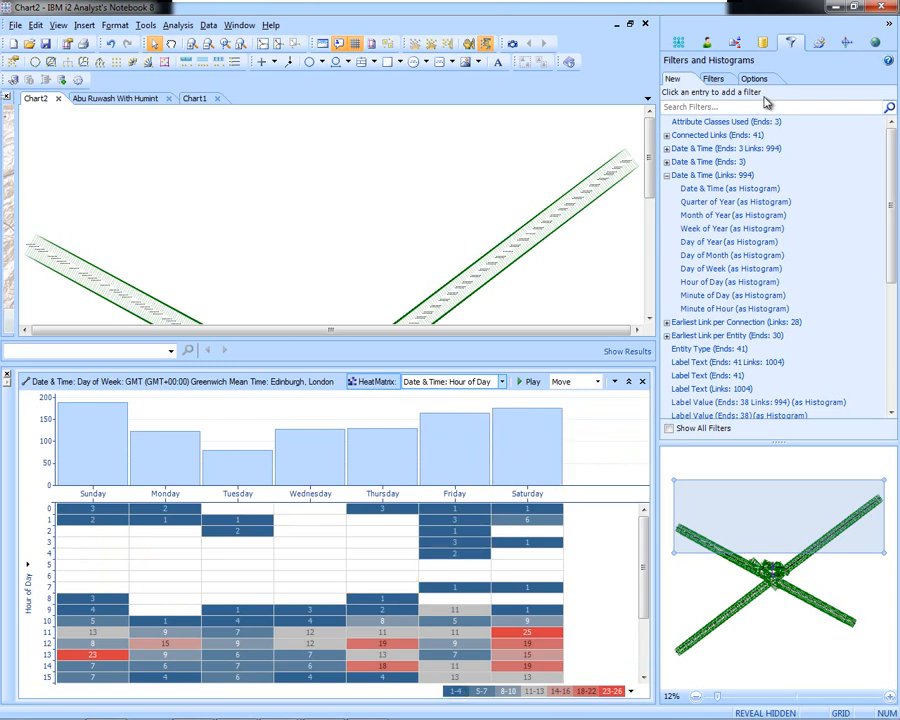
Step: Narrow the 'al al shabab' repository results to Charts and select the Al Mussani Network Activities chart
{"action": "left_click", "coordinate": [762, 42]}
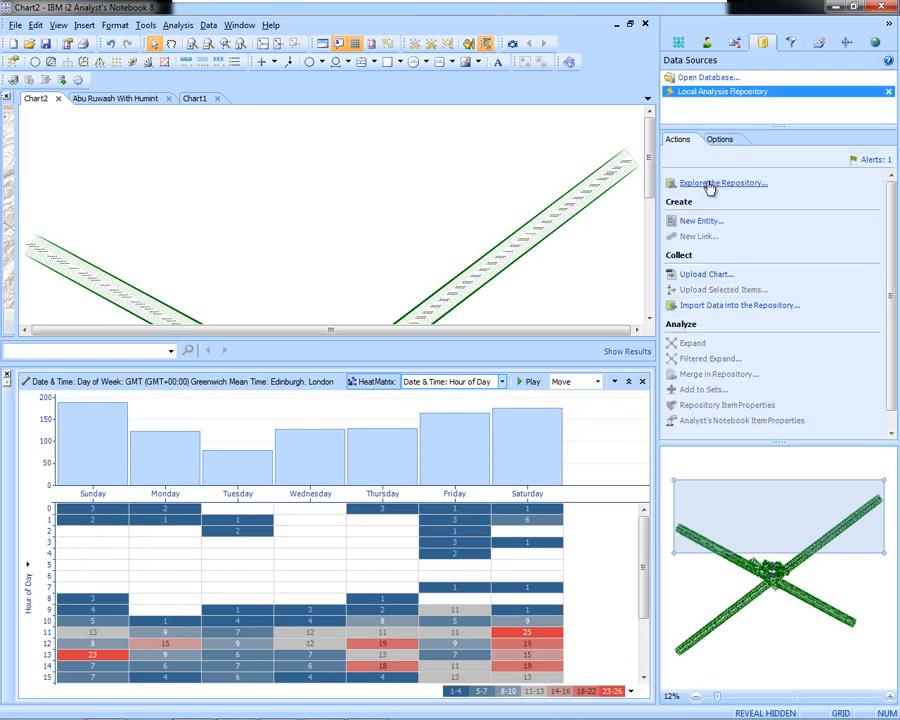
{"action": "left_click", "coordinate": [724, 182]}
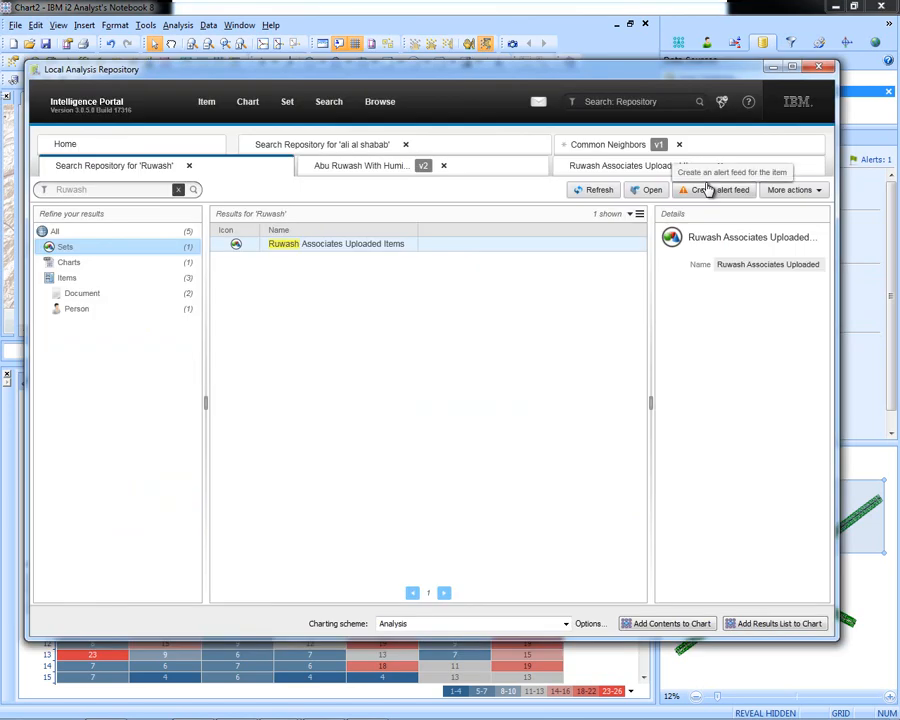
{"action": "mouse_move", "coordinate": [344, 144]}
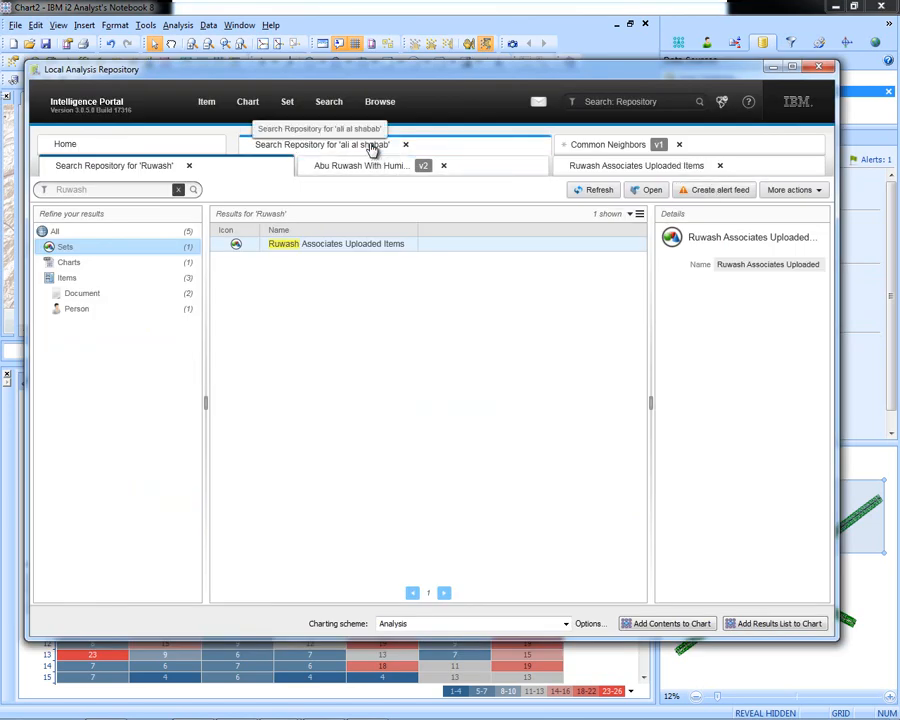
{"action": "left_click", "coordinate": [320, 144]}
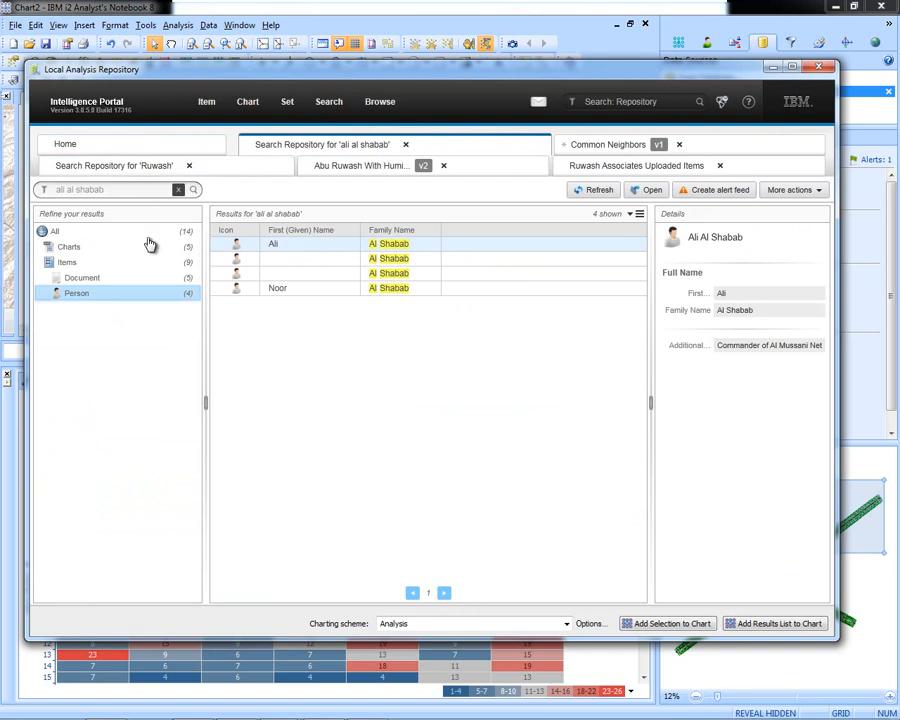
{"action": "left_click", "coordinate": [68, 248]}
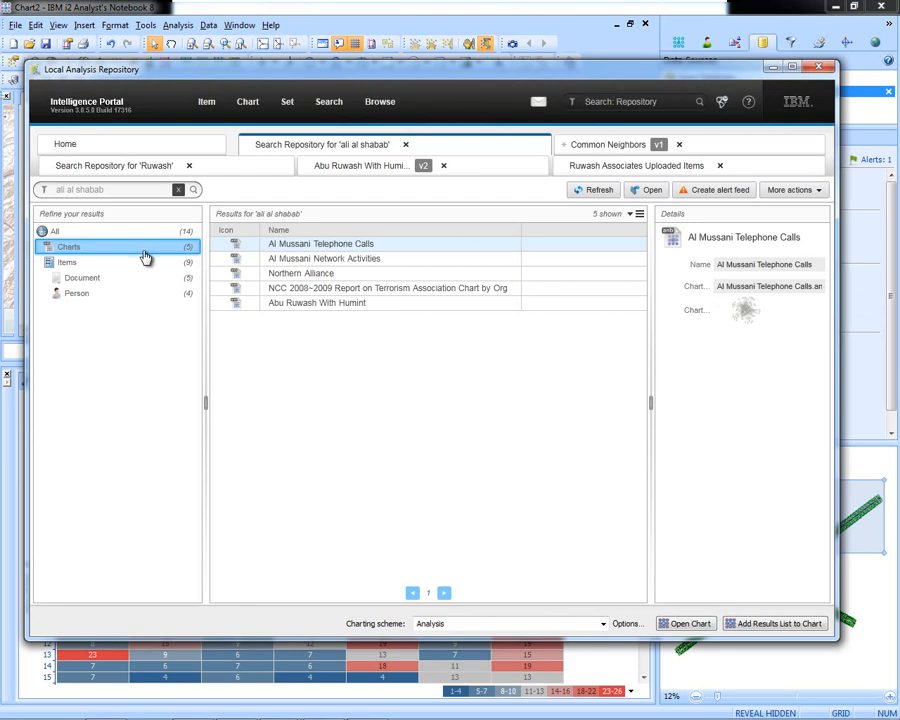
{"action": "left_click", "coordinate": [324, 258]}
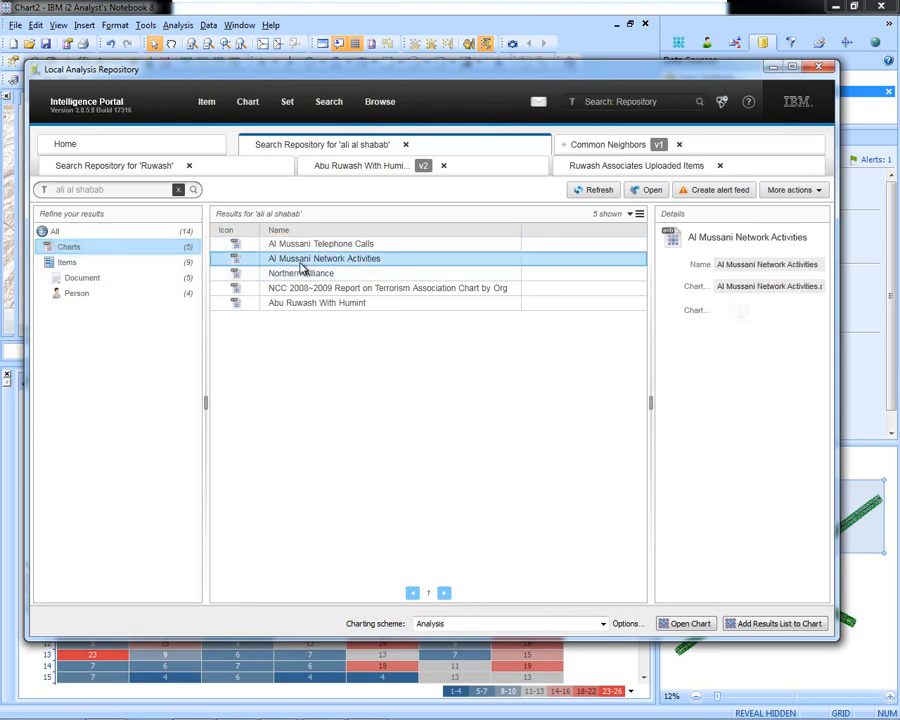
{"action": "mouse_move", "coordinate": [568, 500]}
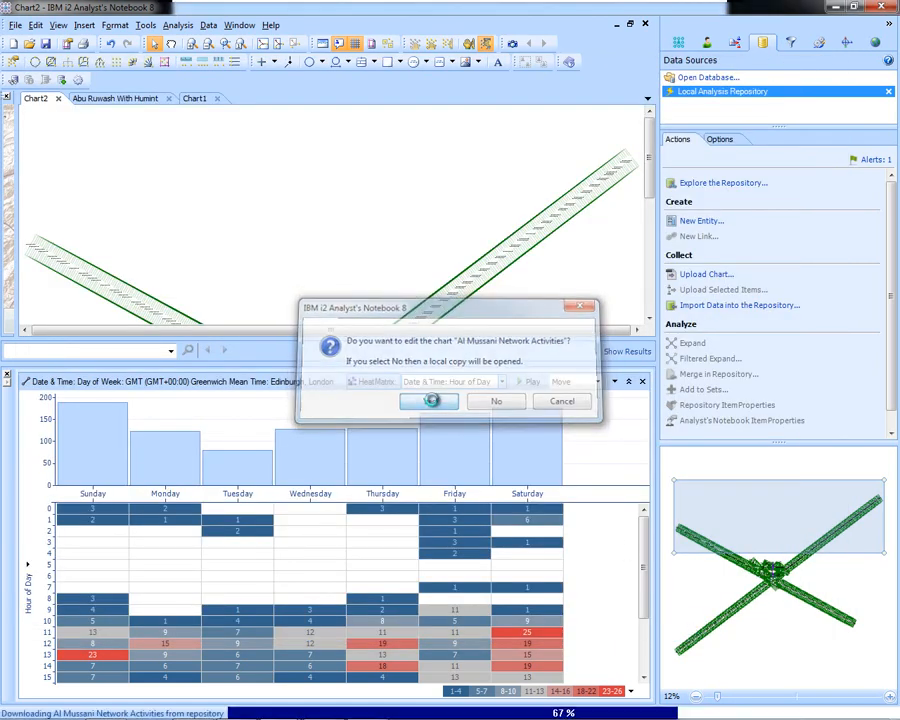
Step: Confirm editing the downloaded chart, choose the local repository and view the Al Shabab Location event details
{"action": "left_click", "coordinate": [428, 400]}
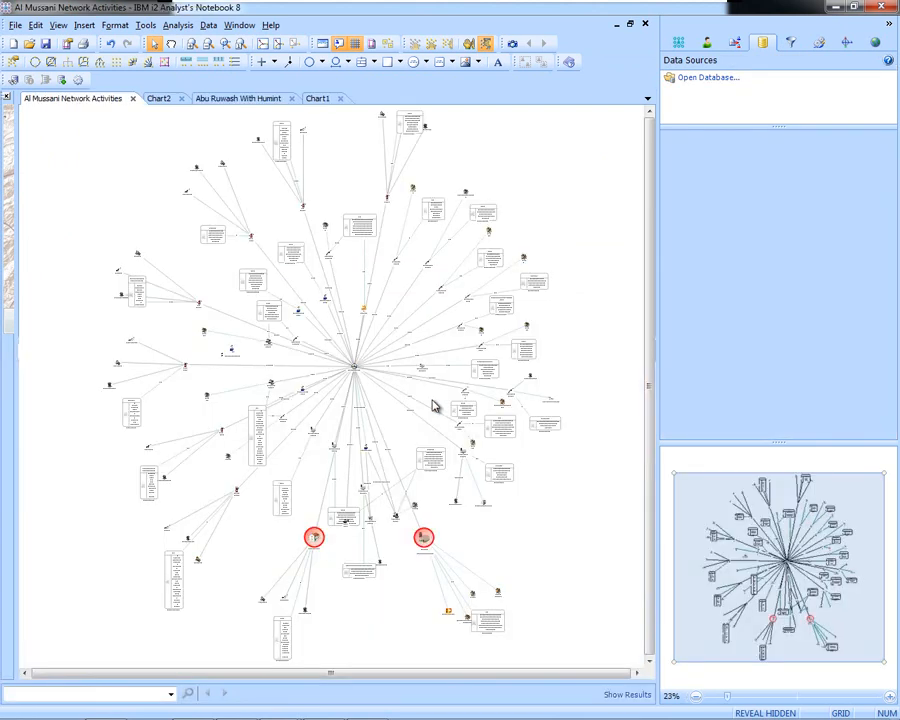
{"action": "left_click", "coordinate": [722, 92]}
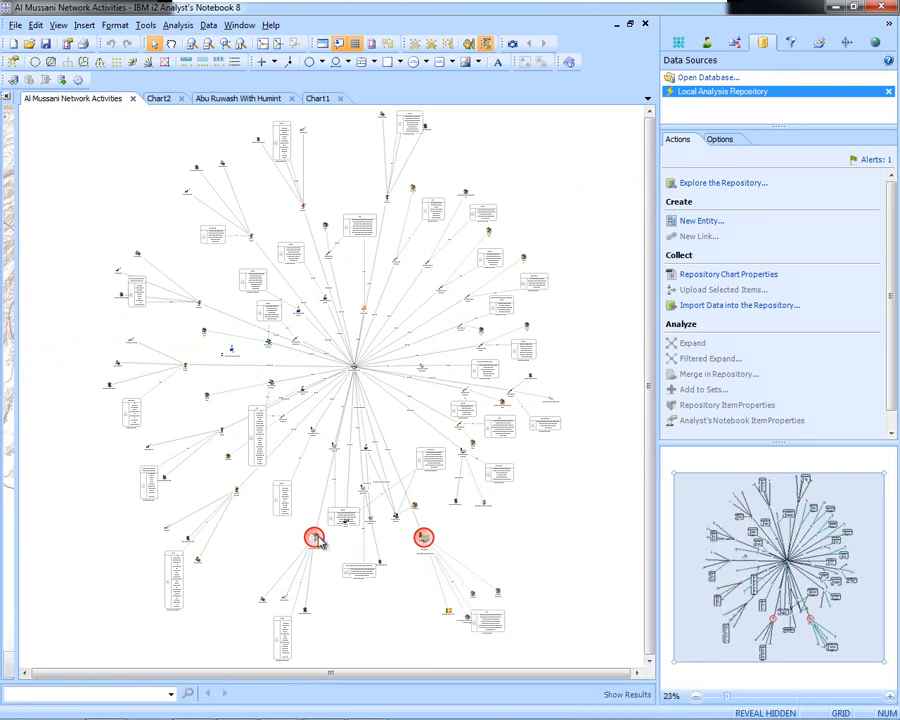
{"action": "left_click", "coordinate": [316, 540]}
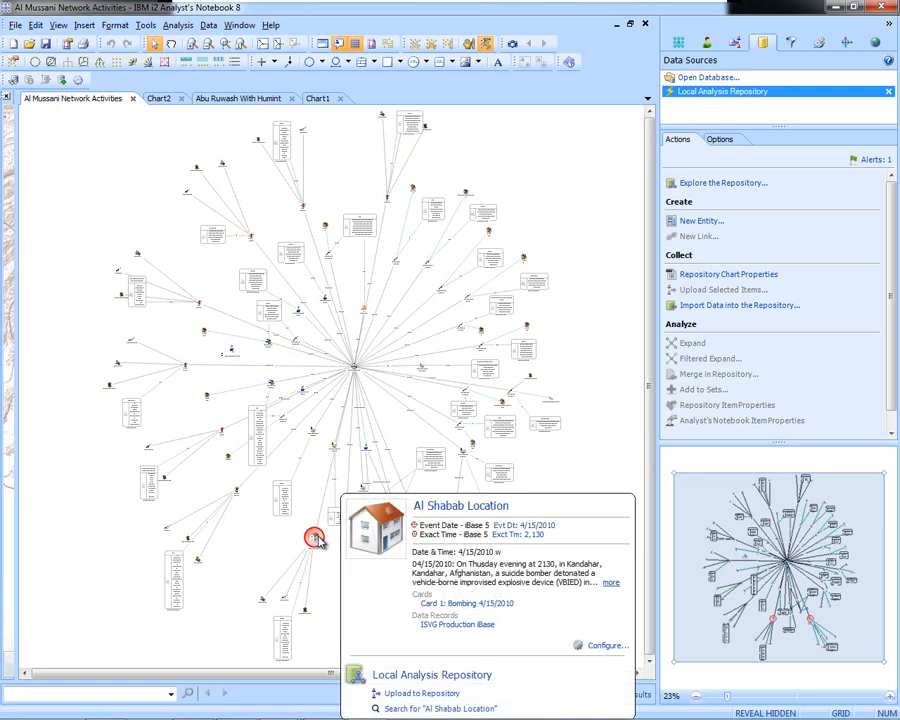
{"action": "left_click", "coordinate": [316, 538]}
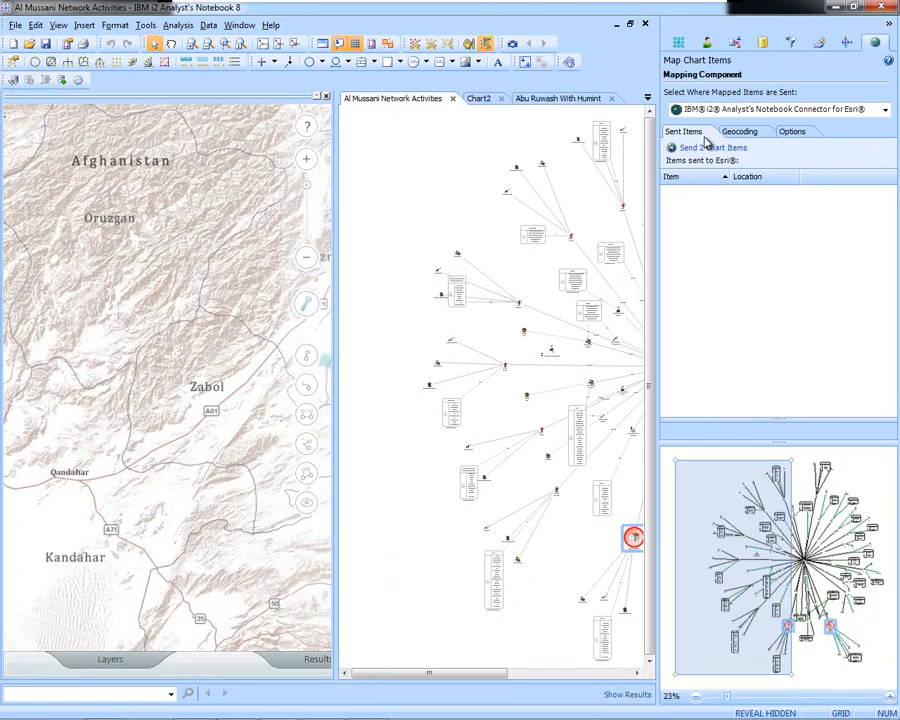
Step: Send the two selected location entities to the Afghanistan map and bring up the map Toolbox
{"action": "left_click", "coordinate": [712, 148]}
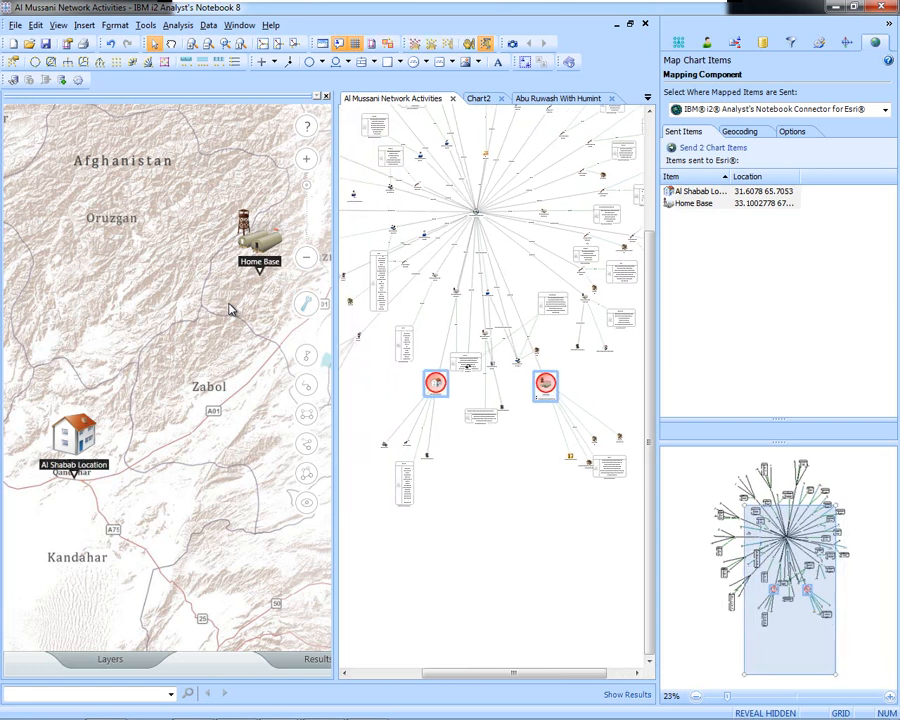
{"action": "mouse_move", "coordinate": [288, 418]}
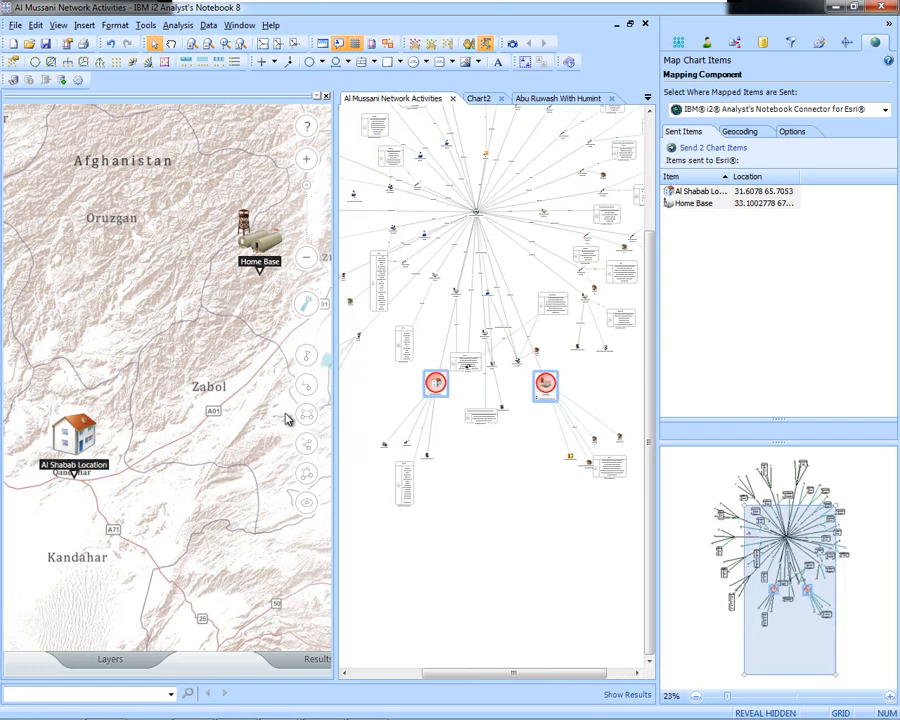
{"action": "mouse_move", "coordinate": [256, 398]}
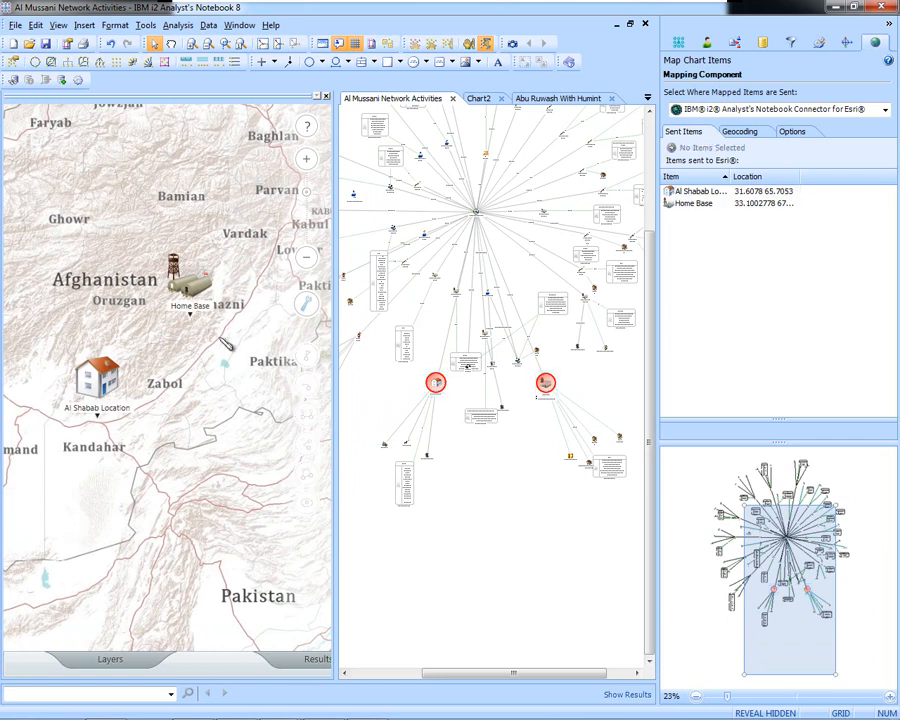
{"action": "left_click", "coordinate": [490, 384]}
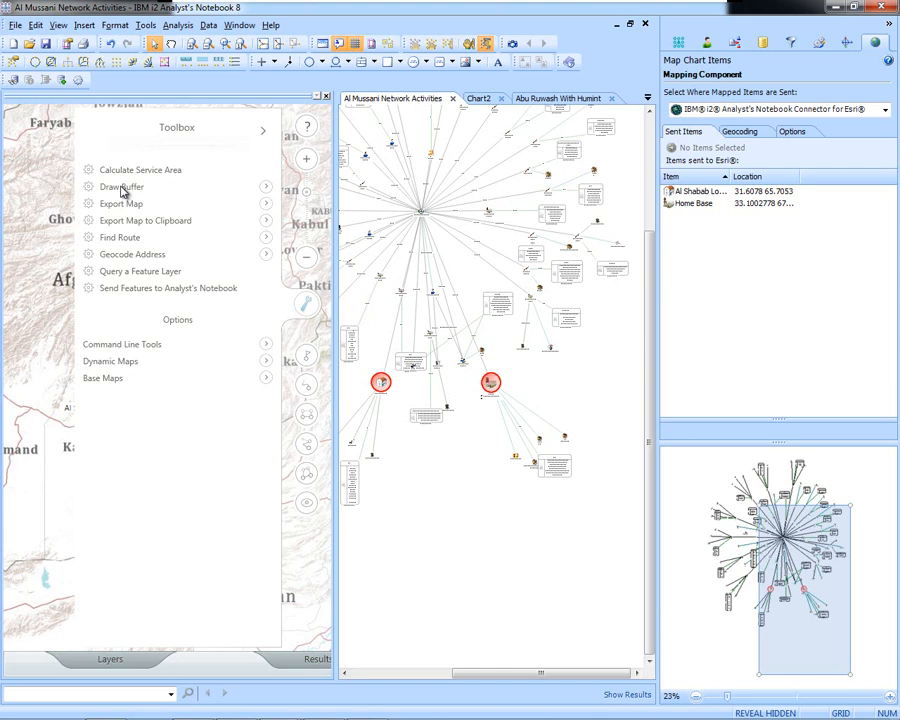
Step: Start a Draw Buffer around a location and choose its distance unit
{"action": "left_click", "coordinate": [122, 188]}
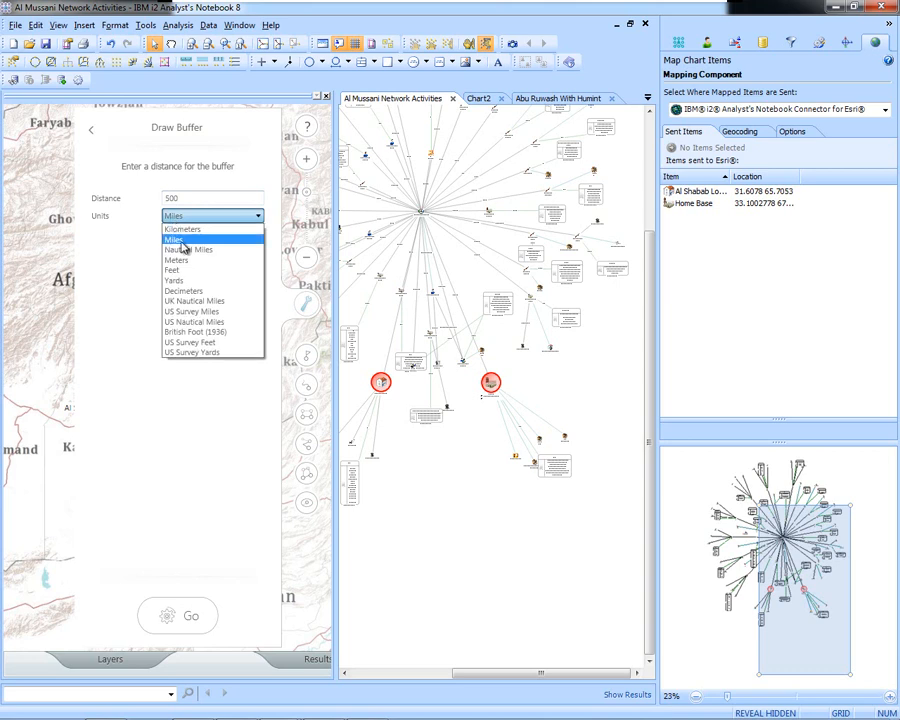
{"action": "left_click", "coordinate": [176, 260]}
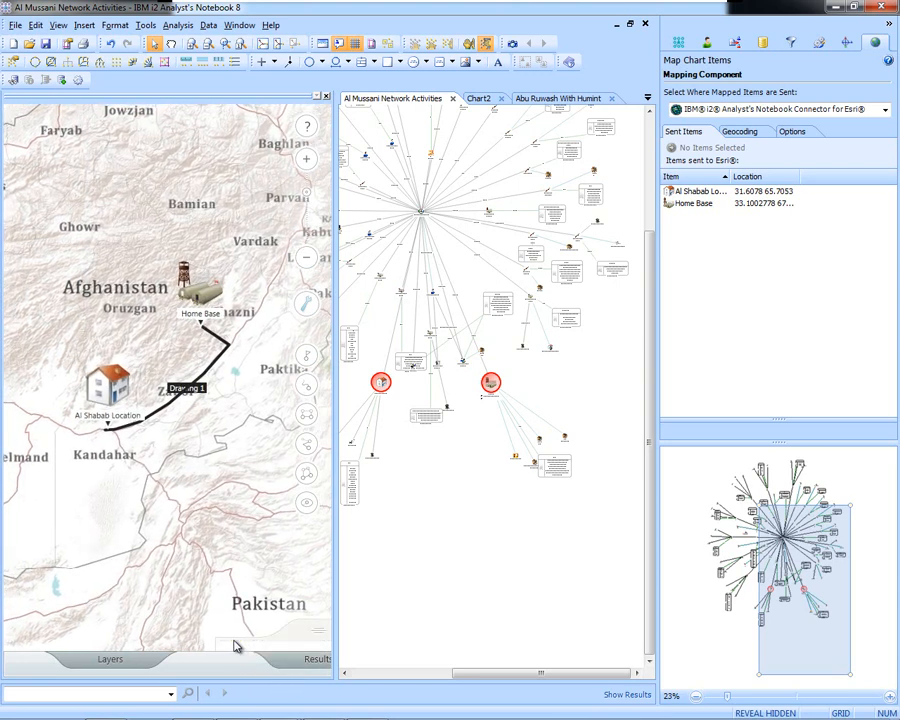
{"action": "mouse_move", "coordinate": [268, 454]}
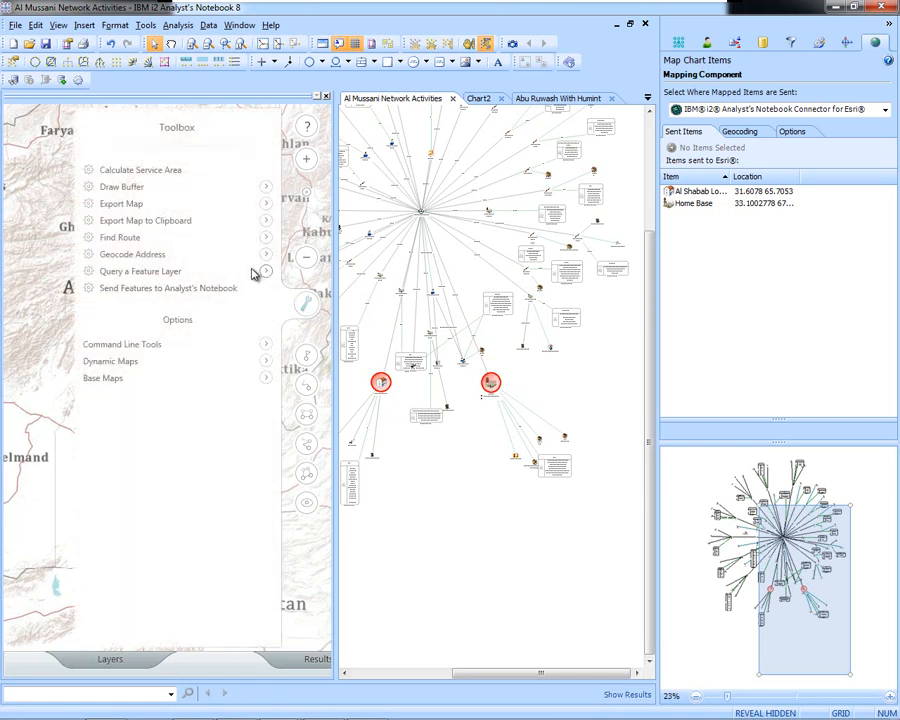
Step: Query a feature layer, choosing Enemy Activity under Afghanistan_Significant_Activities
{"action": "left_click", "coordinate": [140, 272]}
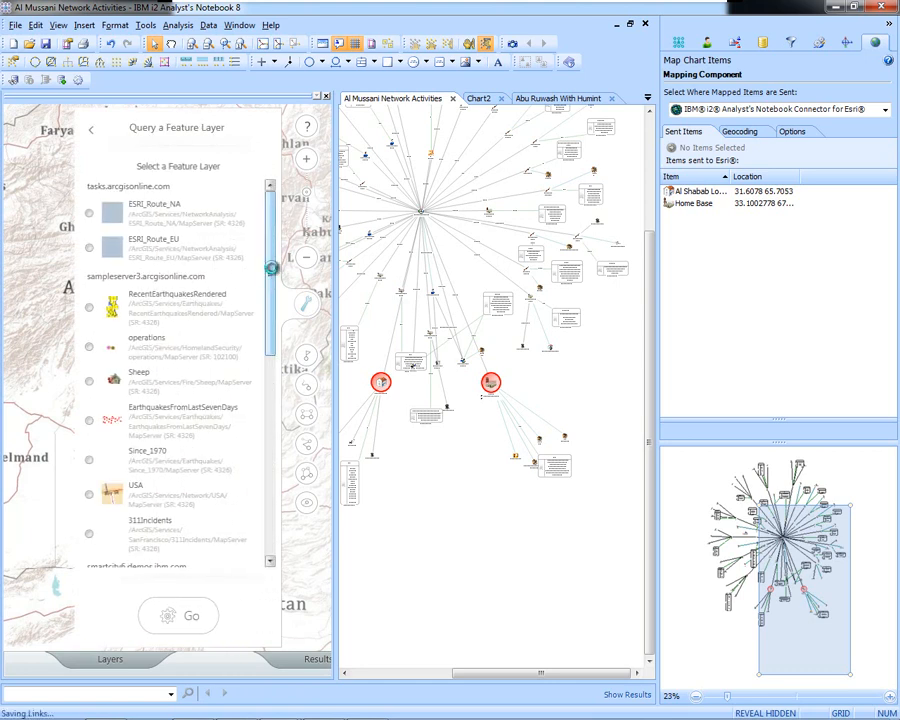
{"action": "scroll", "scroll_direction": "down", "scroll_amount": 3}
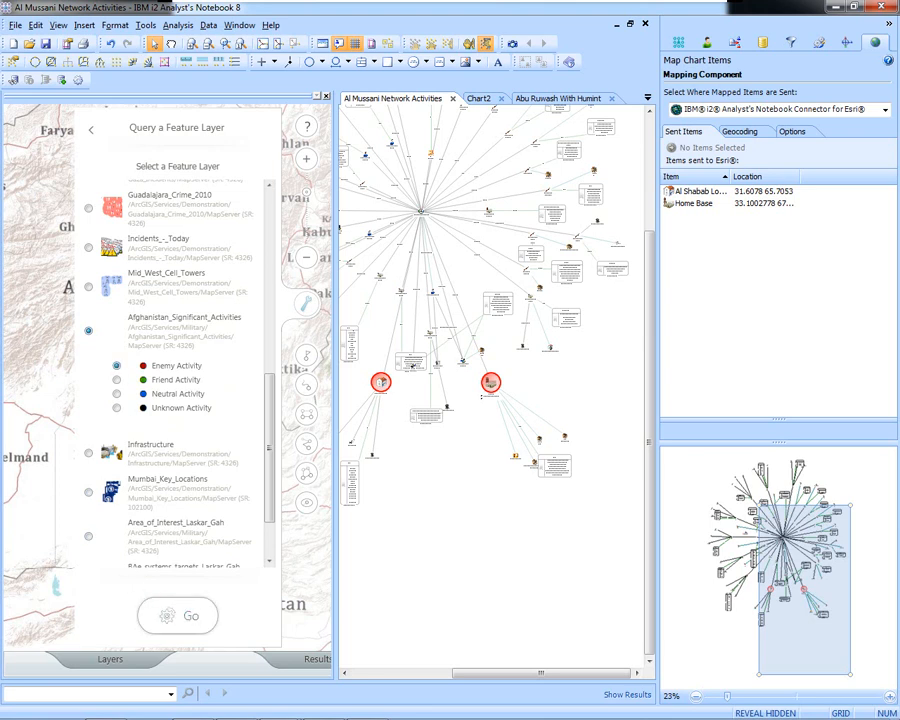
{"action": "left_click", "coordinate": [92, 130]}
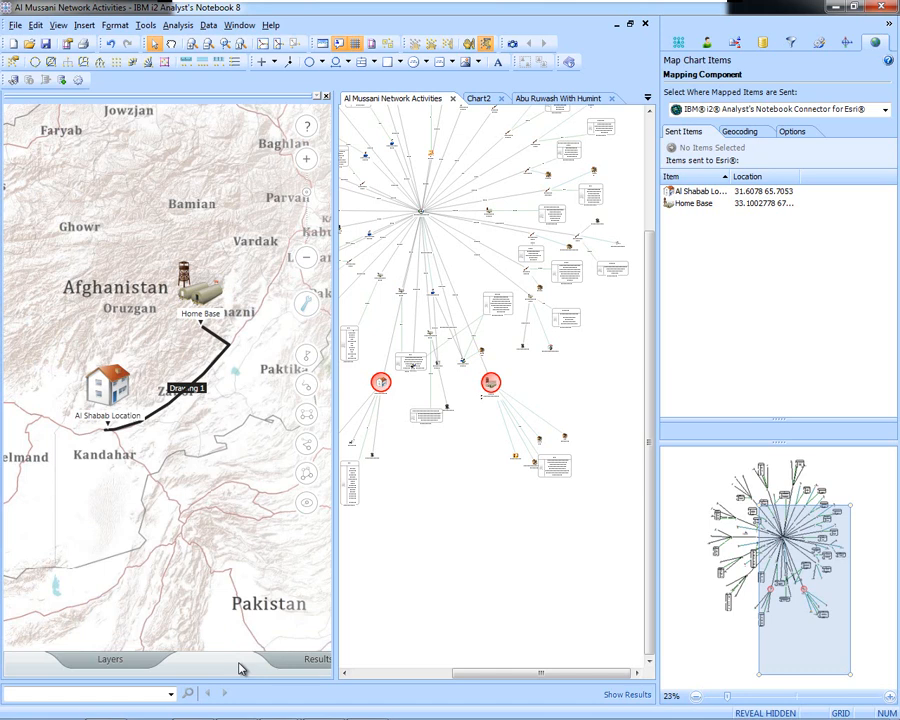
{"action": "mouse_move", "coordinate": [232, 638]}
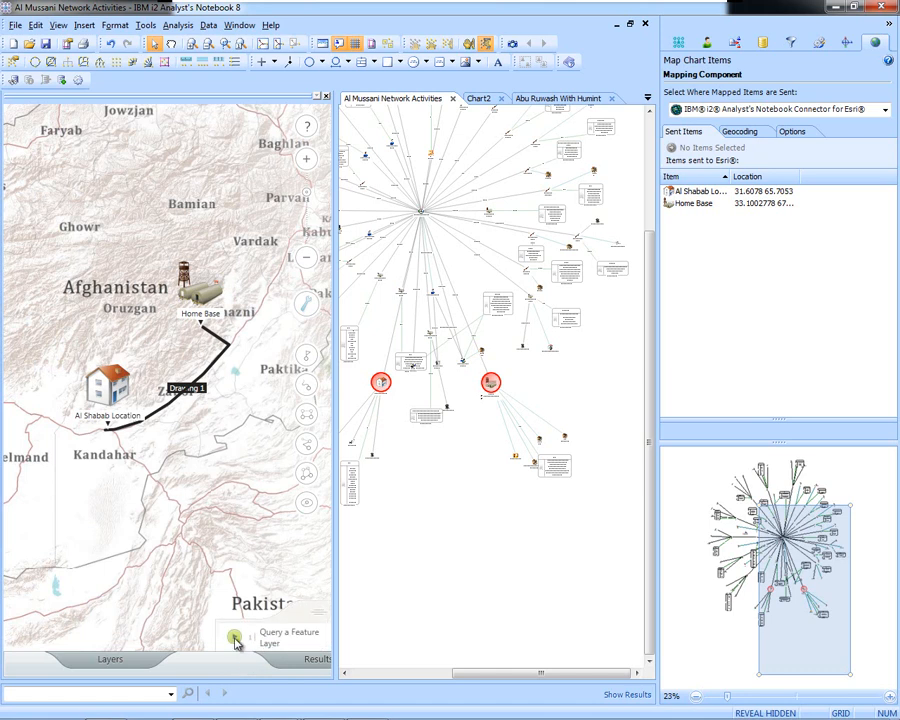
Step: Show enemy activities along the route, create a new standard chart and send the queried features into it
{"action": "left_click", "coordinate": [234, 638]}
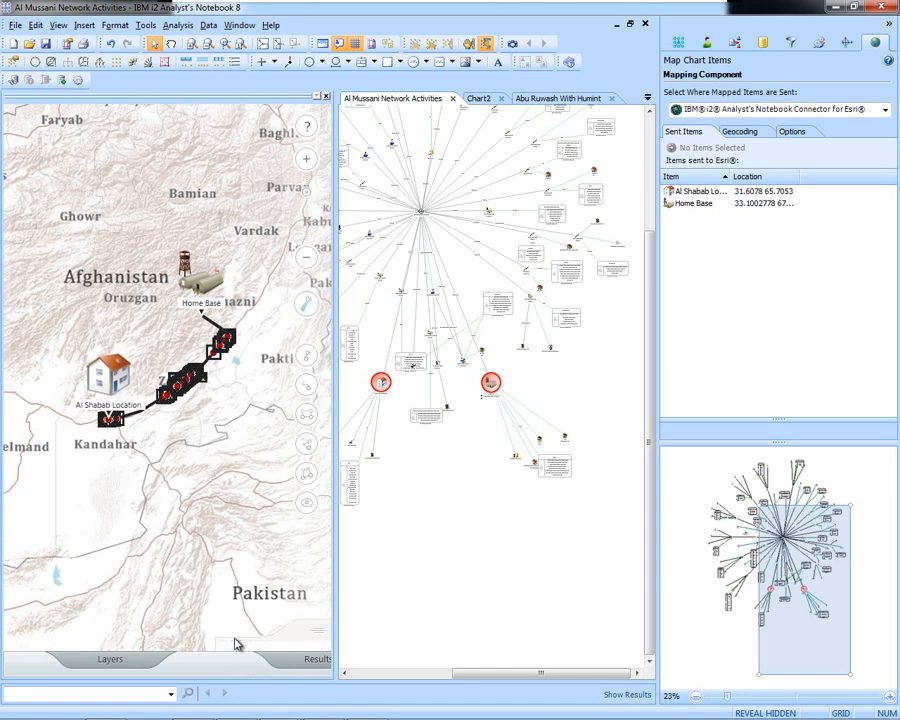
{"action": "mouse_move", "coordinate": [224, 448]}
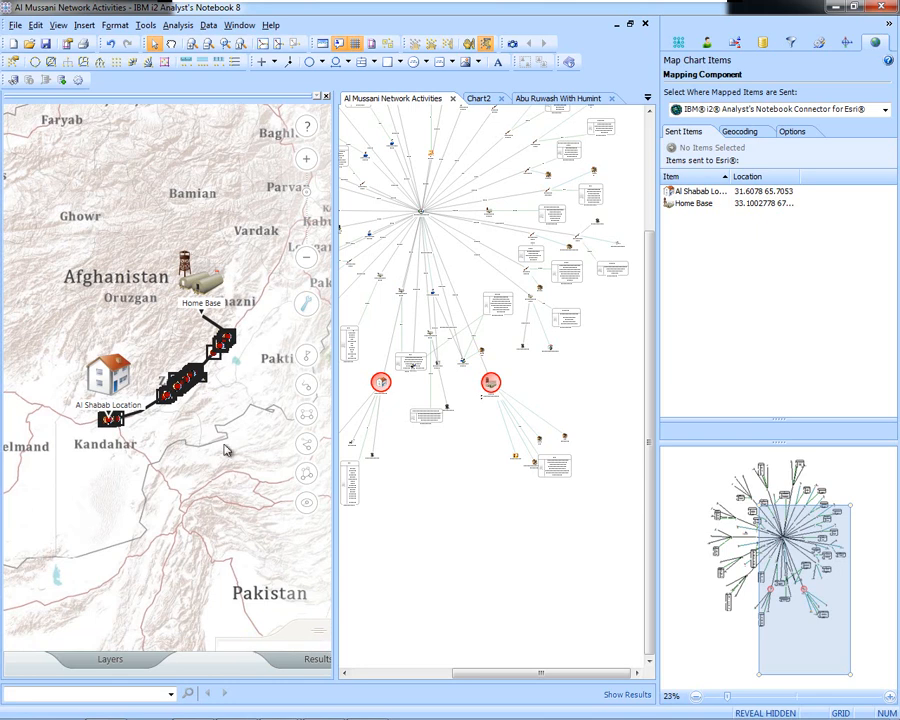
{"action": "left_click", "coordinate": [12, 44]}
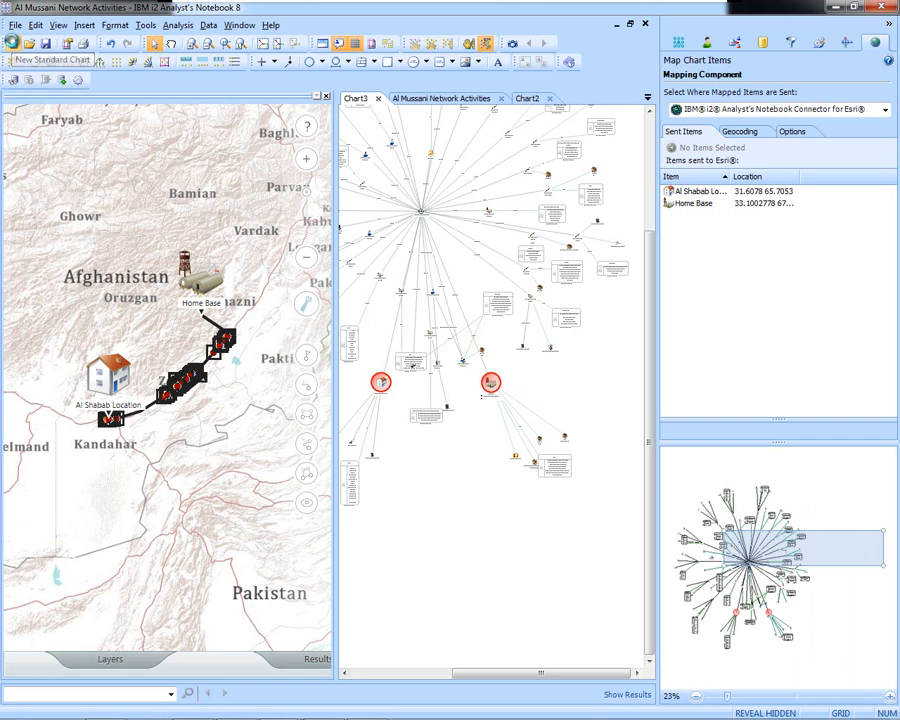
{"action": "left_click", "coordinate": [356, 98]}
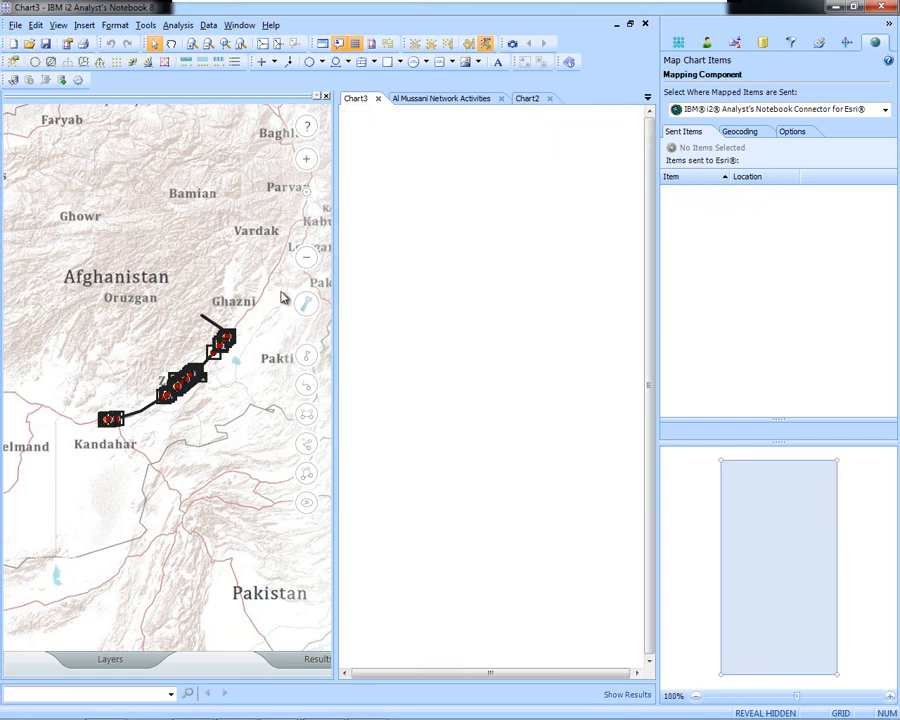
{"action": "left_click", "coordinate": [308, 304]}
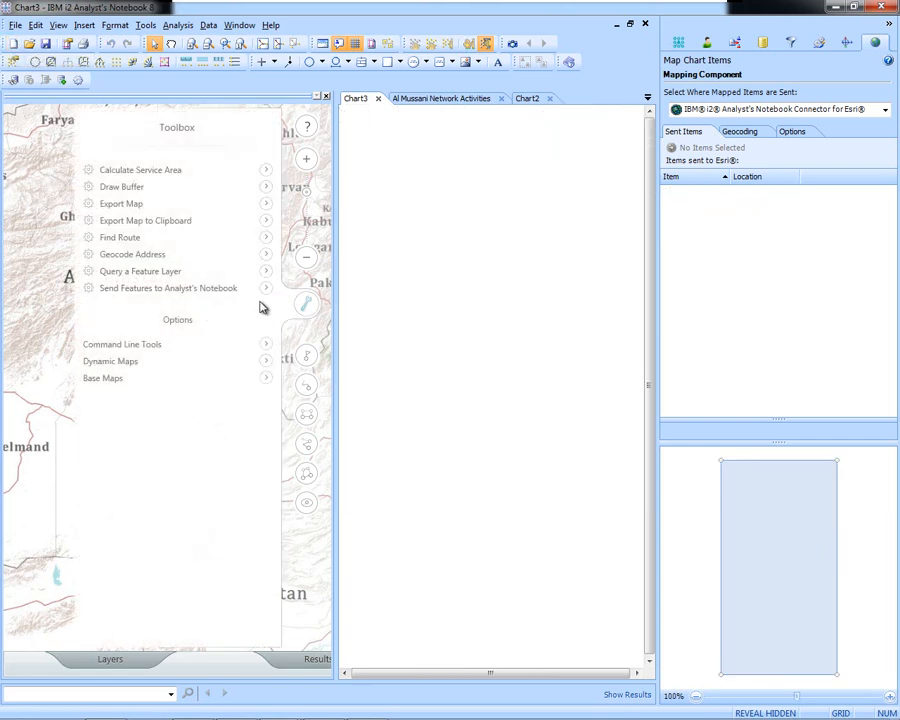
{"action": "mouse_move", "coordinate": [224, 296]}
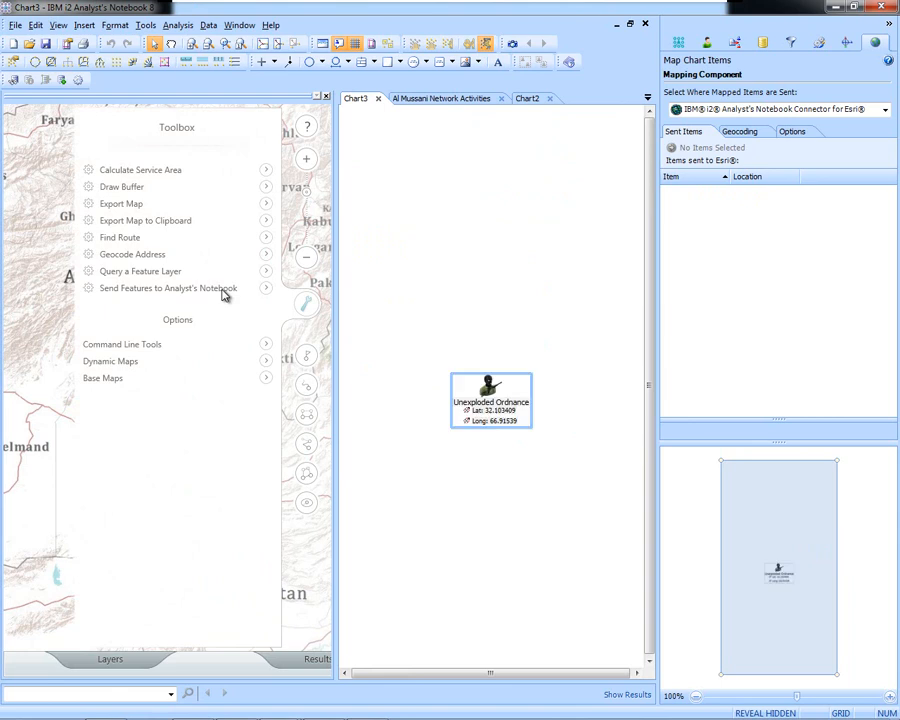
{"action": "left_click", "coordinate": [168, 288]}
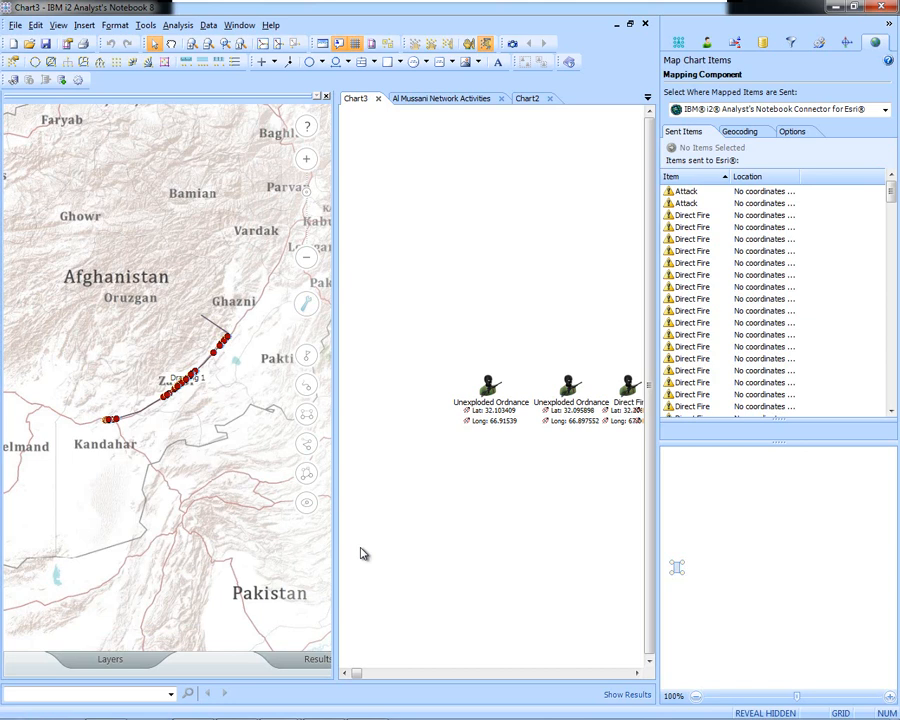
{"action": "mouse_move", "coordinate": [476, 444]}
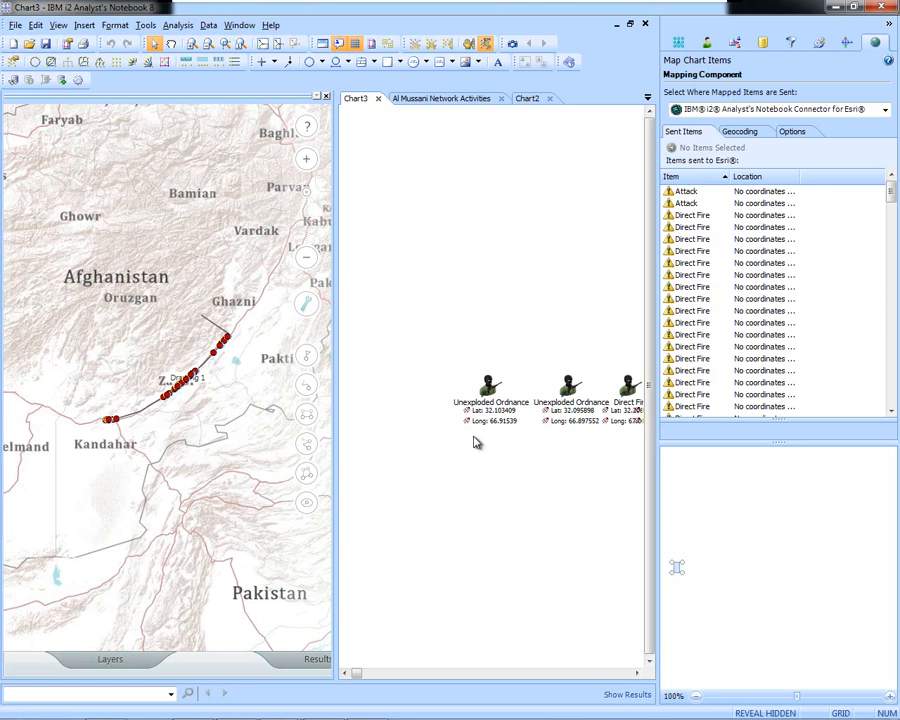
{"action": "mouse_move", "coordinate": [148, 76]}
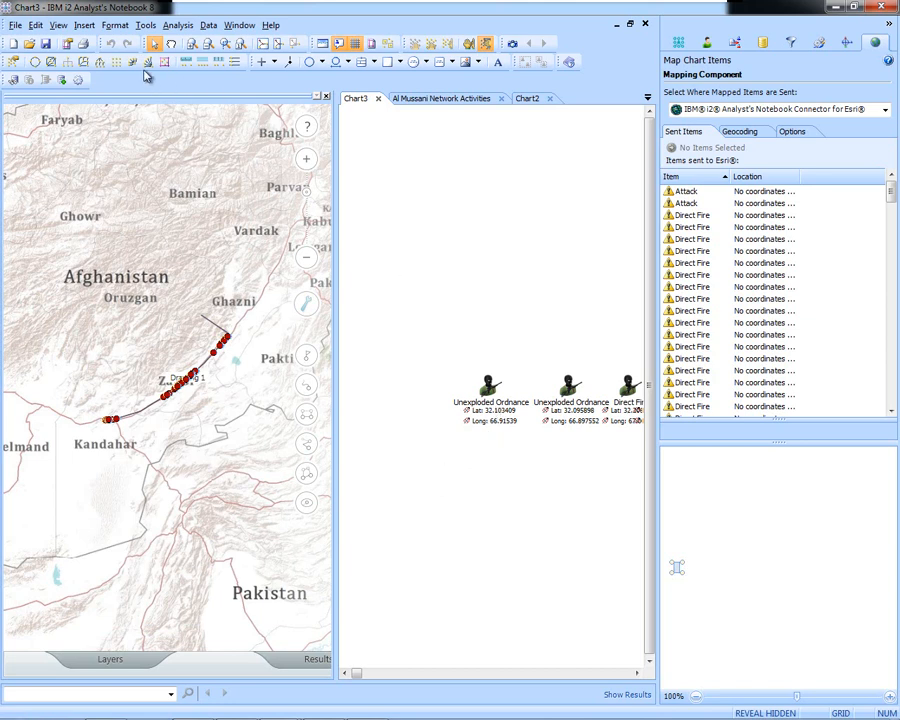
Step: Apply a packed layout to the imported items and show the Filters and Histograms pane
{"action": "left_click", "coordinate": [114, 62]}
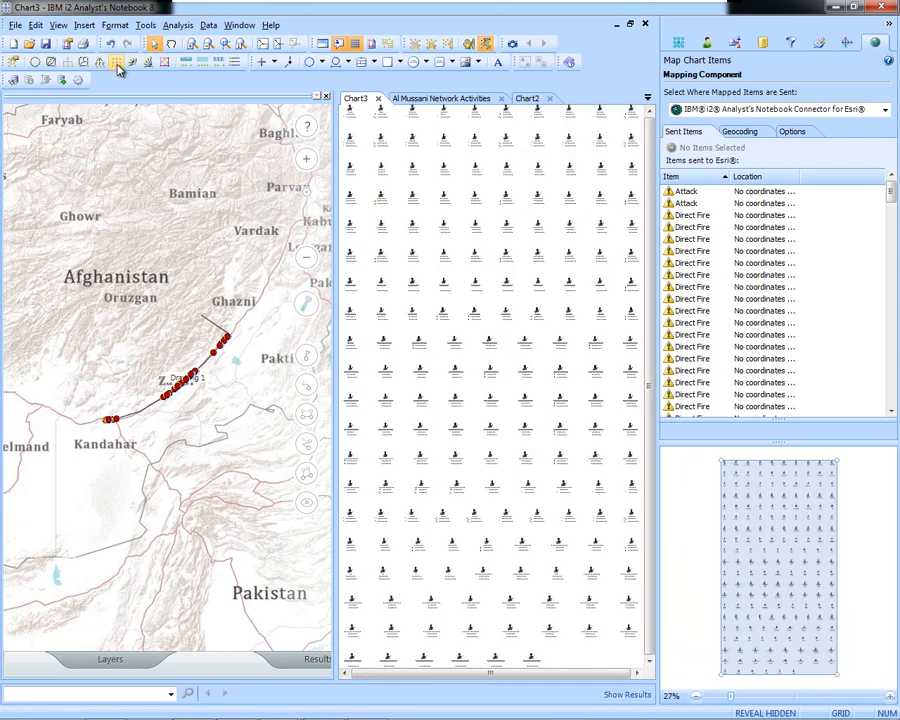
{"action": "mouse_move", "coordinate": [336, 232]}
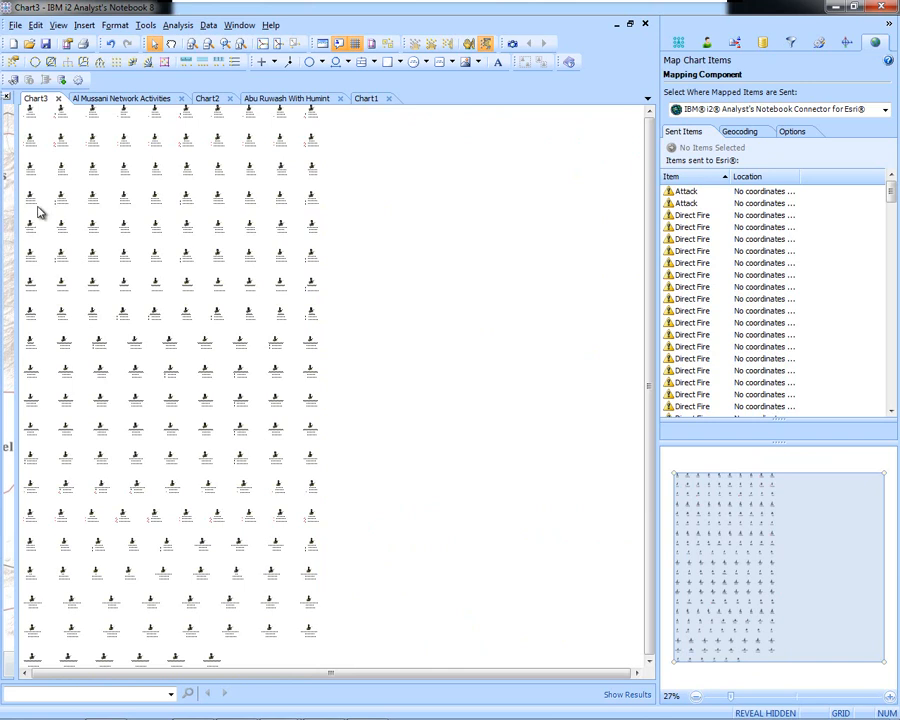
{"action": "mouse_move", "coordinate": [116, 62]}
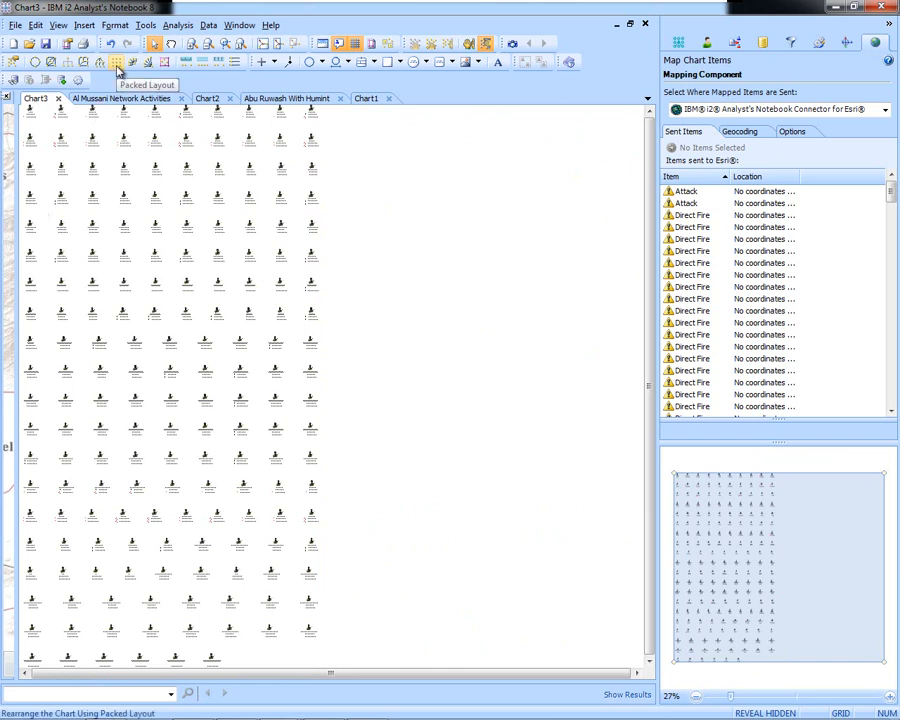
{"action": "left_click", "coordinate": [116, 62]}
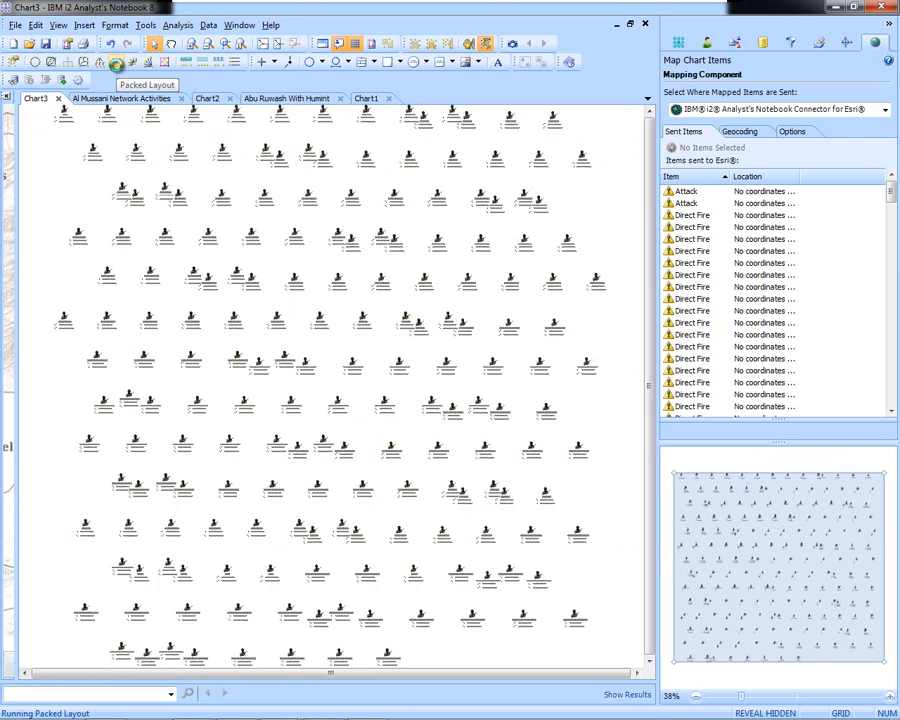
{"action": "left_click", "coordinate": [114, 62]}
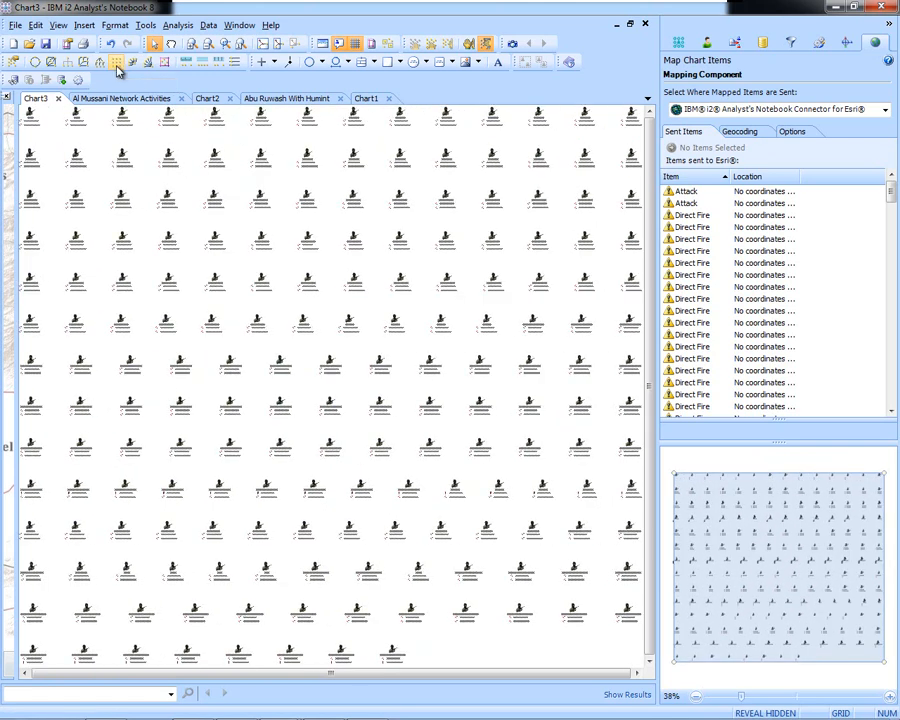
{"action": "mouse_move", "coordinate": [628, 132]}
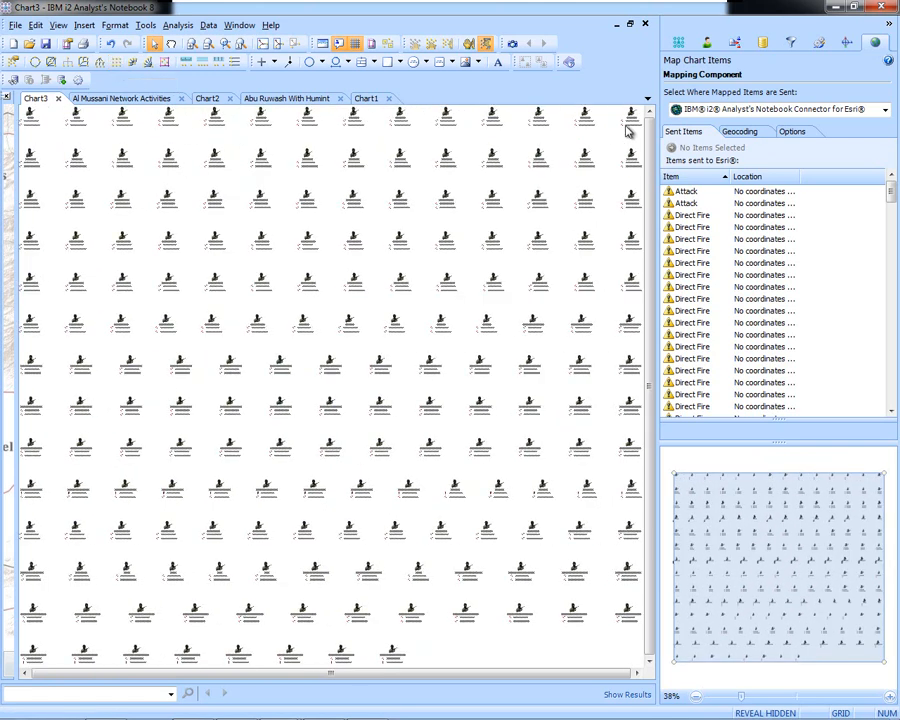
{"action": "left_click", "coordinate": [792, 42]}
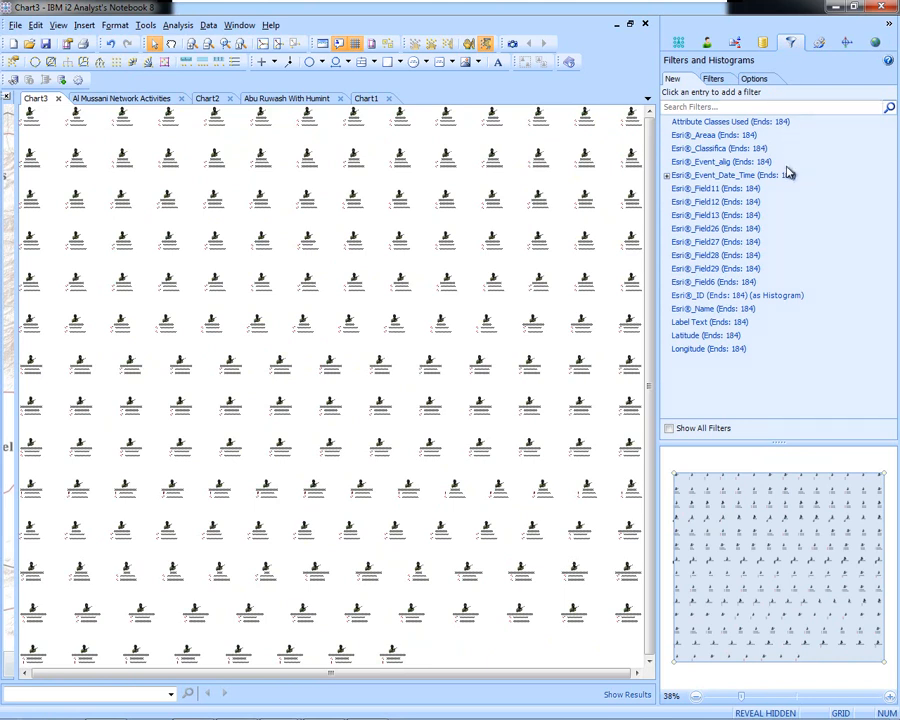
{"action": "mouse_move", "coordinate": [772, 204]}
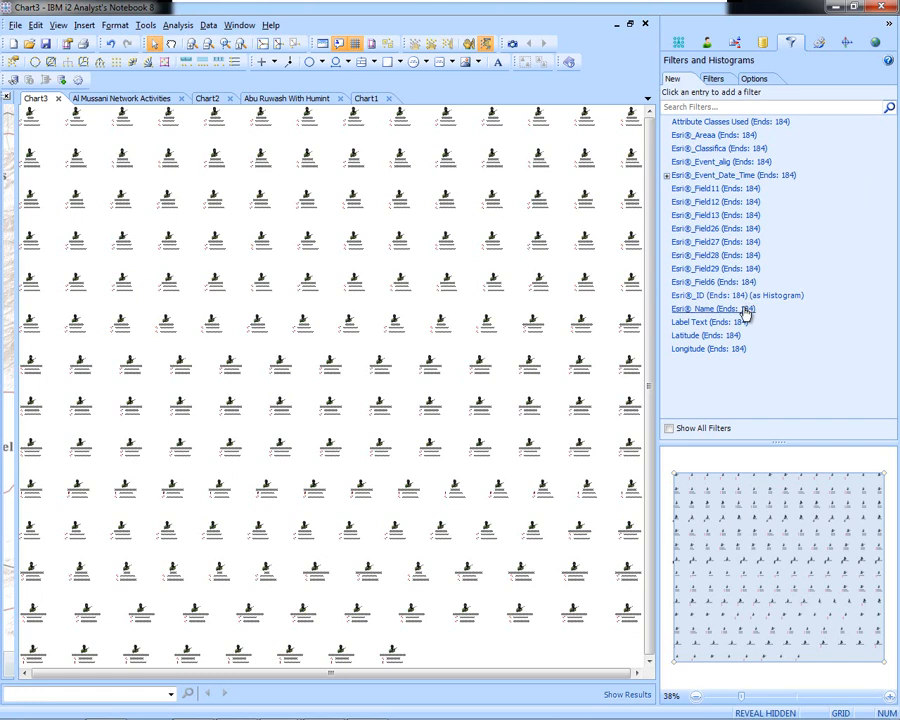
Step: Filter the chart to the IED Explosion value under EanB_Name and inspect one explosion's data card
{"action": "left_click", "coordinate": [704, 308]}
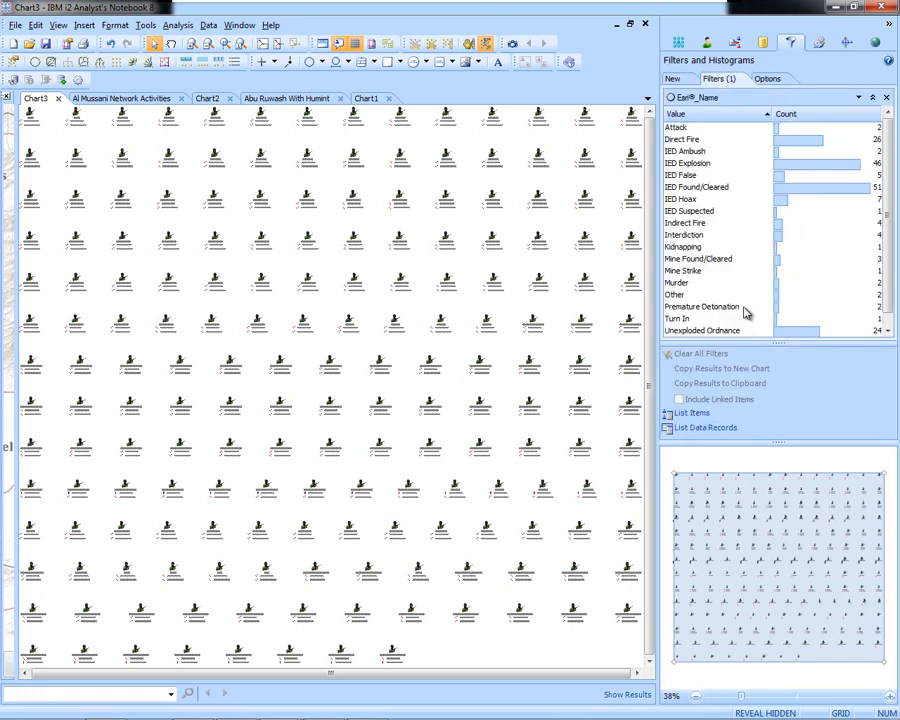
{"action": "mouse_move", "coordinate": [764, 192]}
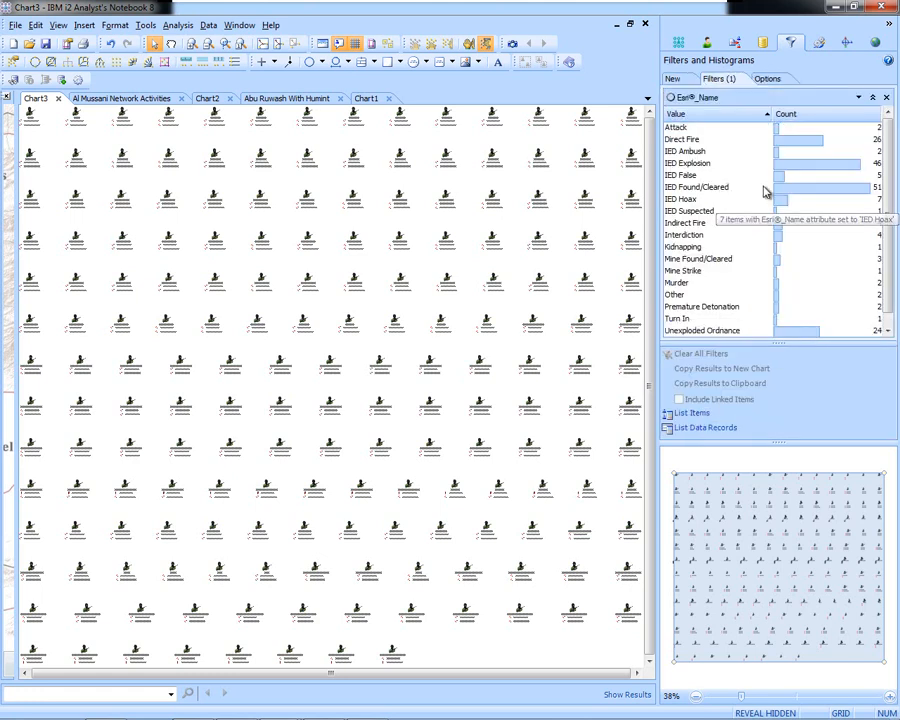
{"action": "left_click", "coordinate": [710, 164]}
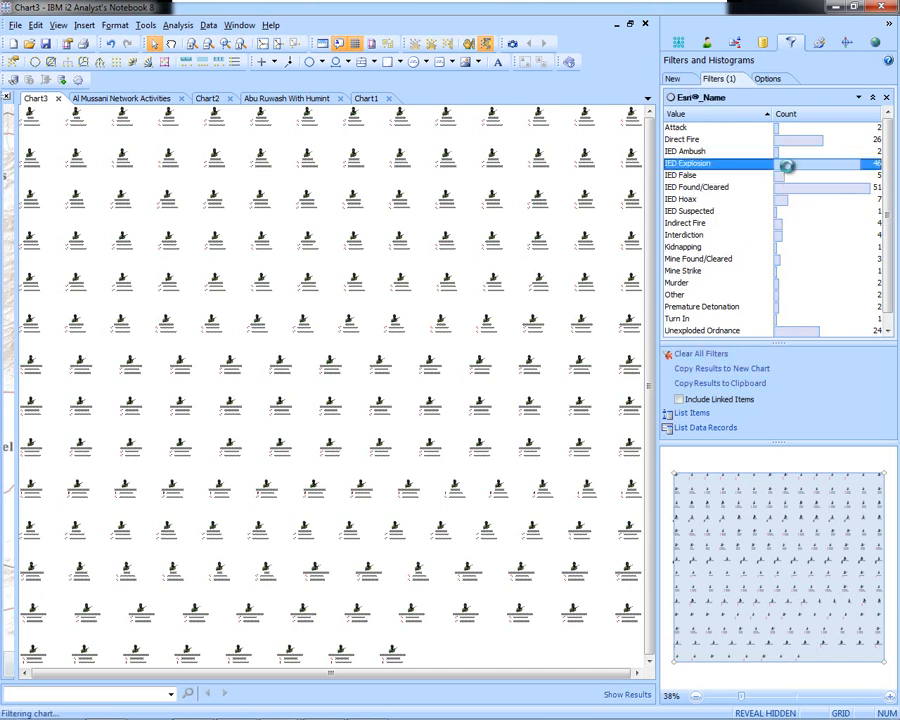
{"action": "left_click", "coordinate": [784, 164]}
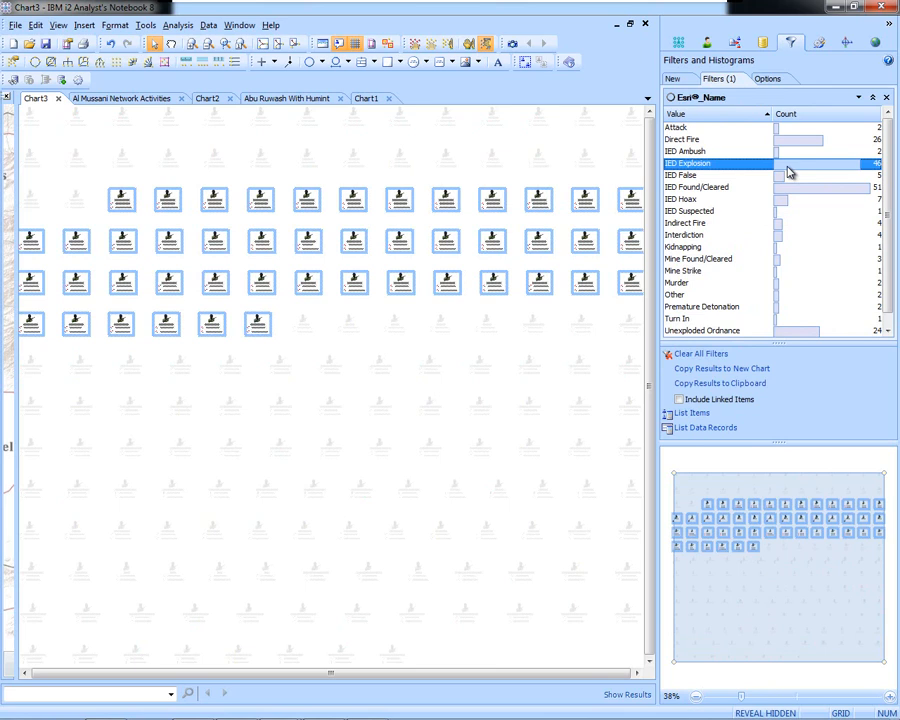
{"action": "mouse_move", "coordinate": [796, 170]}
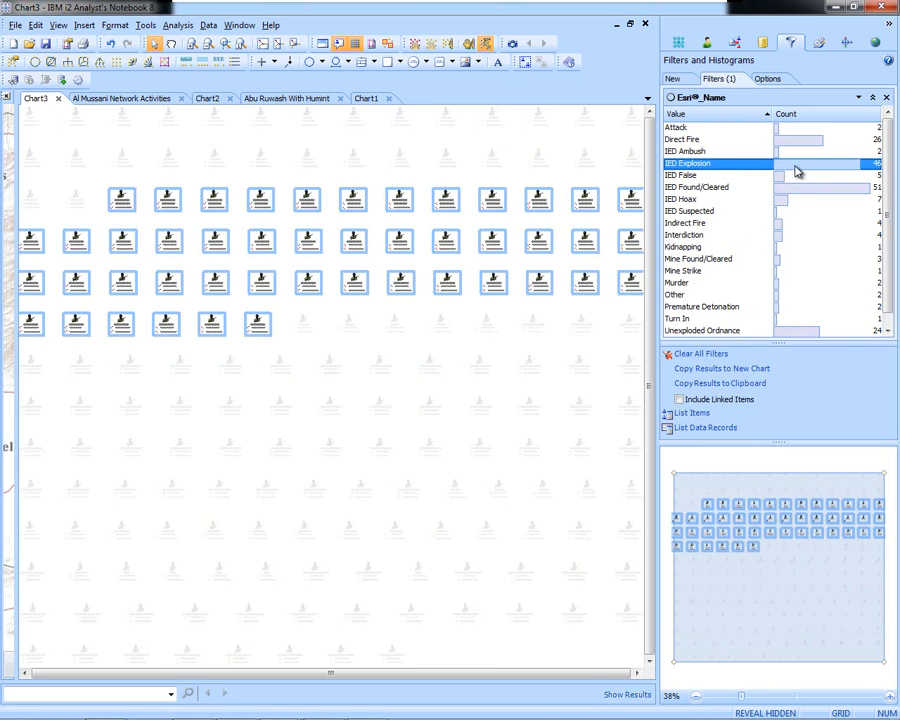
{"action": "mouse_move", "coordinate": [260, 328]}
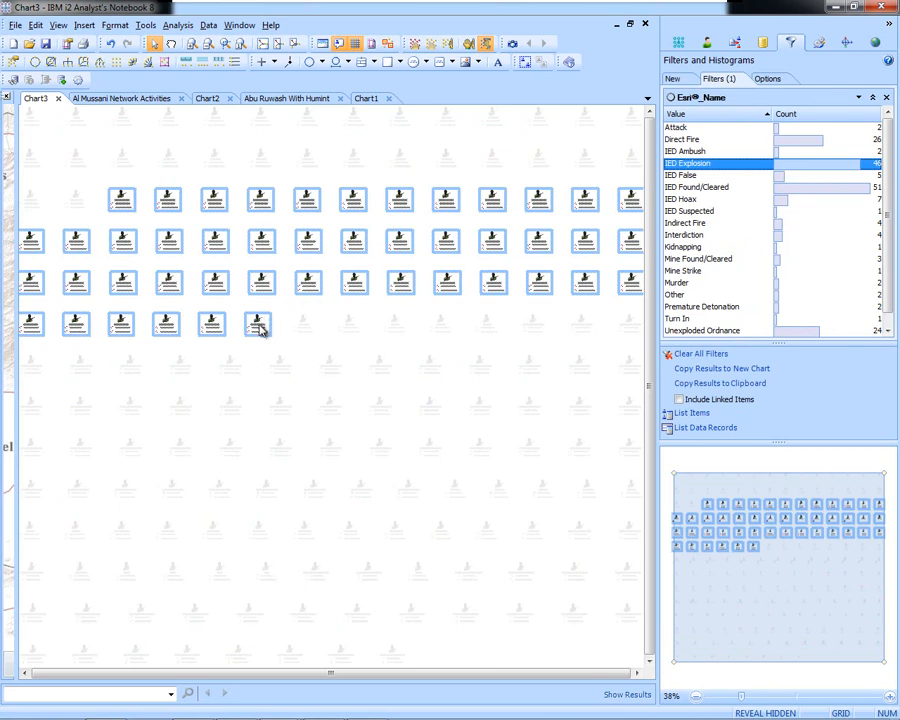
{"action": "left_click", "coordinate": [258, 322]}
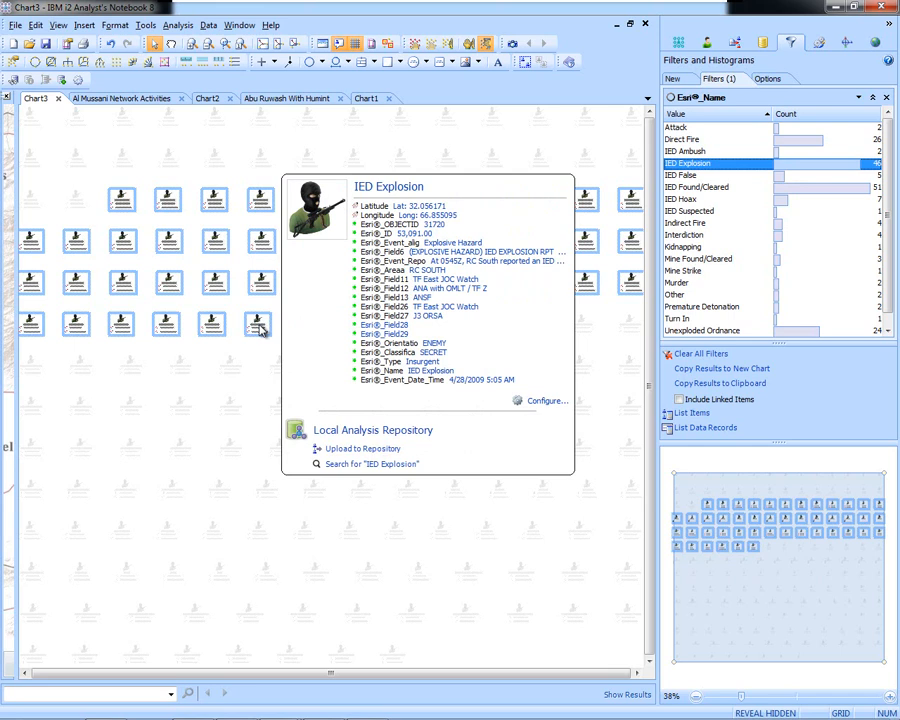
{"action": "left_click", "coordinate": [678, 44]}
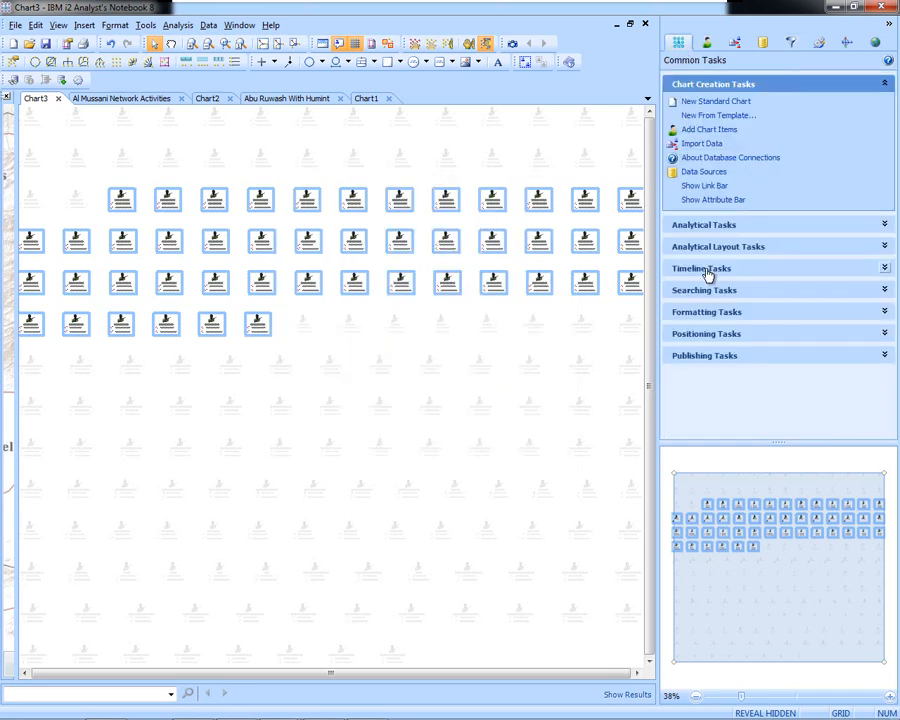
Step: Expand Timeline Tasks, show the Activity View and add the filtered explosion entities to it
{"action": "left_click", "coordinate": [700, 268]}
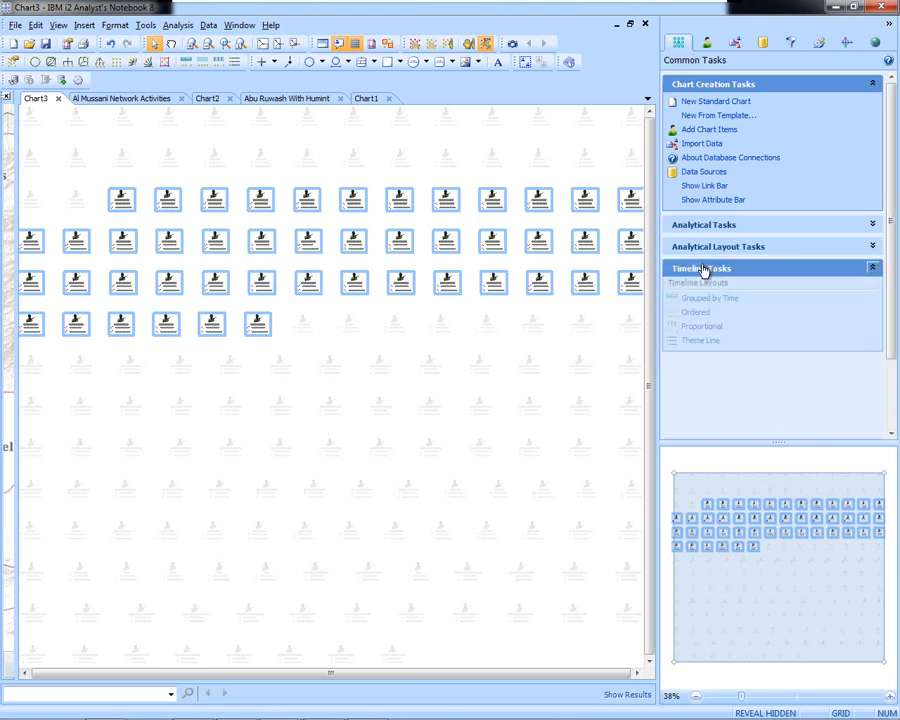
{"action": "left_click", "coordinate": [700, 268]}
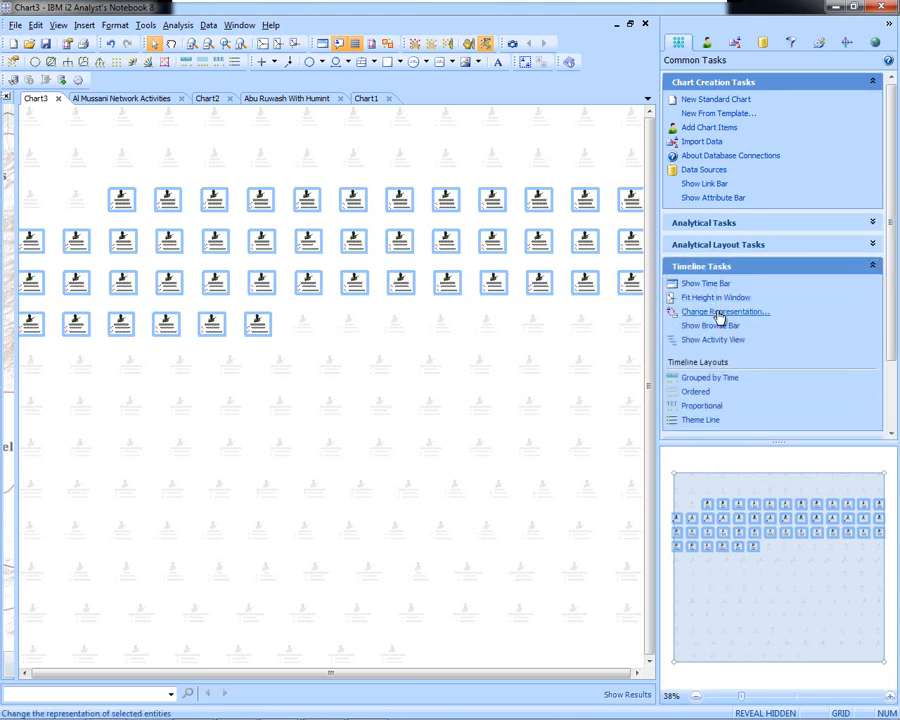
{"action": "mouse_move", "coordinate": [712, 340]}
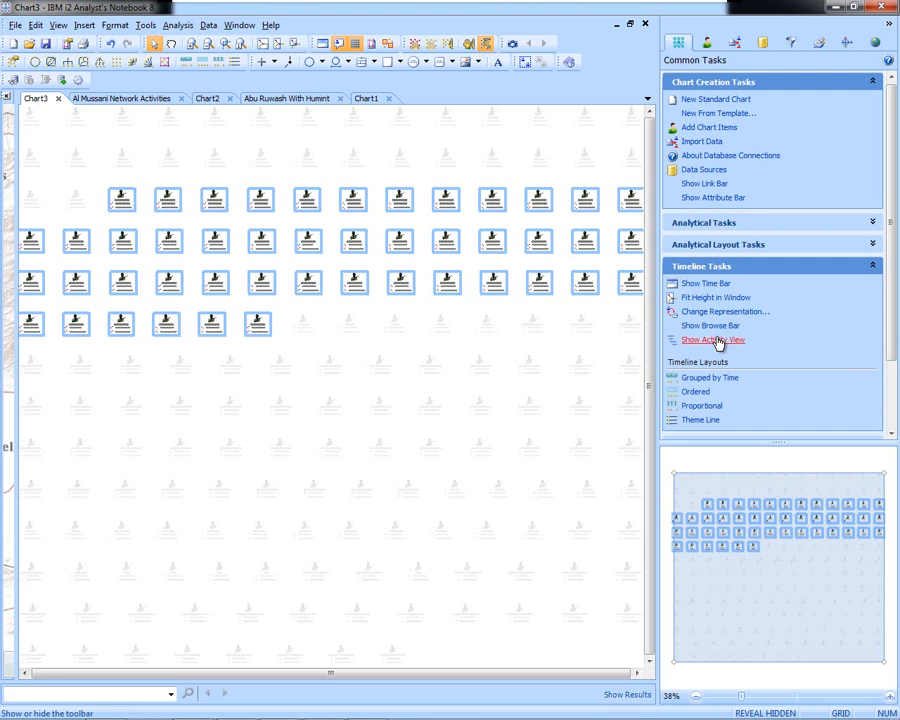
{"action": "left_click", "coordinate": [712, 340]}
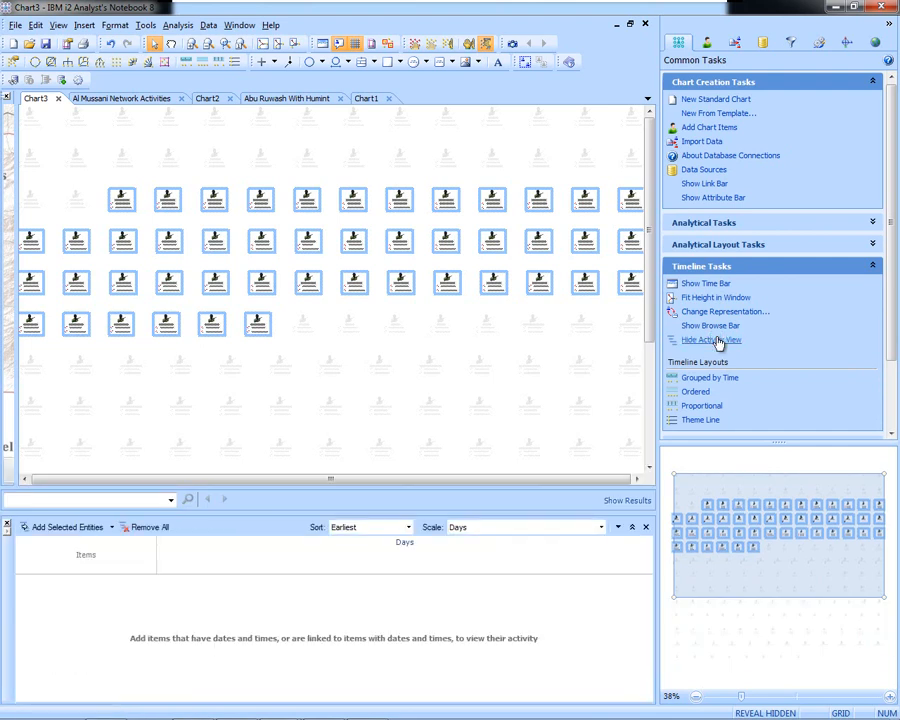
{"action": "left_click", "coordinate": [712, 340]}
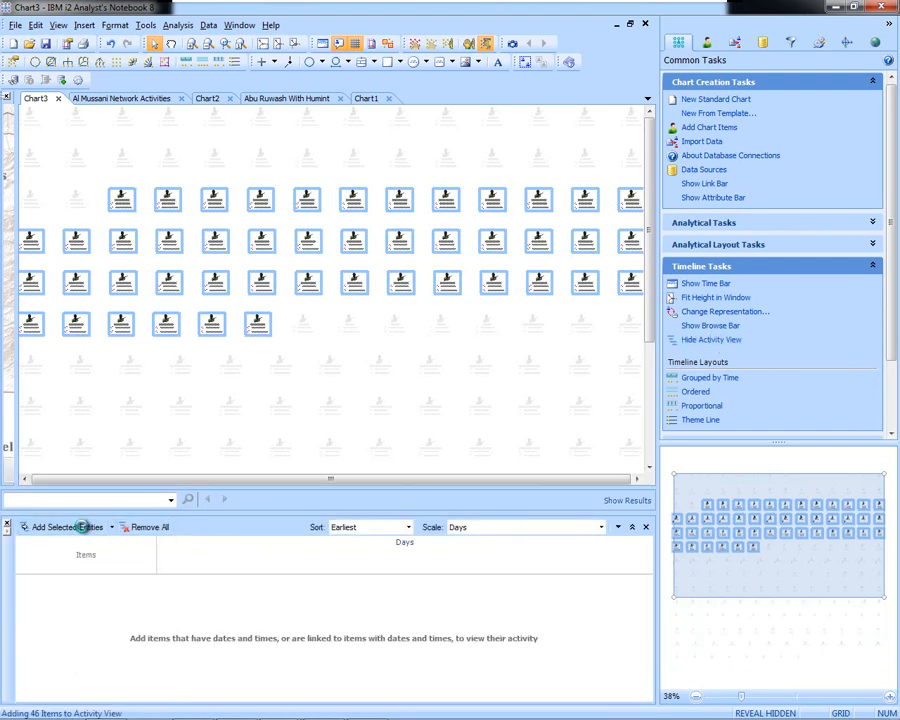
{"action": "left_click", "coordinate": [56, 528]}
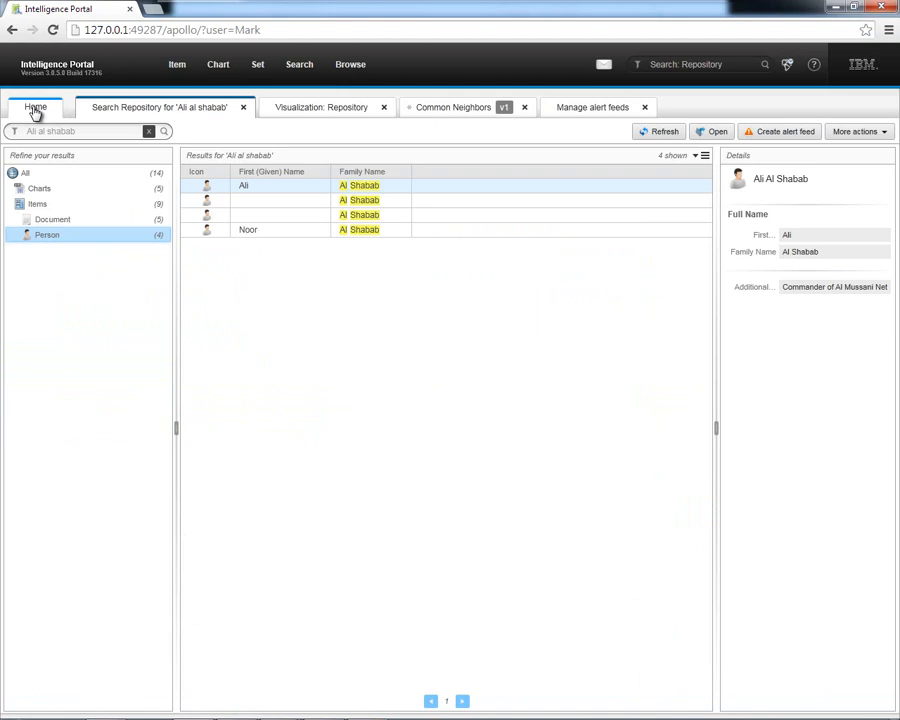
{"action": "mouse_move", "coordinate": [156, 108]}
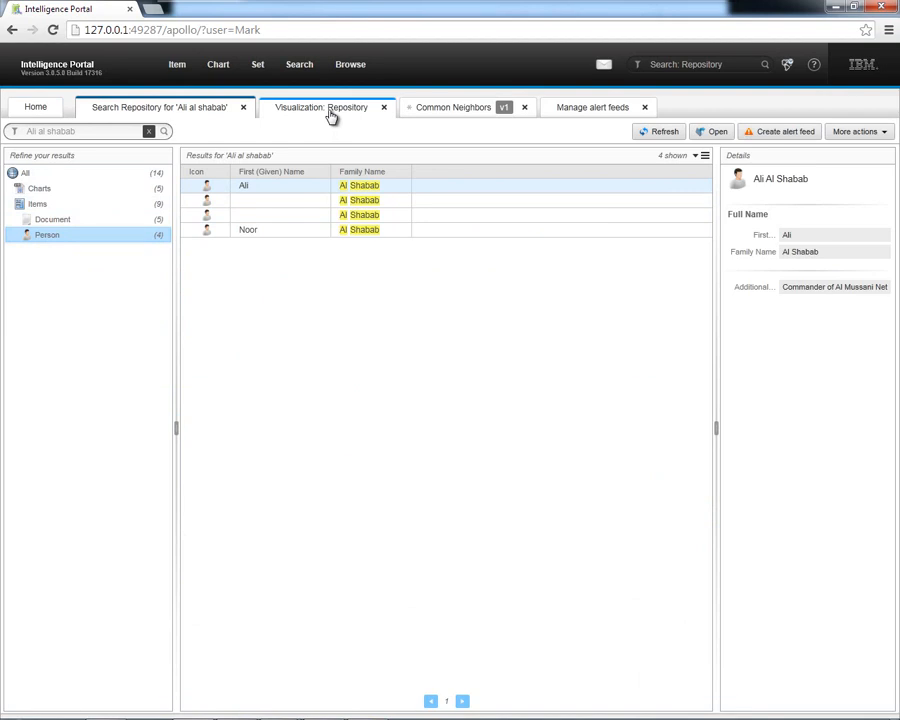
Step: Review the Repository visualization, the Common Neighbors query and the subscribed alert feeds list
{"action": "left_click", "coordinate": [322, 108]}
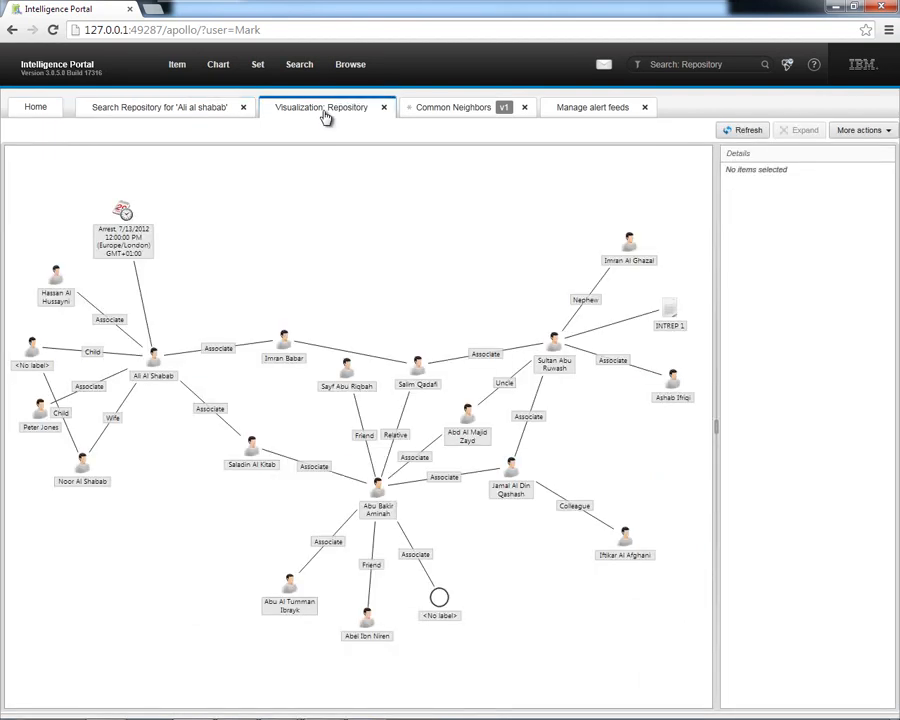
{"action": "mouse_move", "coordinate": [348, 258]}
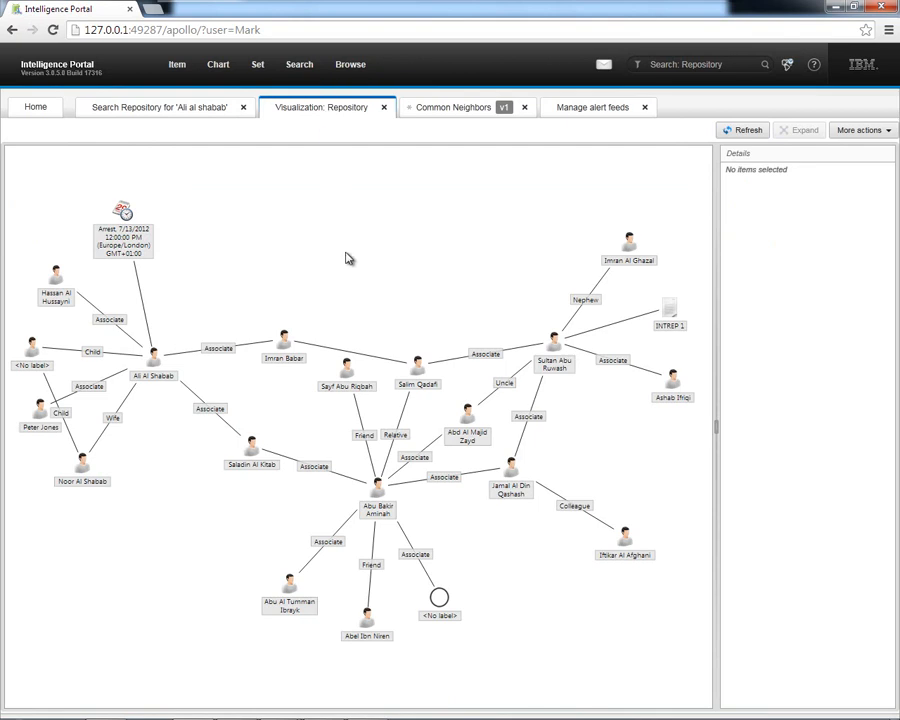
{"action": "mouse_move", "coordinate": [418, 264]}
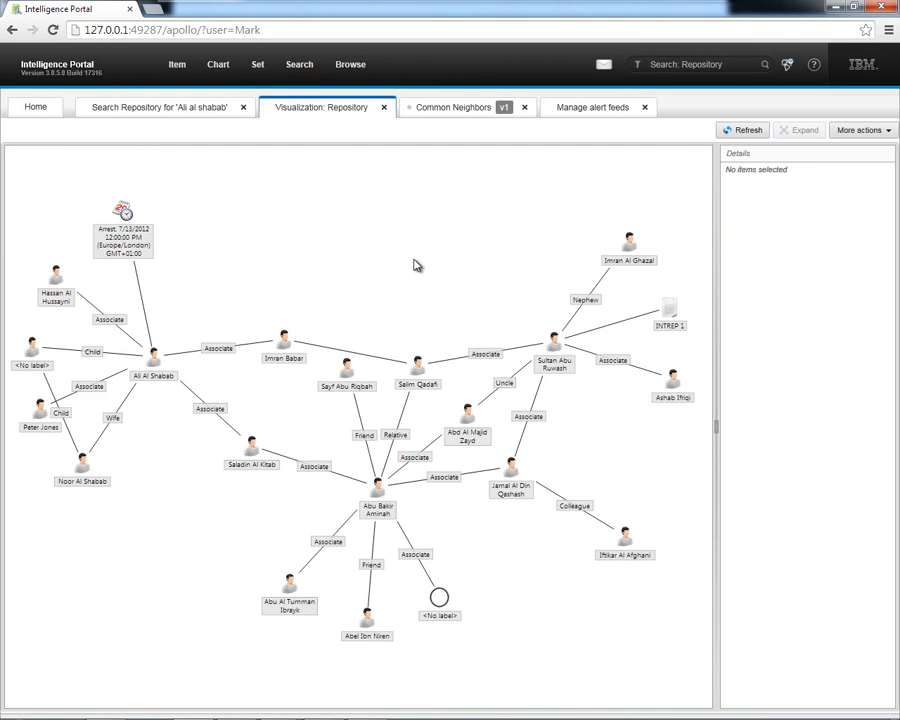
{"action": "mouse_move", "coordinate": [450, 112]}
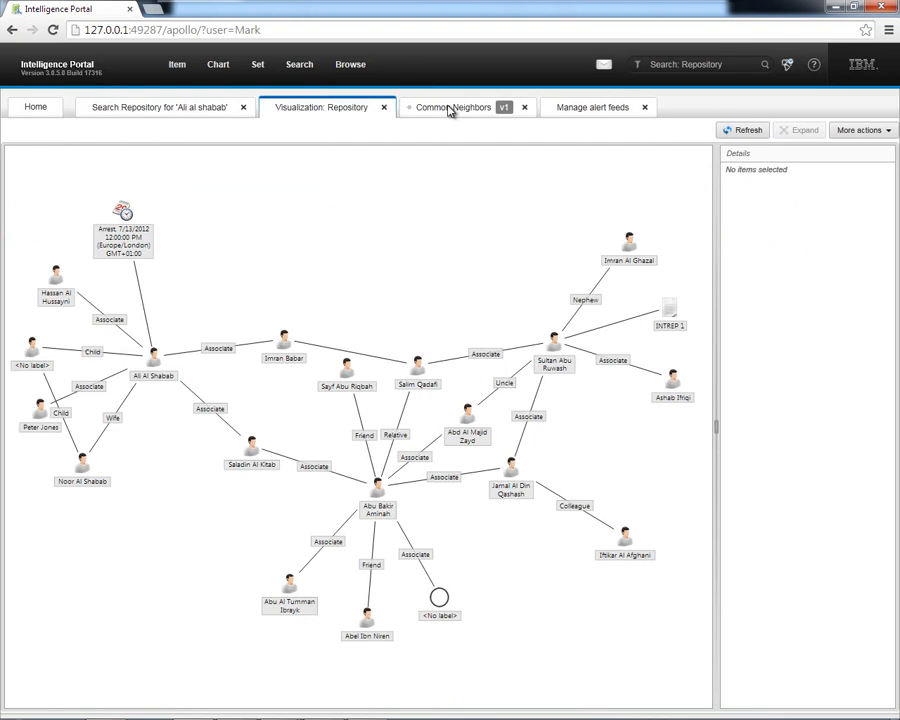
{"action": "left_click", "coordinate": [452, 108]}
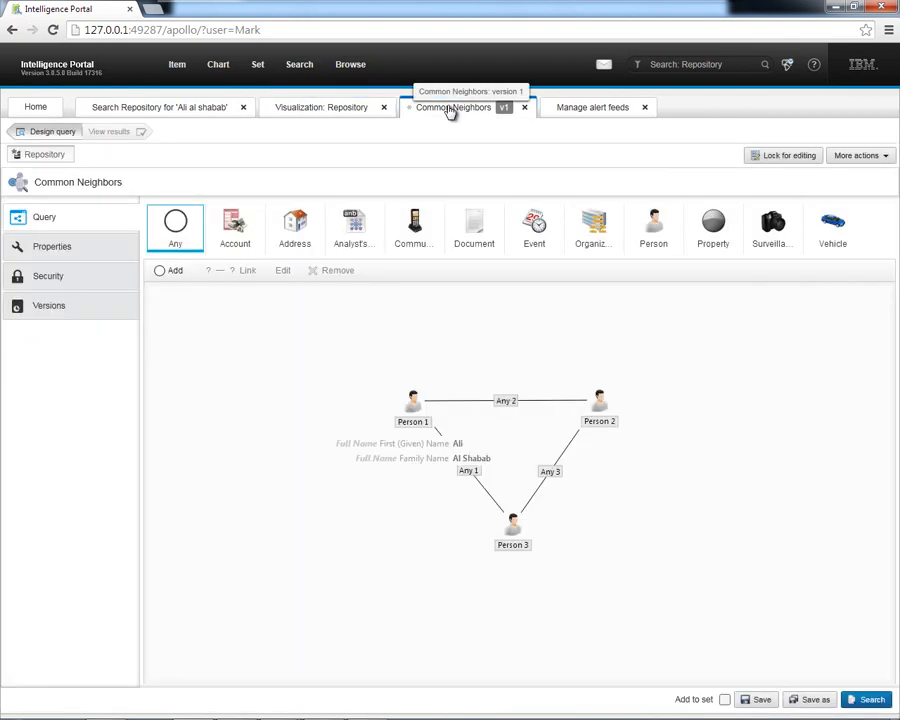
{"action": "mouse_move", "coordinate": [356, 510]}
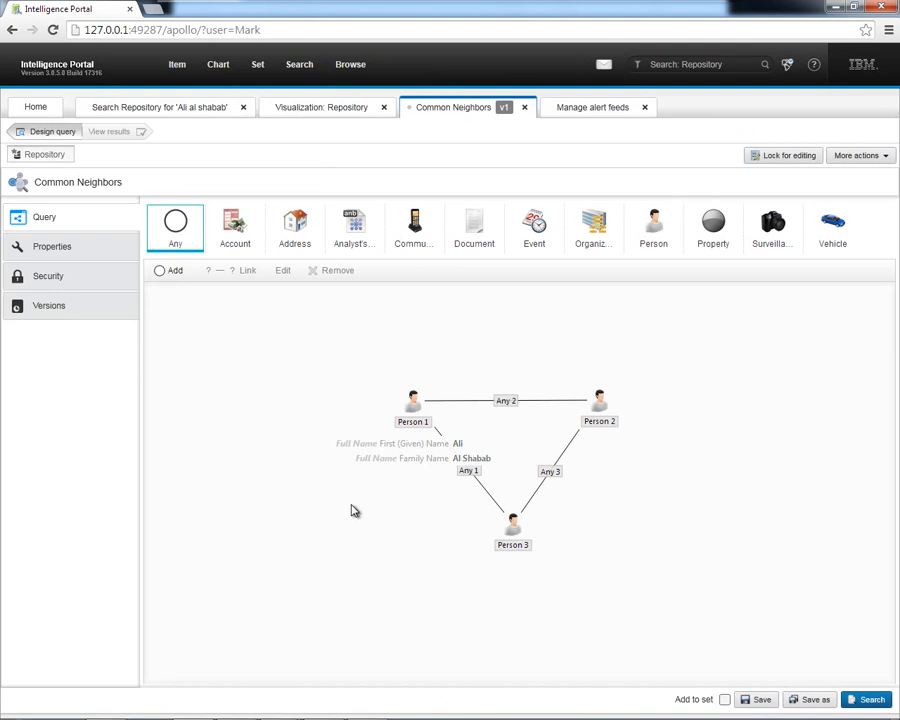
{"action": "mouse_move", "coordinate": [656, 276]}
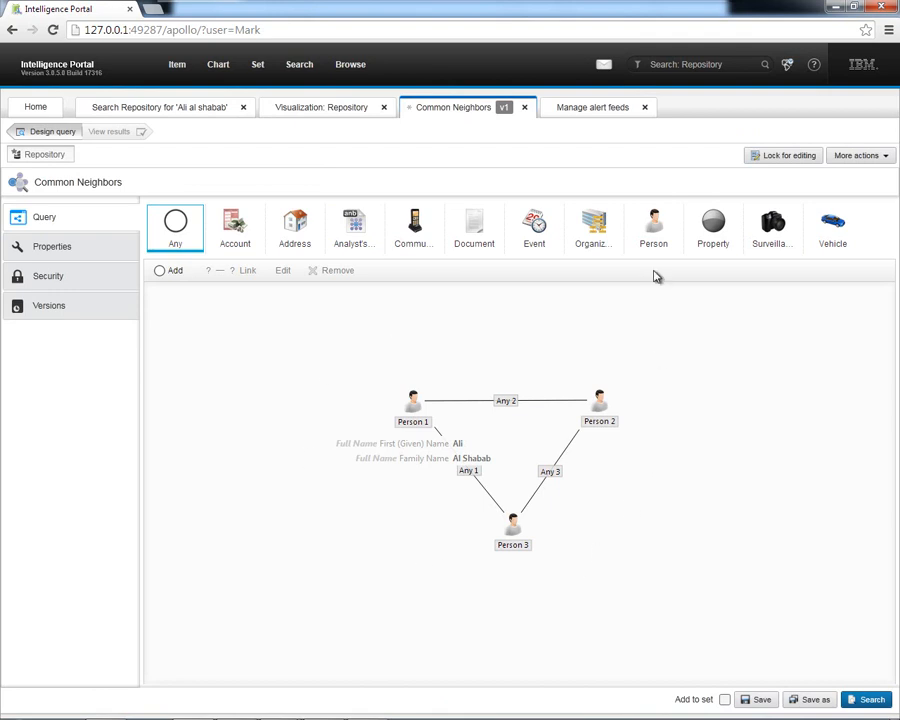
{"action": "left_click", "coordinate": [592, 108]}
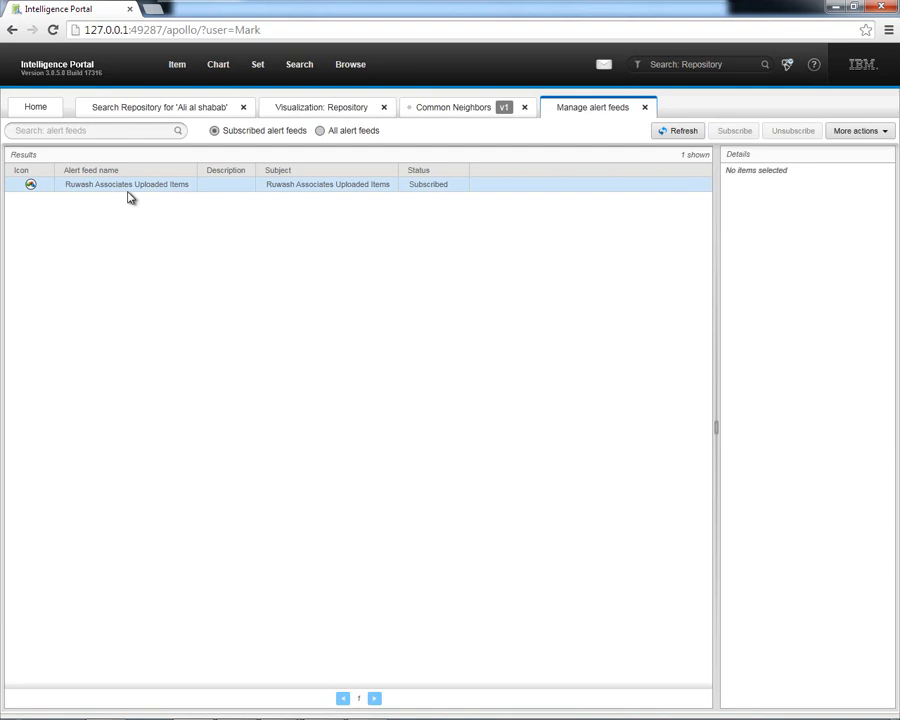
{"action": "mouse_move", "coordinate": [660, 64]}
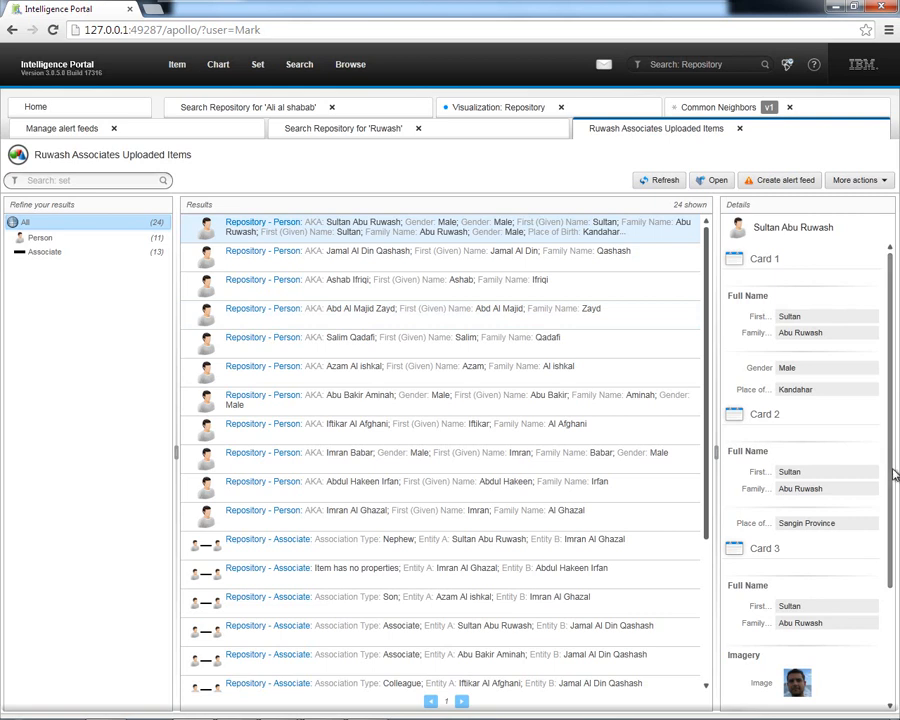
Step: Browse the 24 results of the Ruwash Associates Uploaded Items feed, including Sultan Abu Ruwash
{"action": "scroll", "scroll_direction": "down", "scroll_amount": 3}
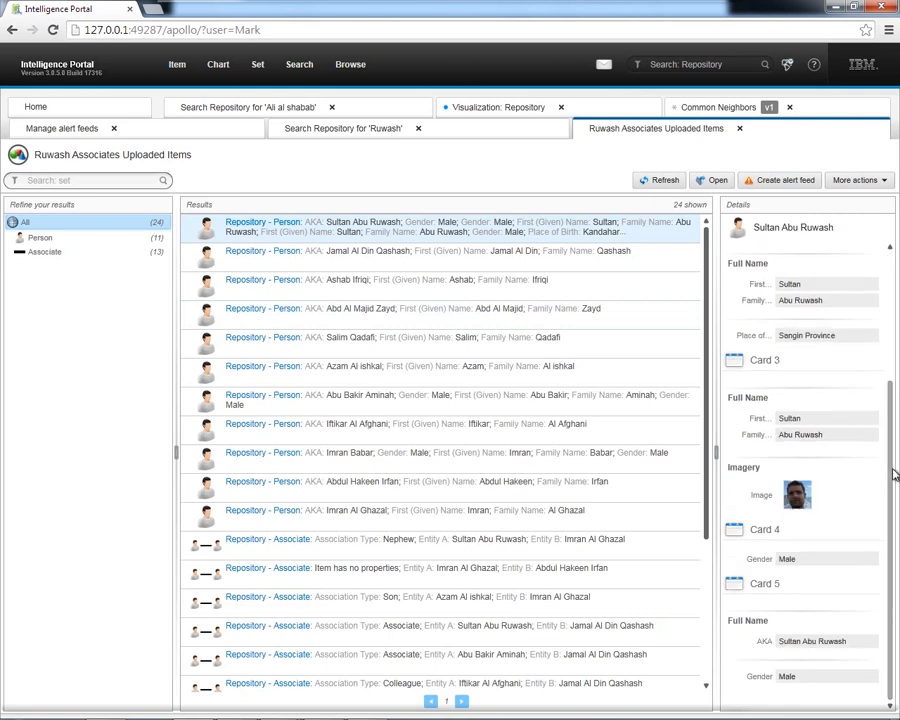